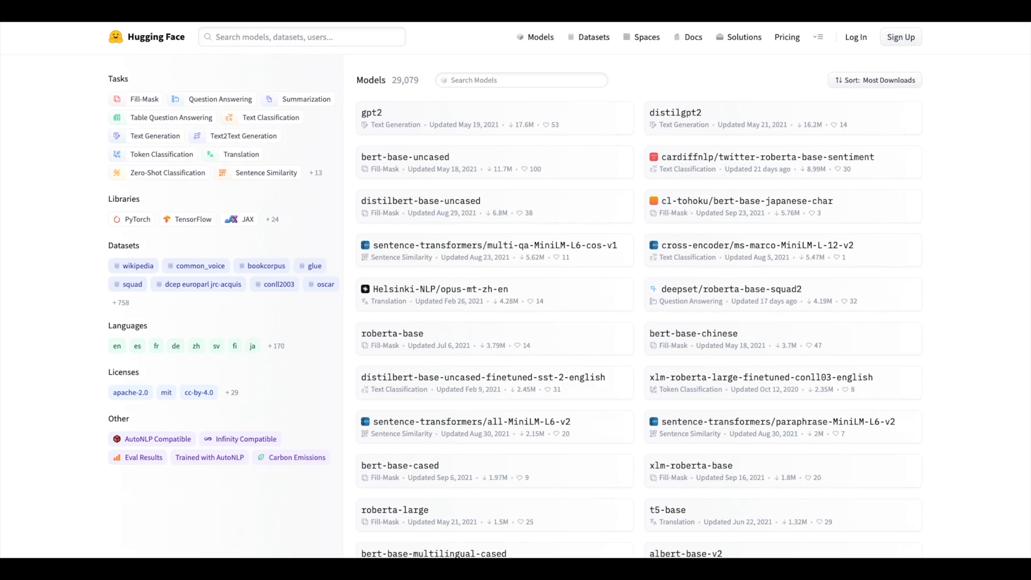
- Change into demo_qa_app/ in the terminal and activate its pipenv shell
scroll("down", 3)
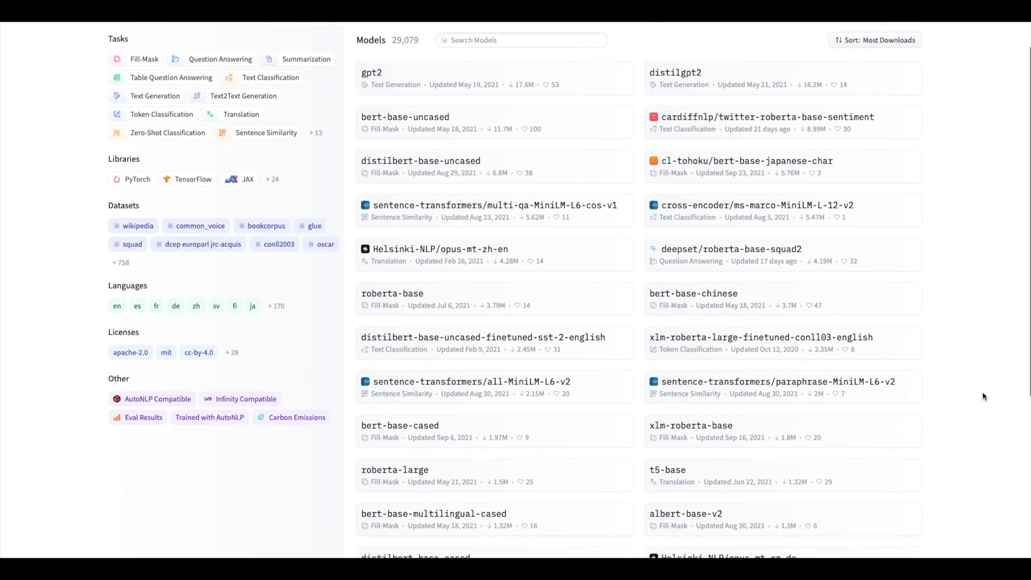
scroll("down", 3)
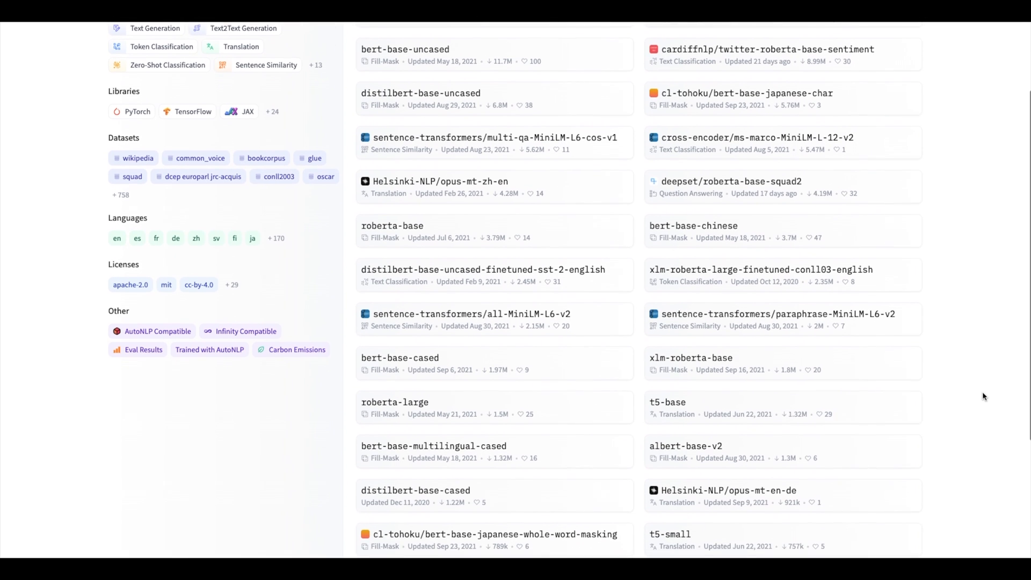
scroll("down", 3)
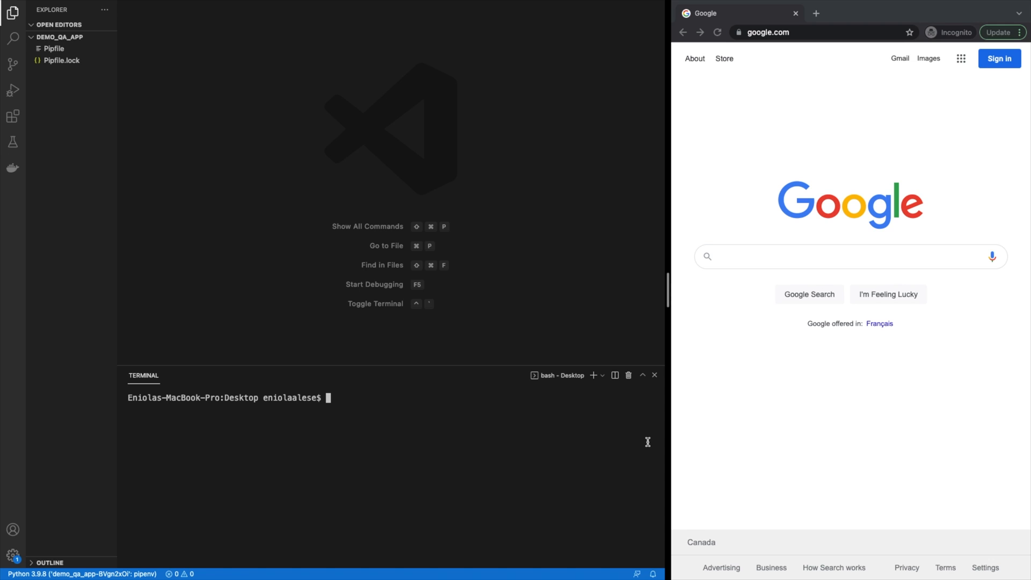
mouse_move(300, 421)
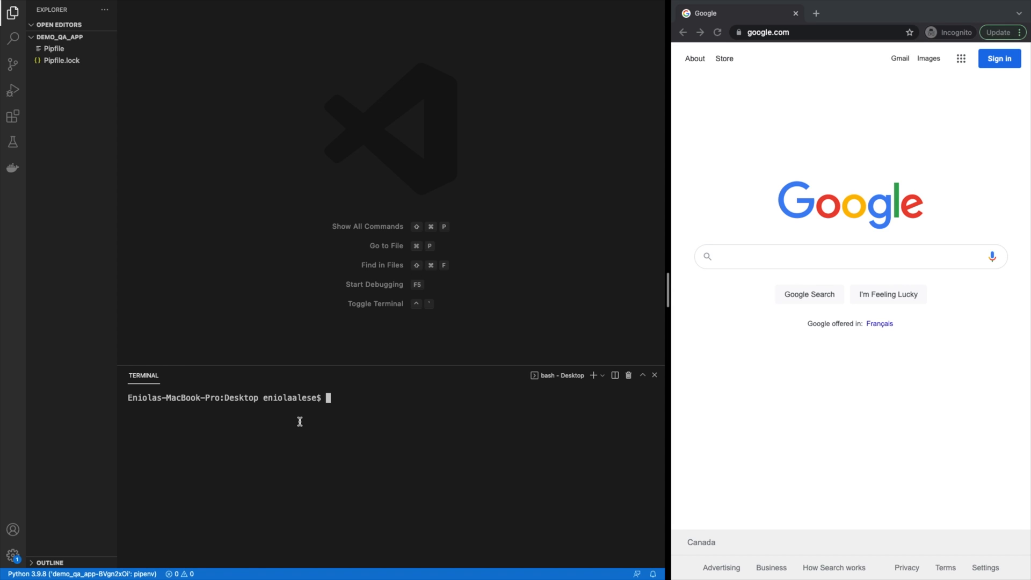
type("cd")
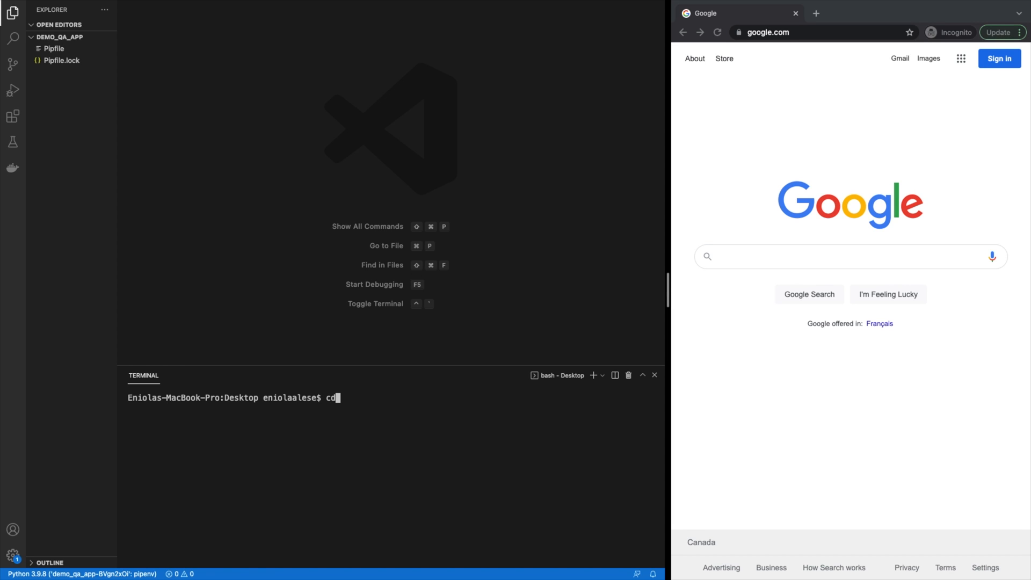
type("demo_qa_app/")
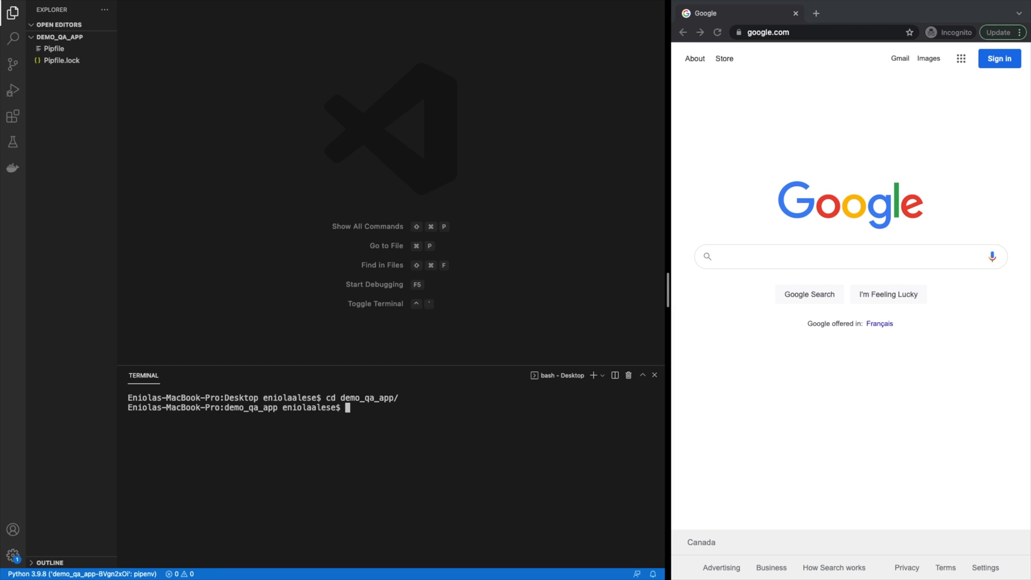
type("pipenv shell")
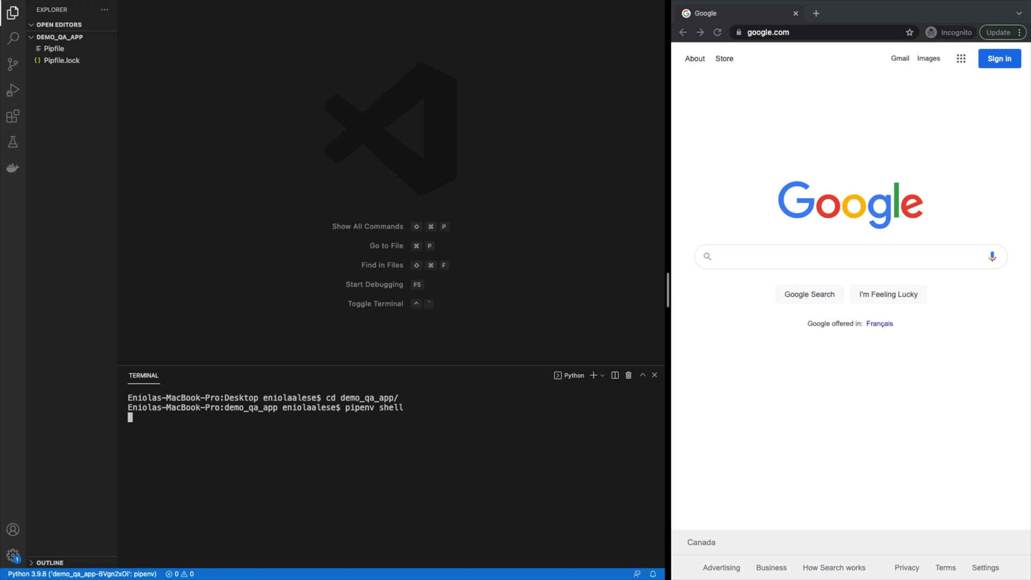
key("enter")
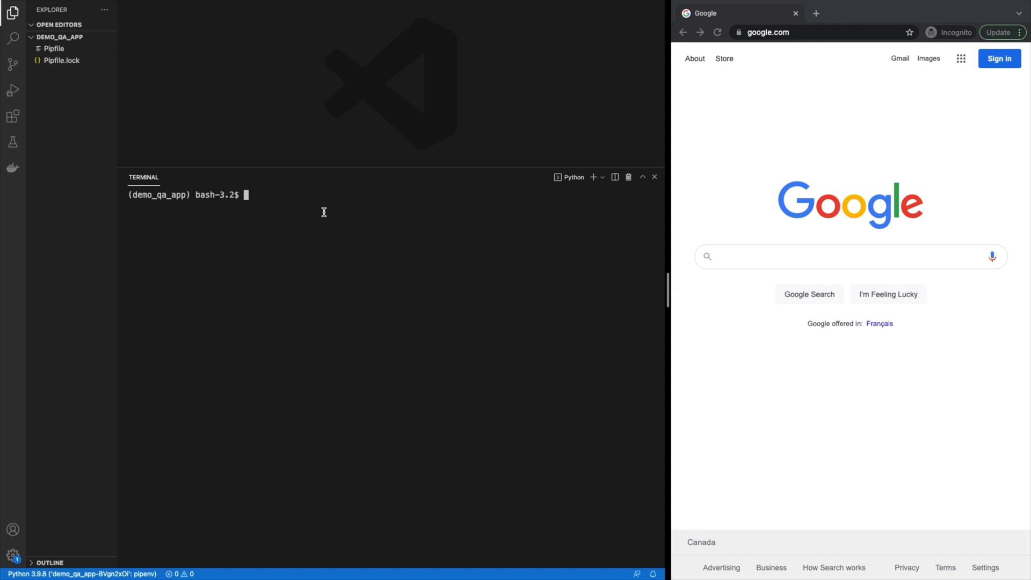
- Install streamlit and transformers into the pipenv environment
type("pipenv install streamlit")
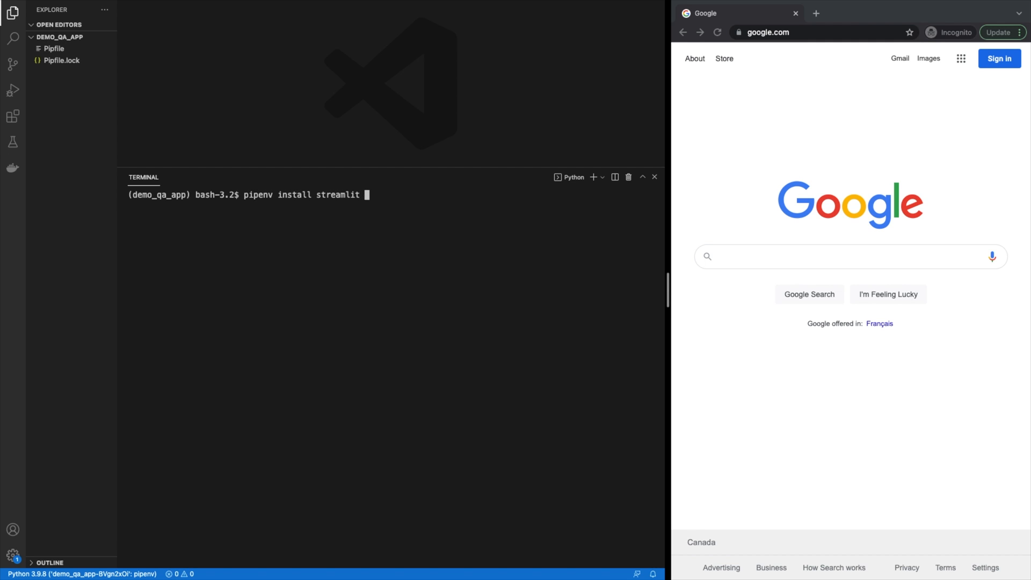
key("enter")
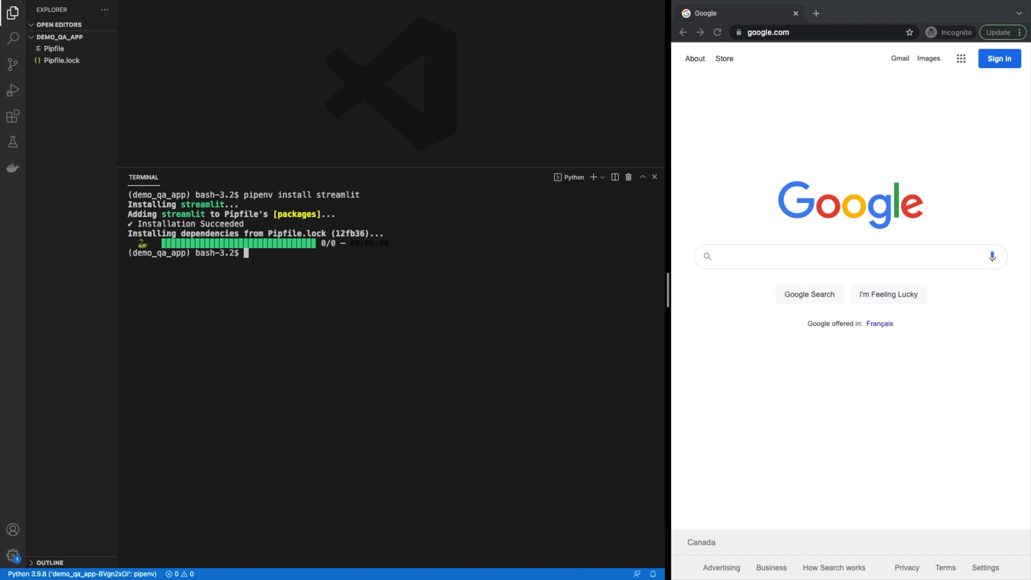
type("pipenv install transformers")
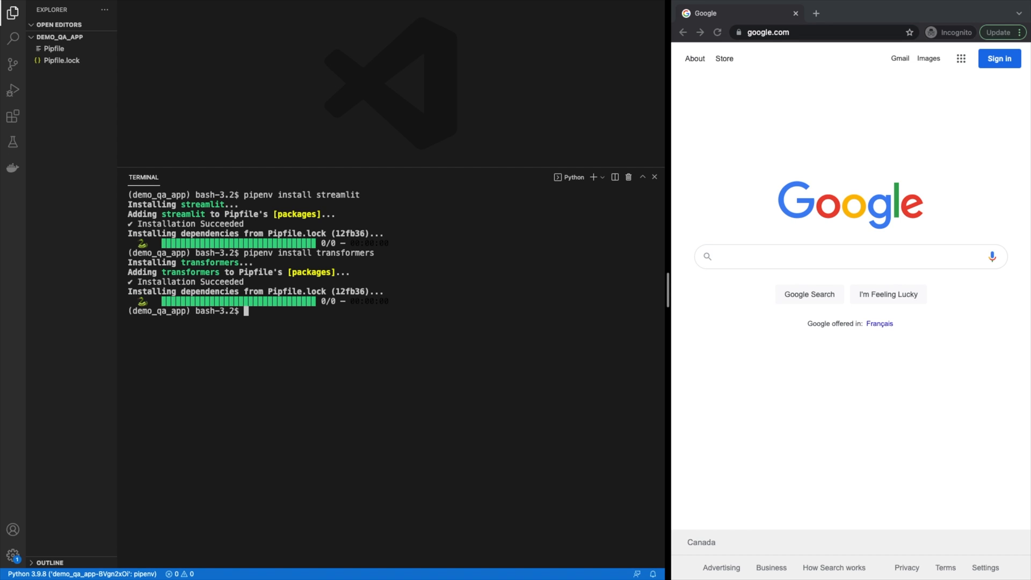
- Install torch and wikipedia into the pipenv environment
type("pipenv install torch")
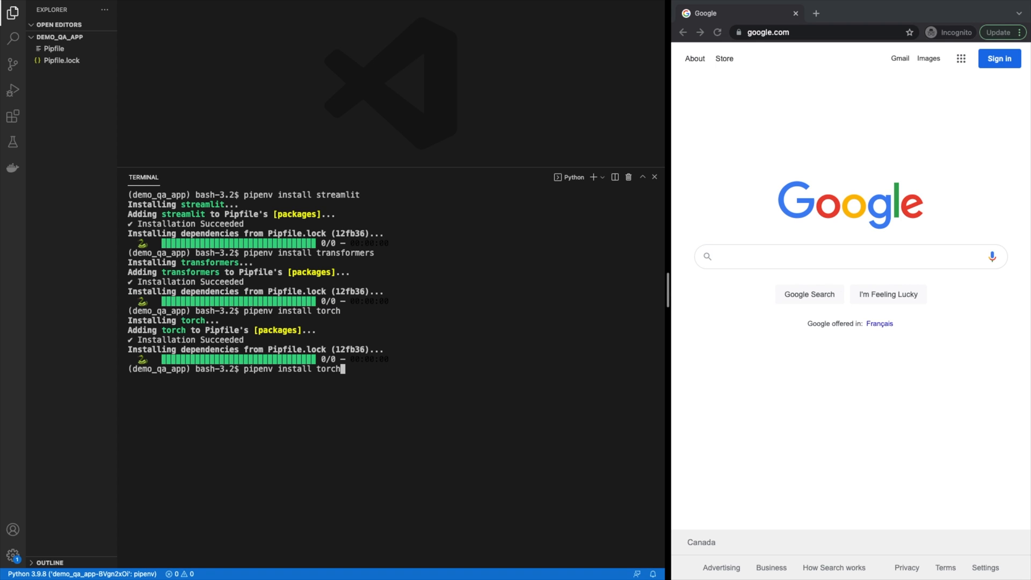
key("Backspace")
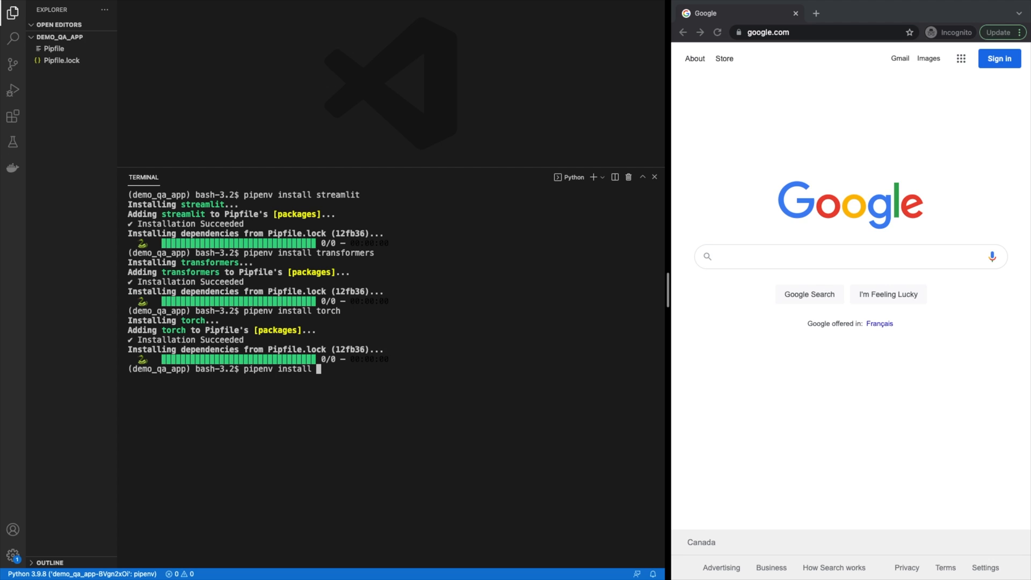
type("wikipedia")
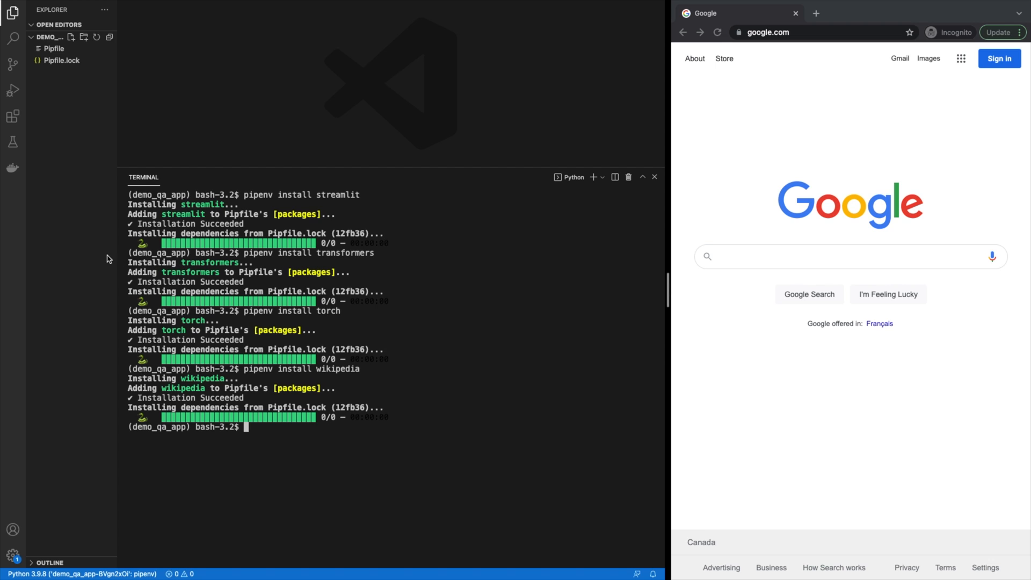
mouse_move(64, 180)
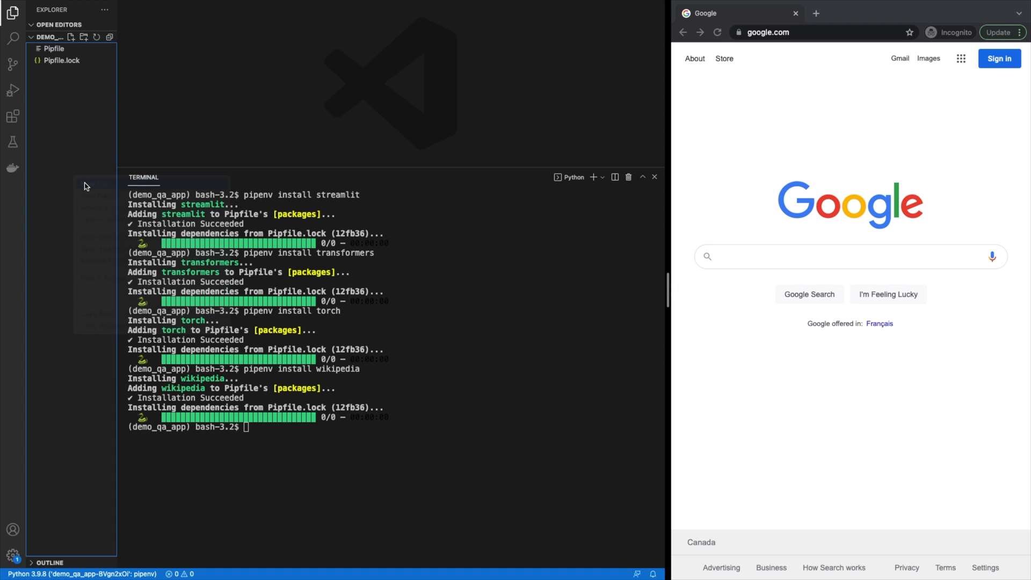
- Create a new file named app.py in the project
left_click(71, 37)
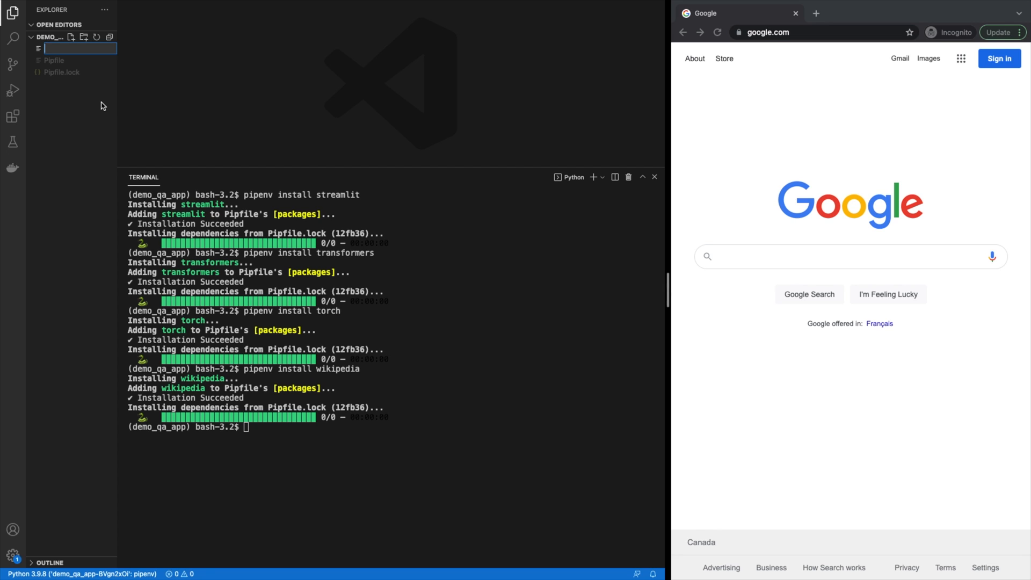
type("app")
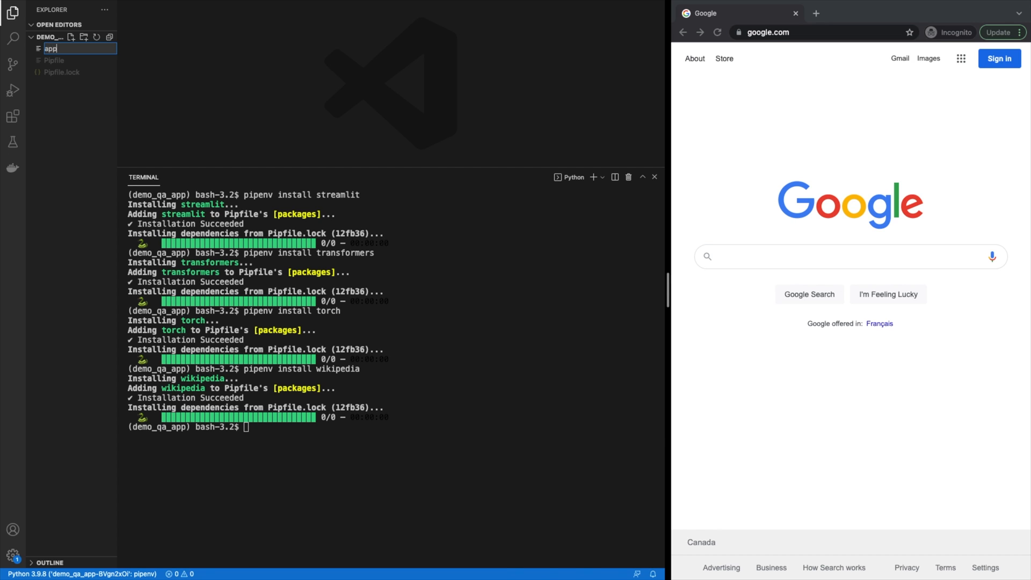
key("enter")
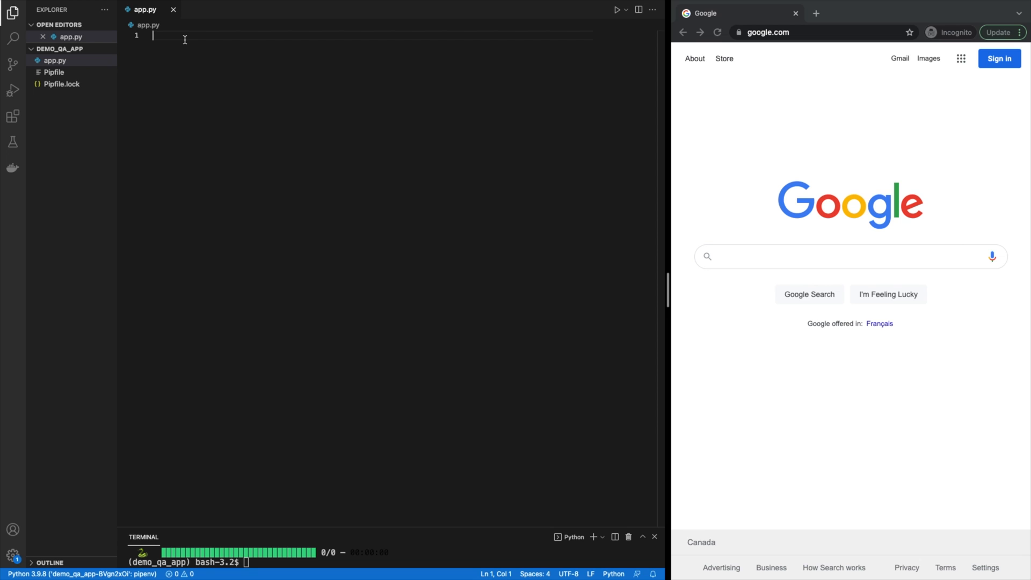
- Import torch, wikipedia, transformers and streamlit as st, with a # Main app engine comment
type("import transformers")
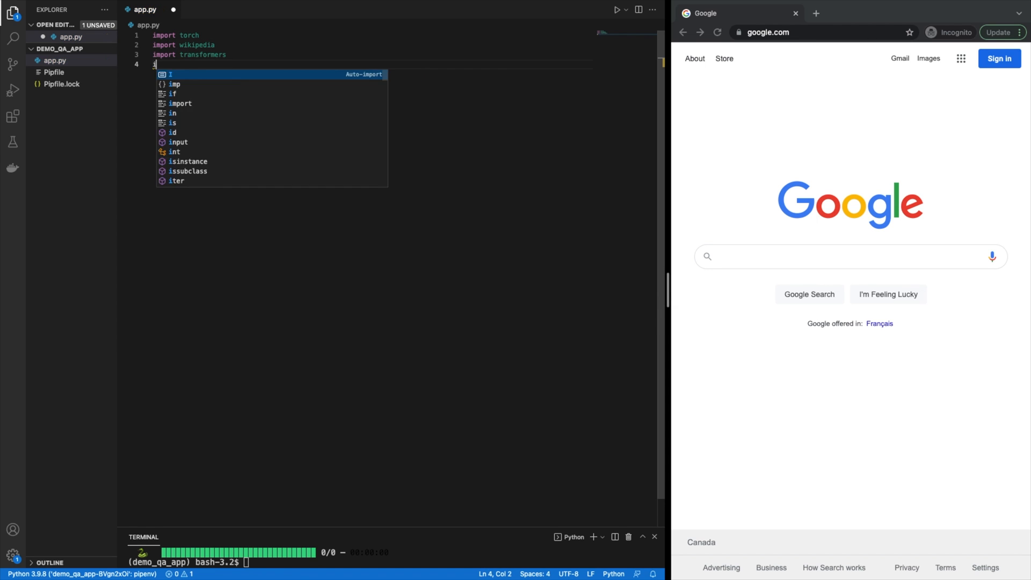
type("import streamlit as st")
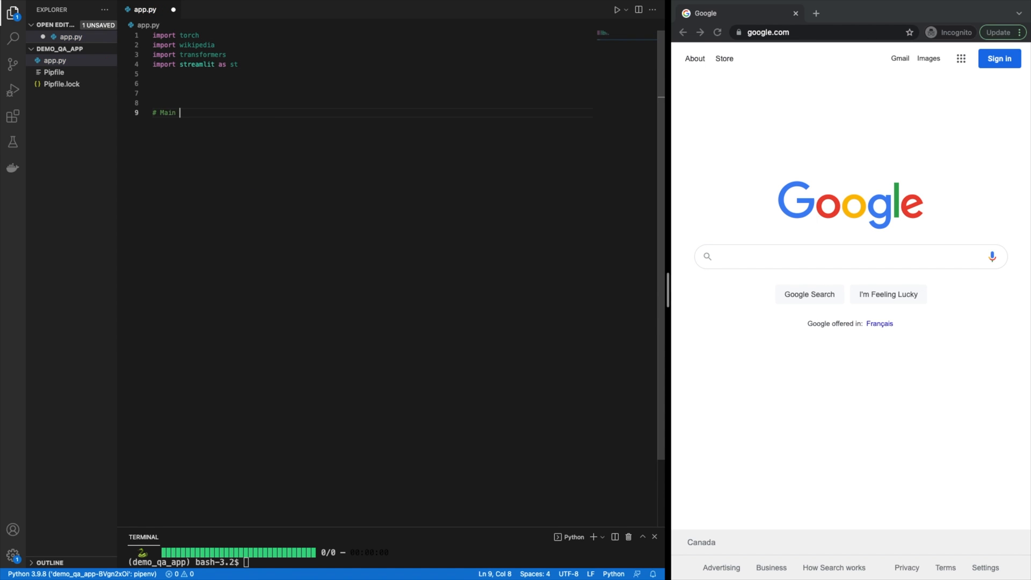
type("app engine")
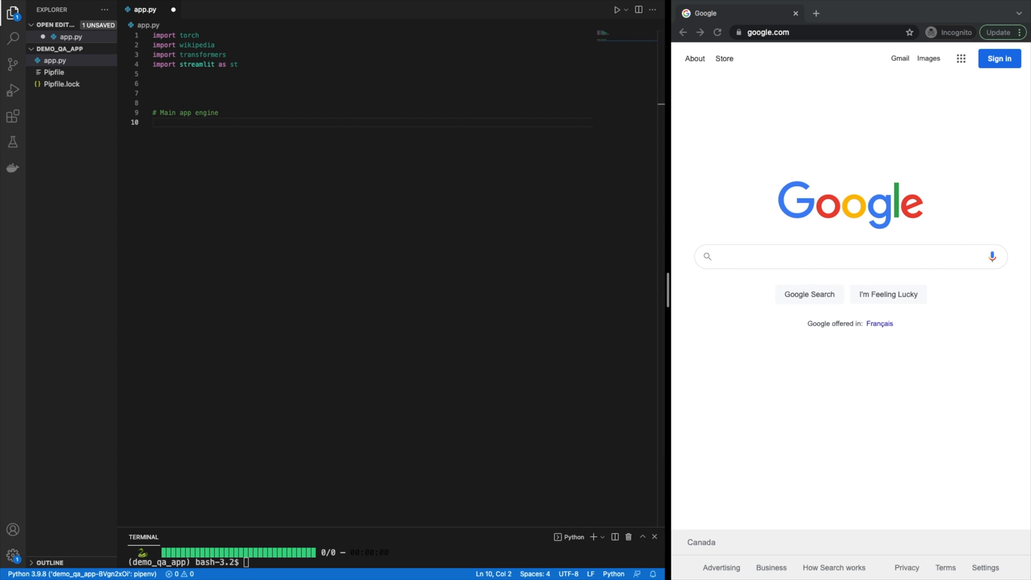
mouse_move(339, 165)
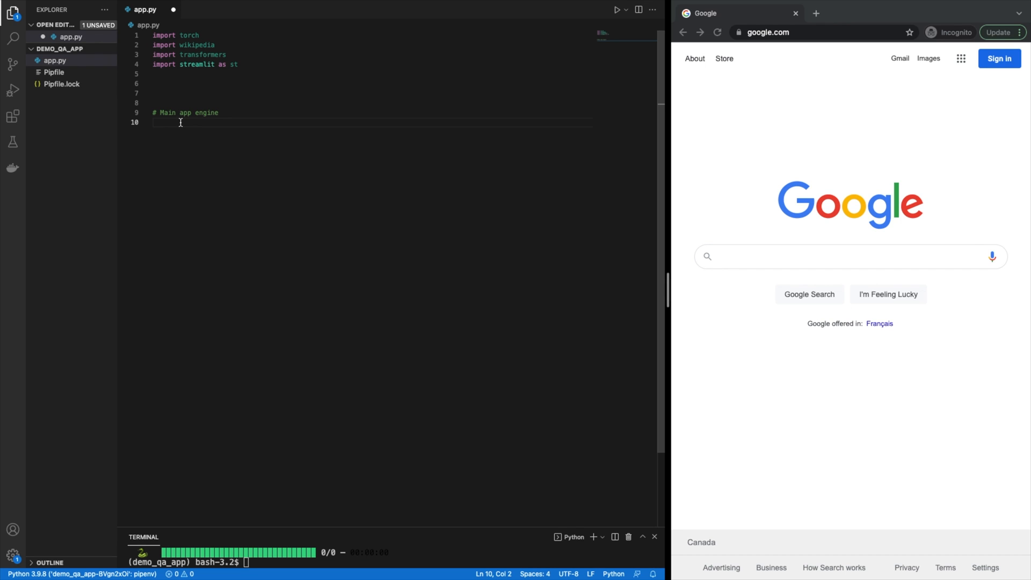
- Add an if __name__ == "__main__" block with st.title("Wikipedia Question Answering") and save
type("if __name__")
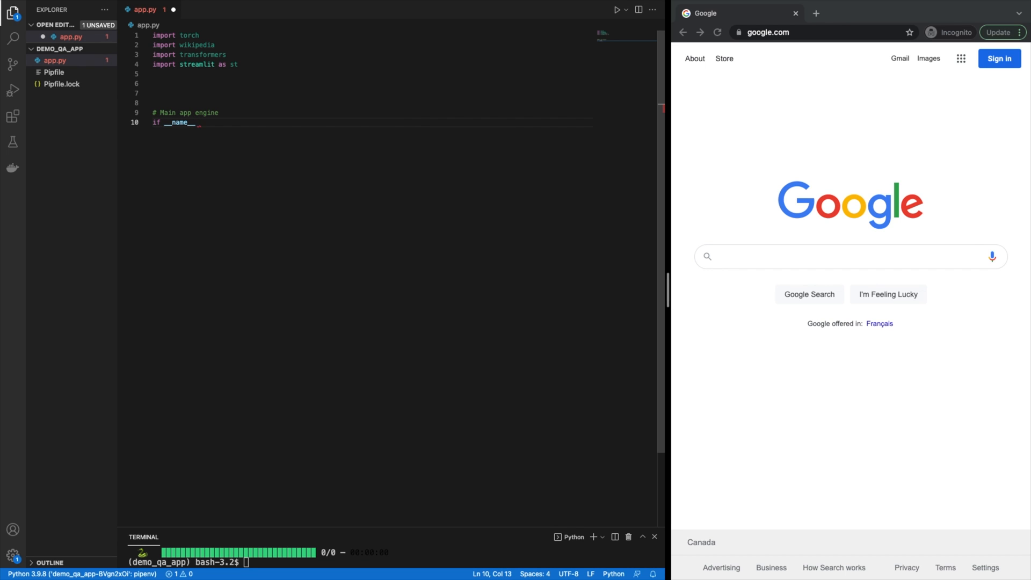
type("== \"__main__\":")
type("# display title and descripti")
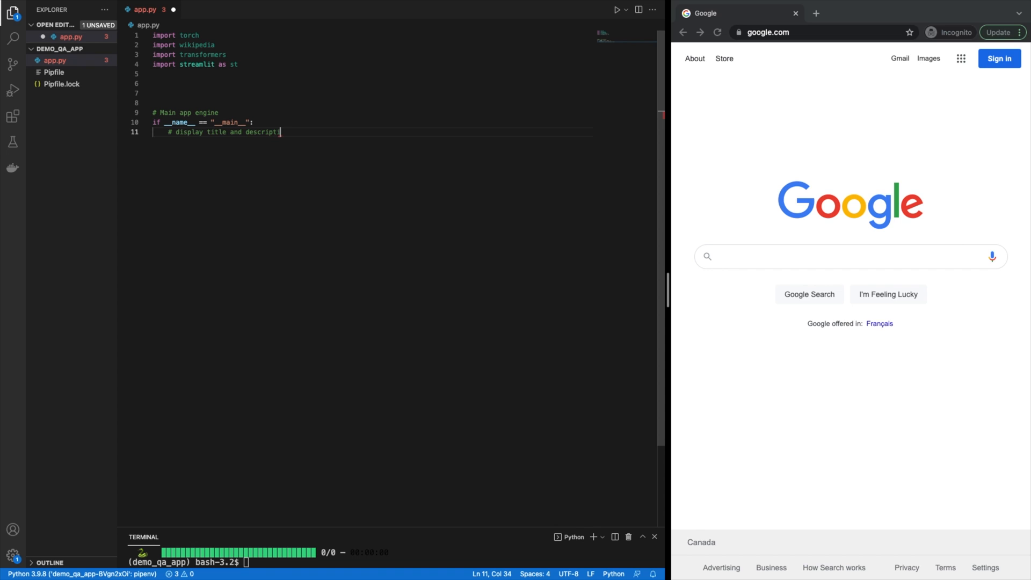
key("enter")
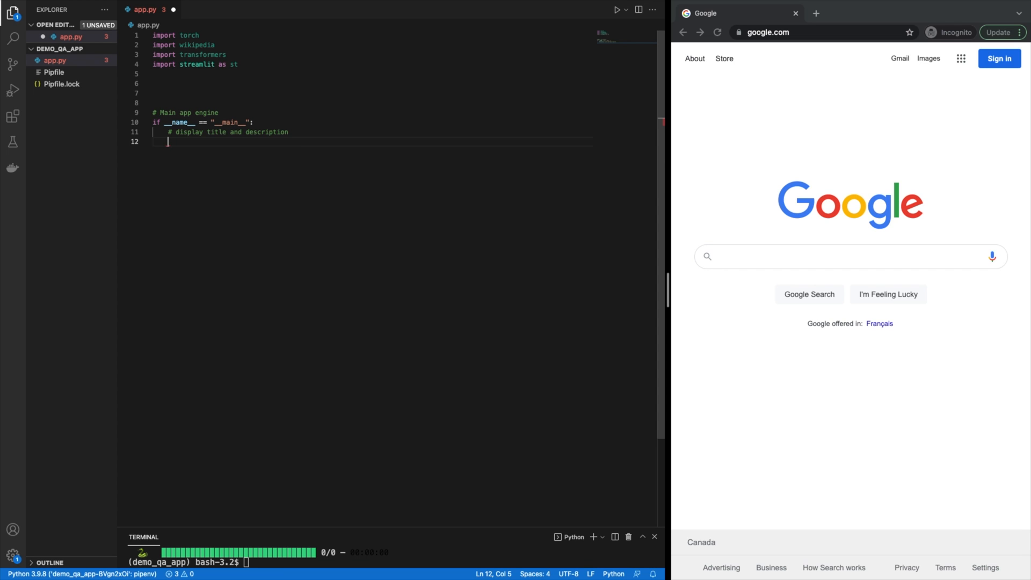
type("st.t")
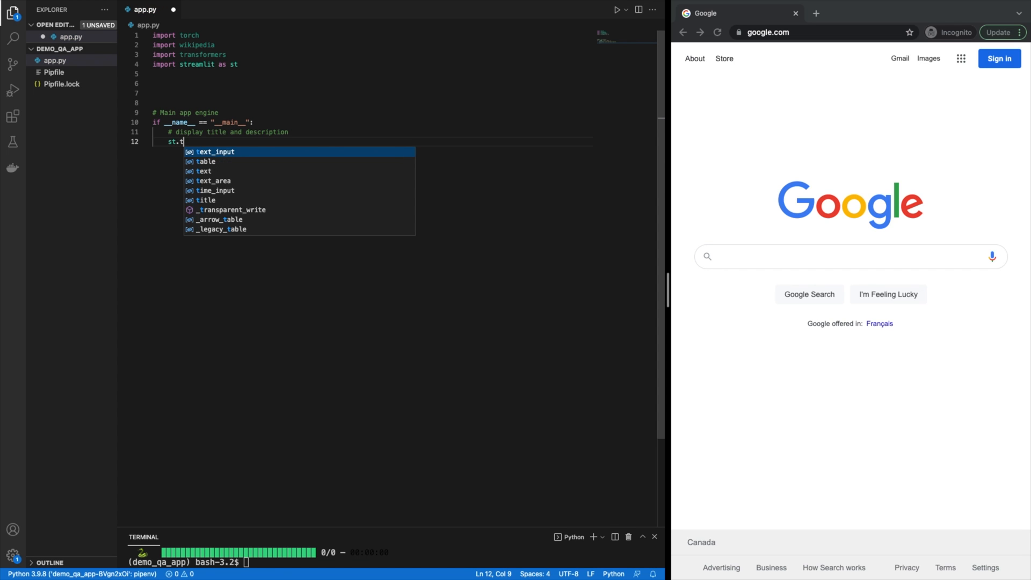
type("itle(\"Wikipedia Question Answering")
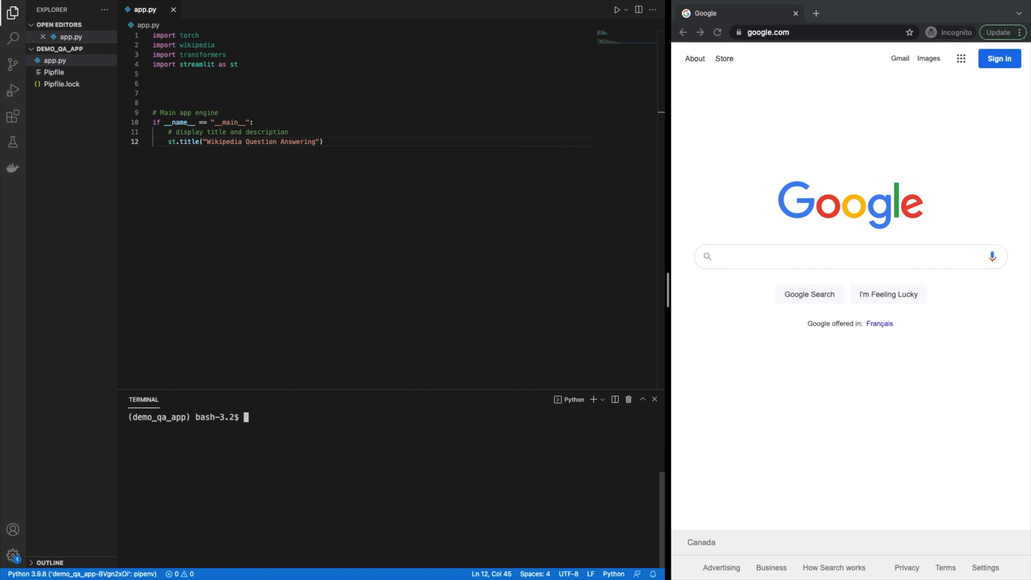
type("stre")
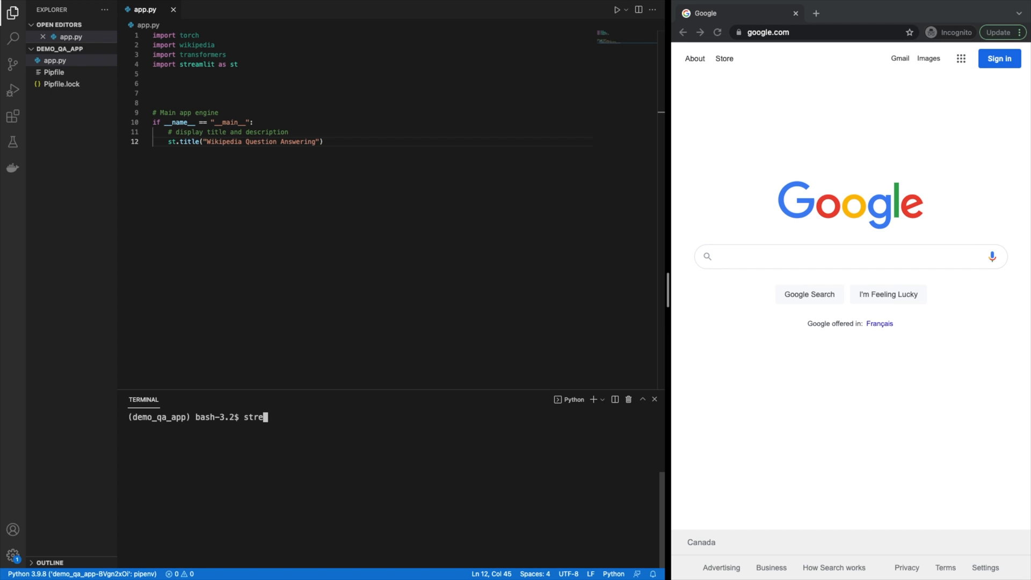
type("amlit run app.py")
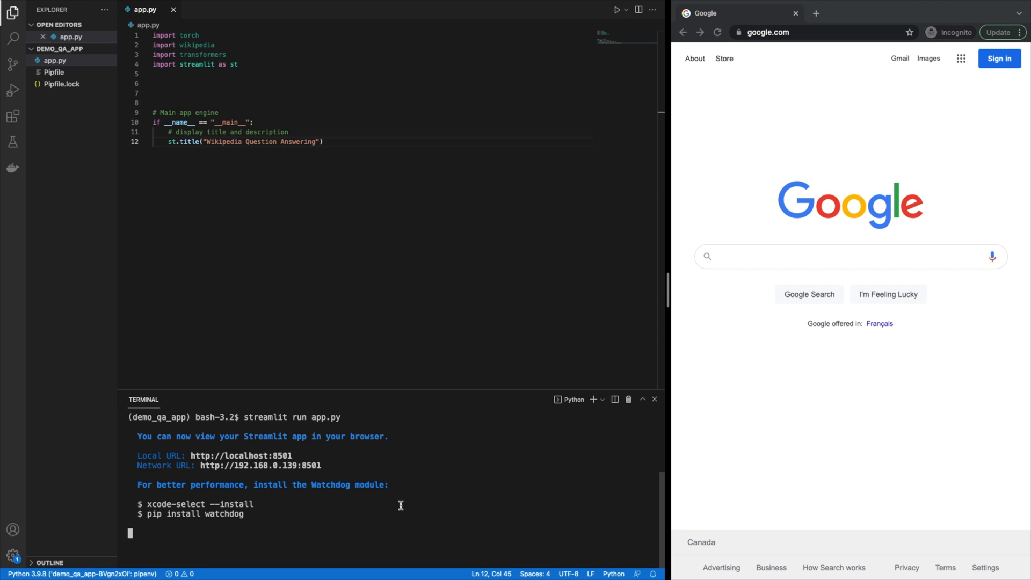
mouse_move(294, 454)
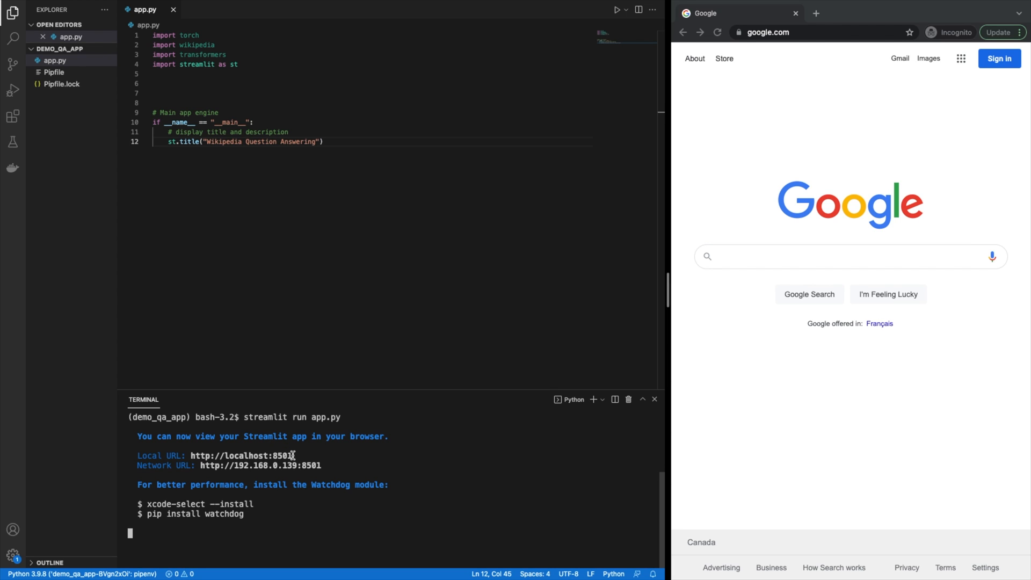
double_click(241, 455)
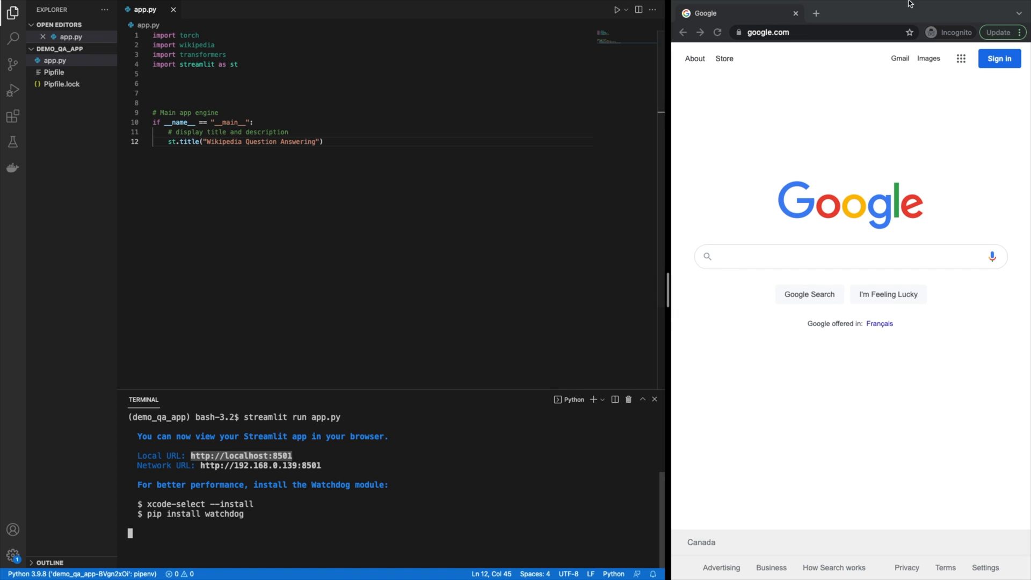
type("http://localhost:8501")
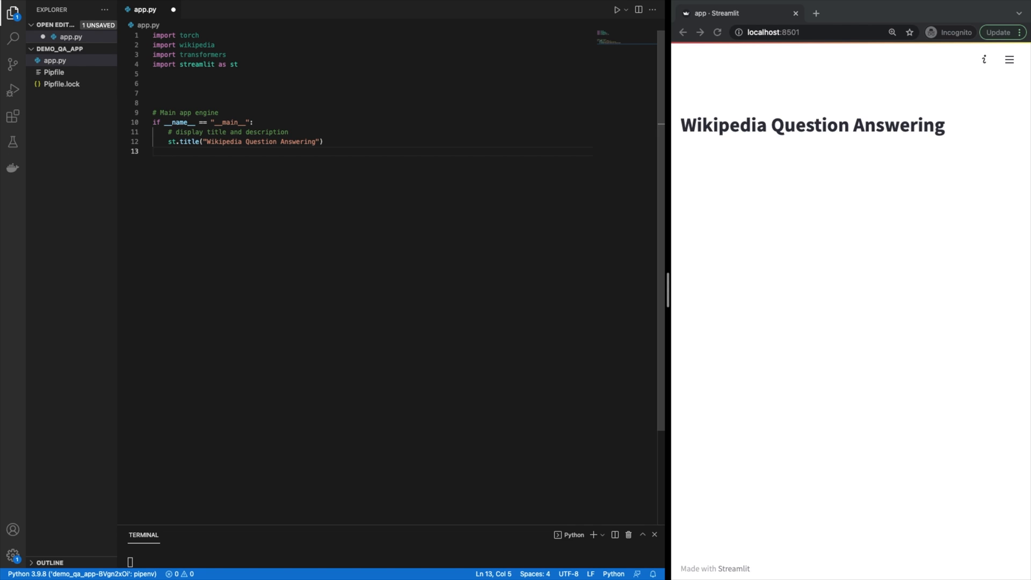
- Add st.write("Search topic, Ask questions, Get Answers") under the title
type("st.write(\"Search topic, Ask questions")
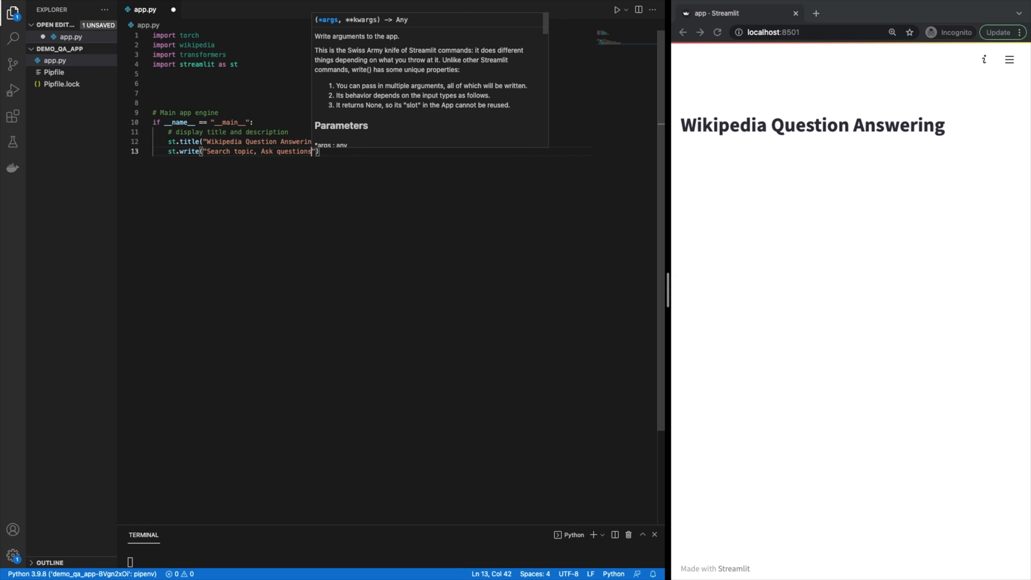
type(", Get An")
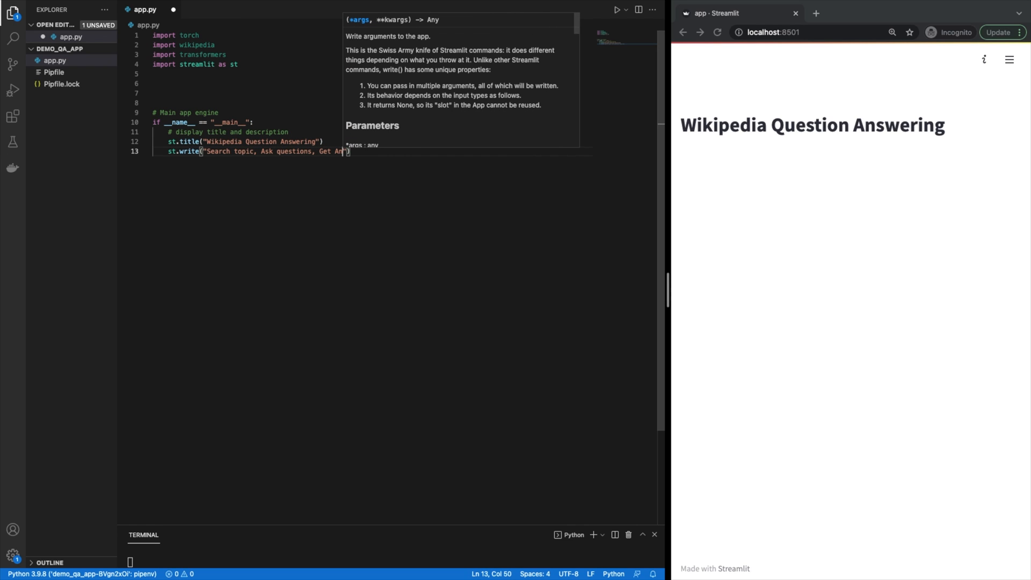
type("swers")
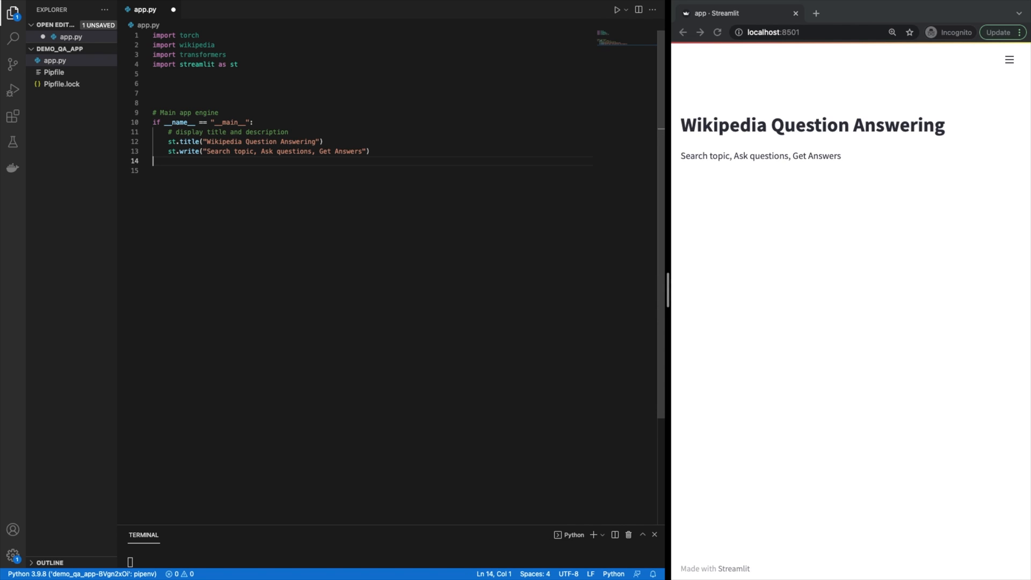
key("enter")
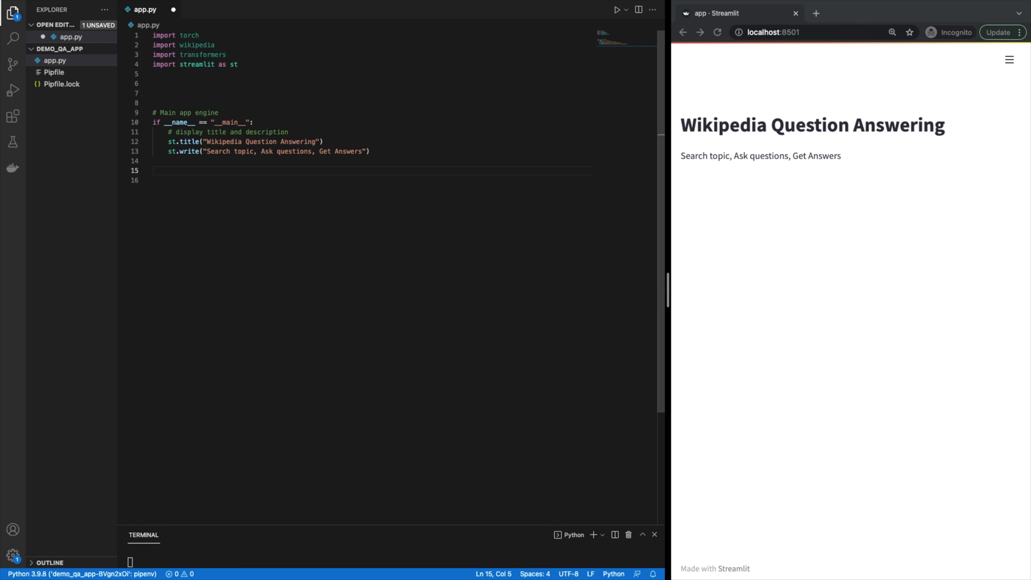
- Add topic = st.text_input("SEARCH TOPIC", "") with a display comment
type("# display topic input slot")
left_click(371, 179)
type("topic =")
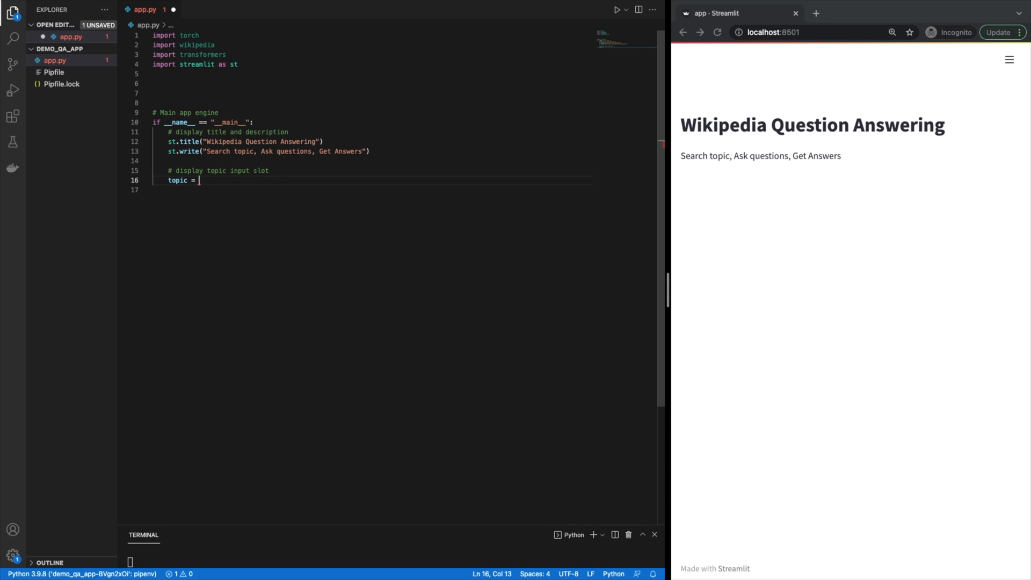
type("s")
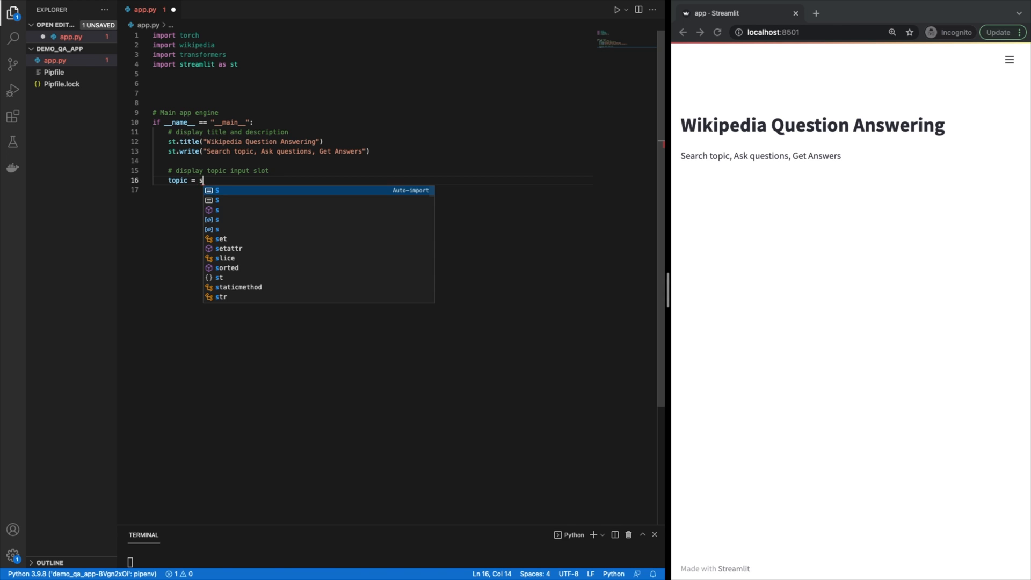
type("t.text_input(")
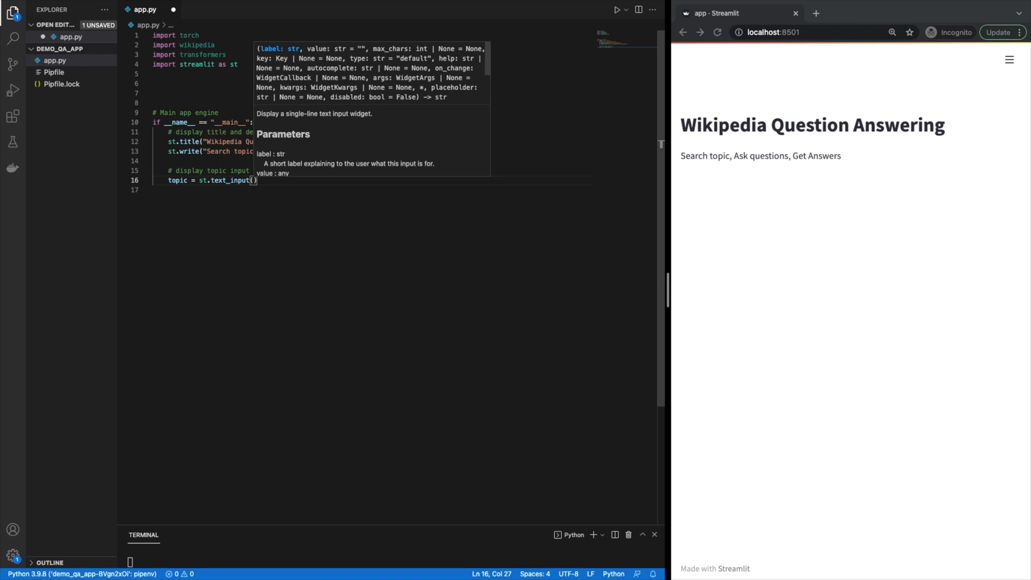
type("\"SEARCH TOP")
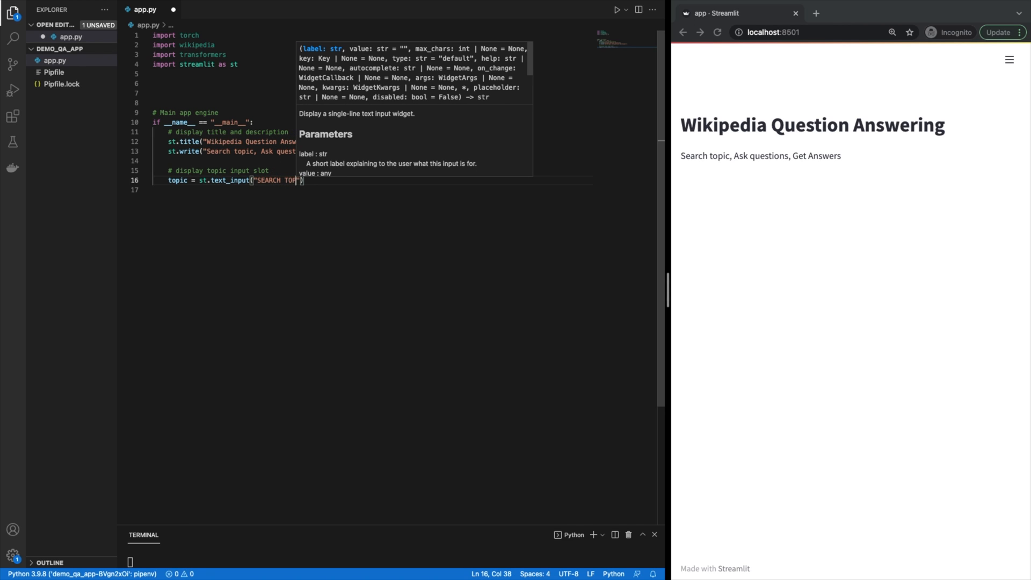
type("IC")
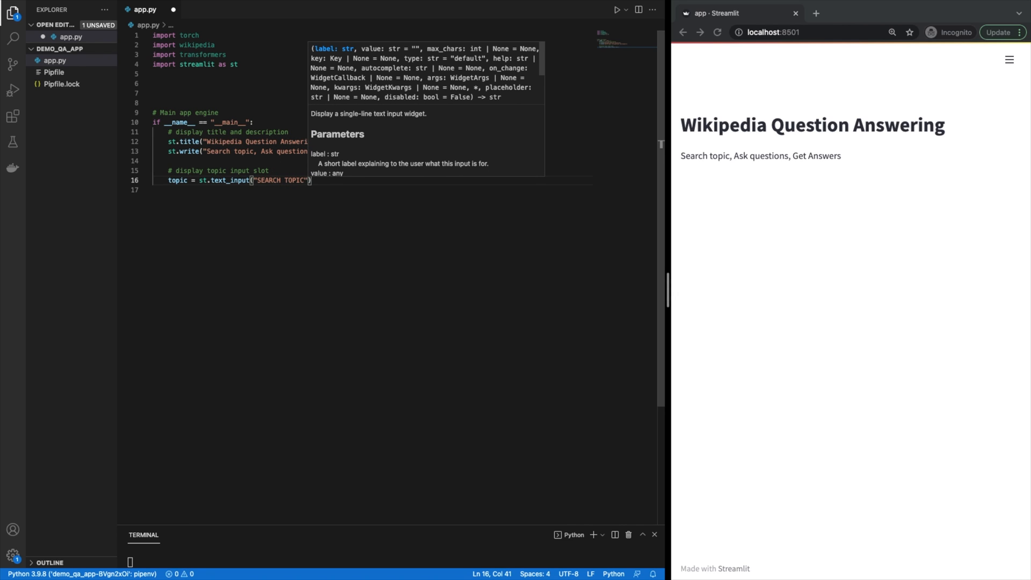
type(",")
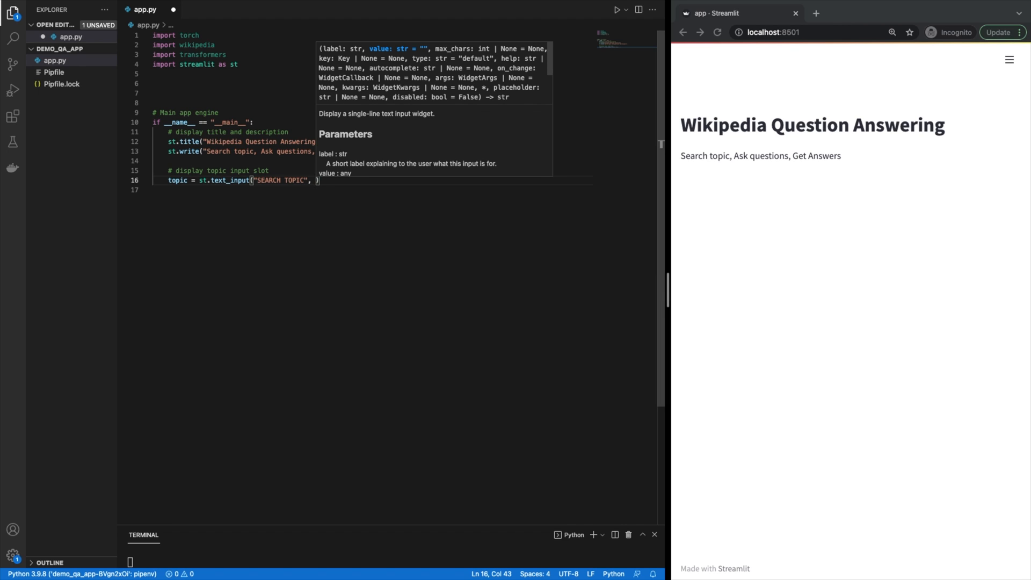
type("\"\"")
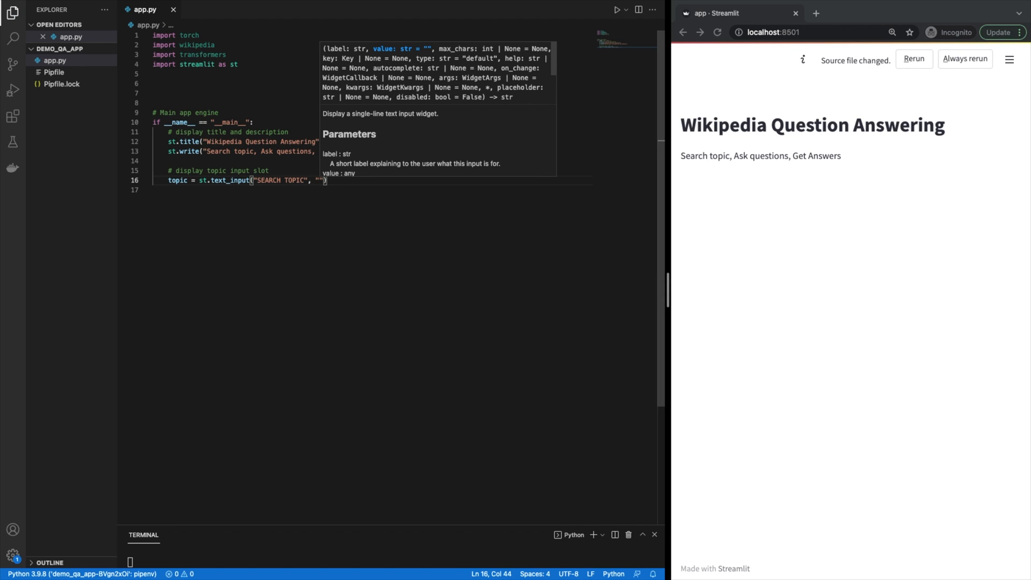
mouse_move(966, 59)
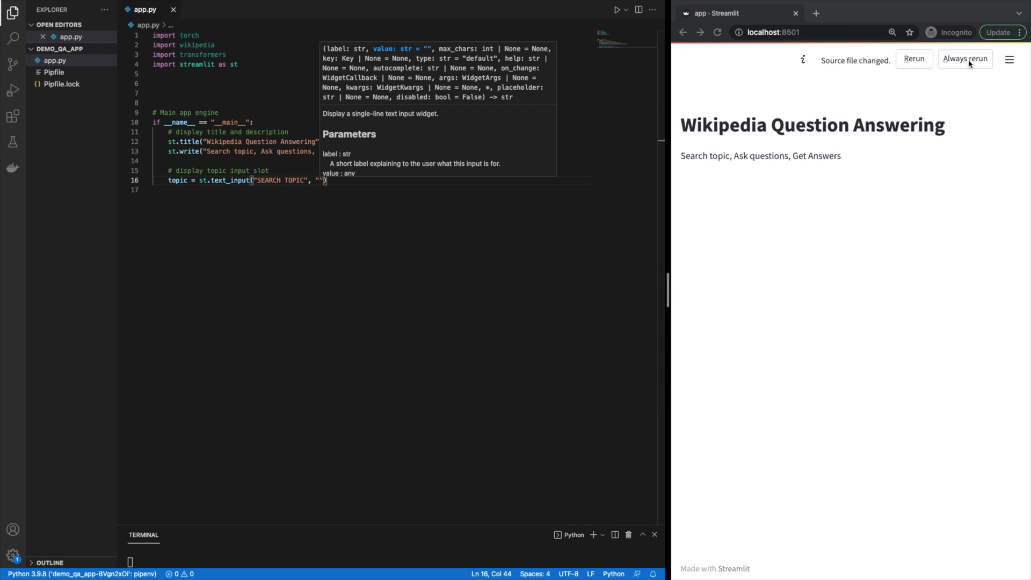
- Set the Streamlit page to Always rerun so the SEARCH TOPIC input appears
left_click(912, 58)
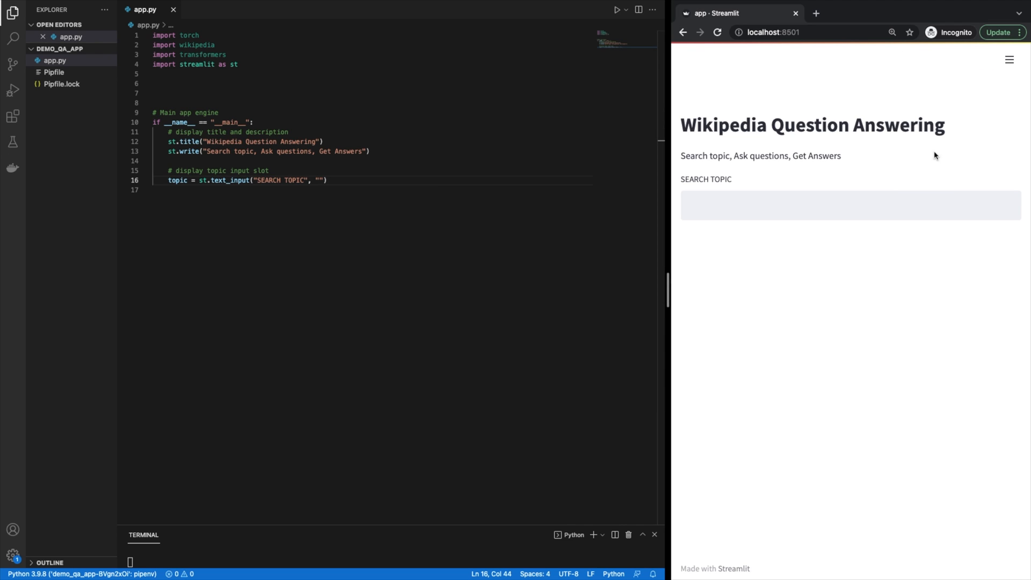
mouse_move(836, 293)
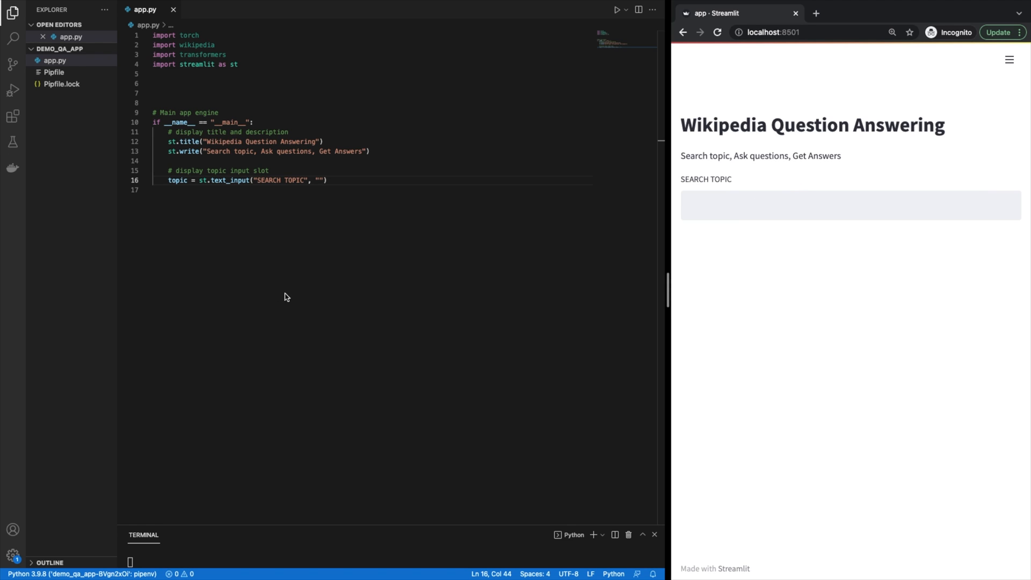
mouse_move(334, 185)
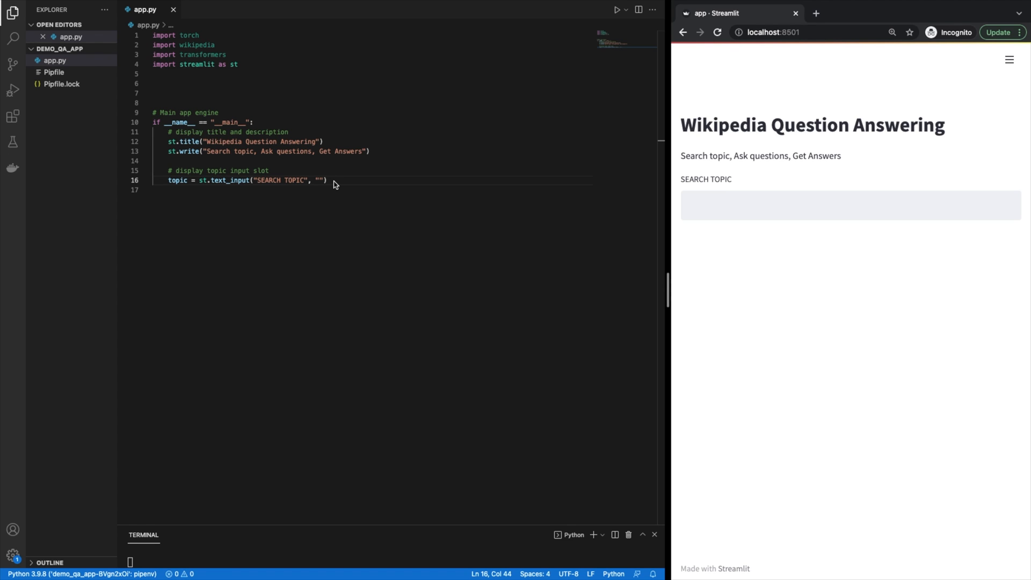
left_click(326, 181)
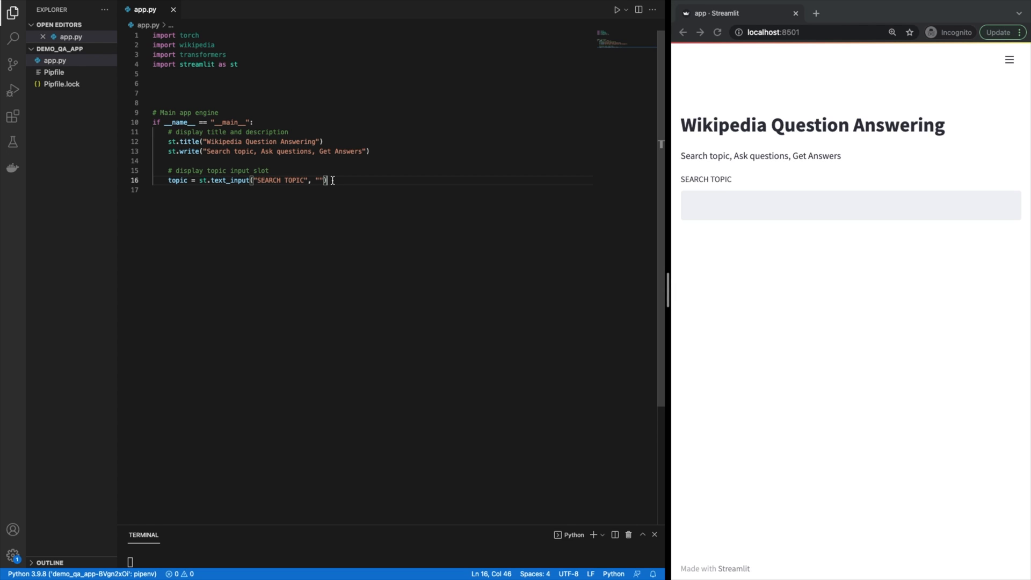
- Add question = st.text_input("QUESTION", "") below the topic input and save
key("Enter")
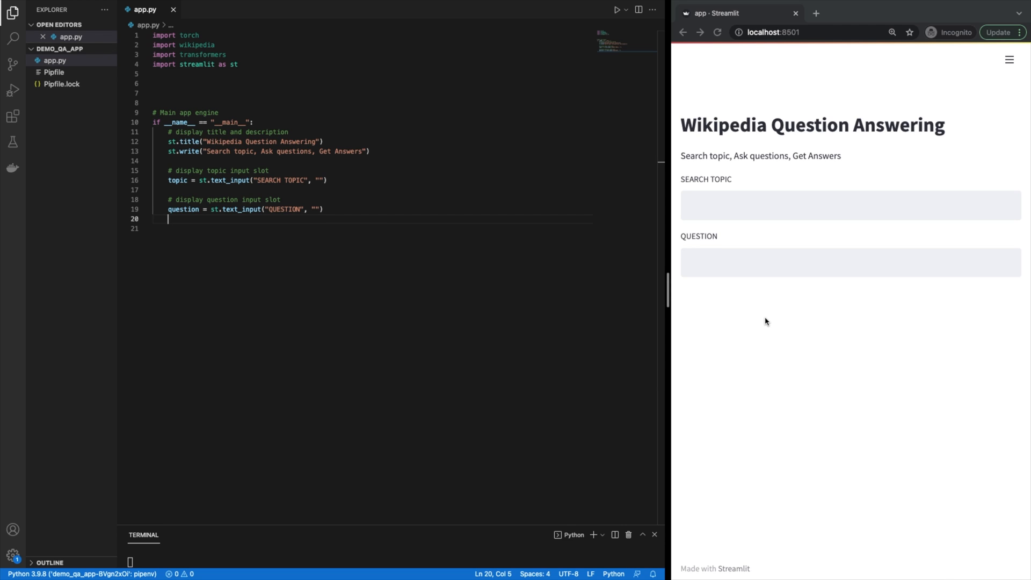
mouse_move(762, 282)
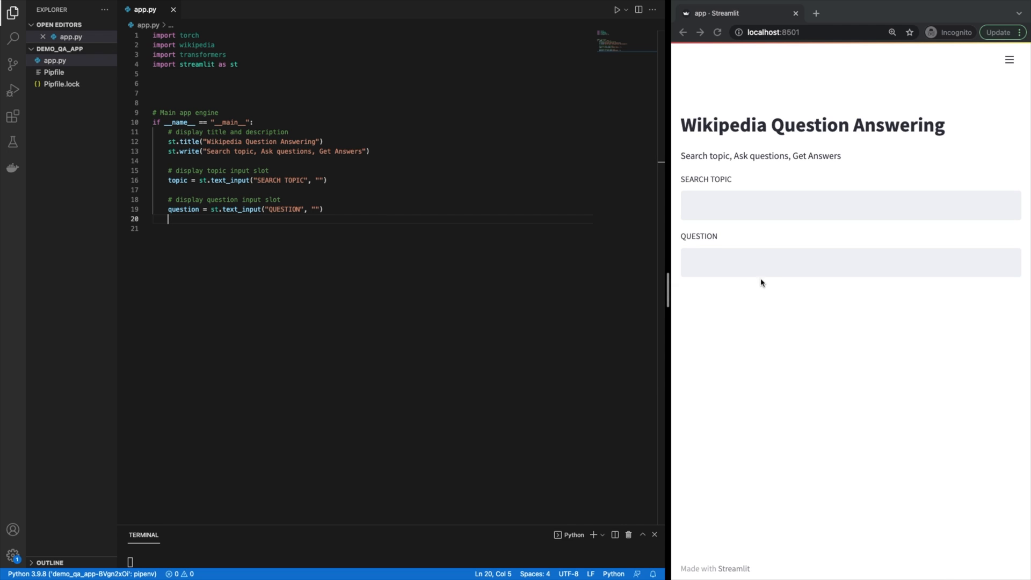
mouse_move(577, 362)
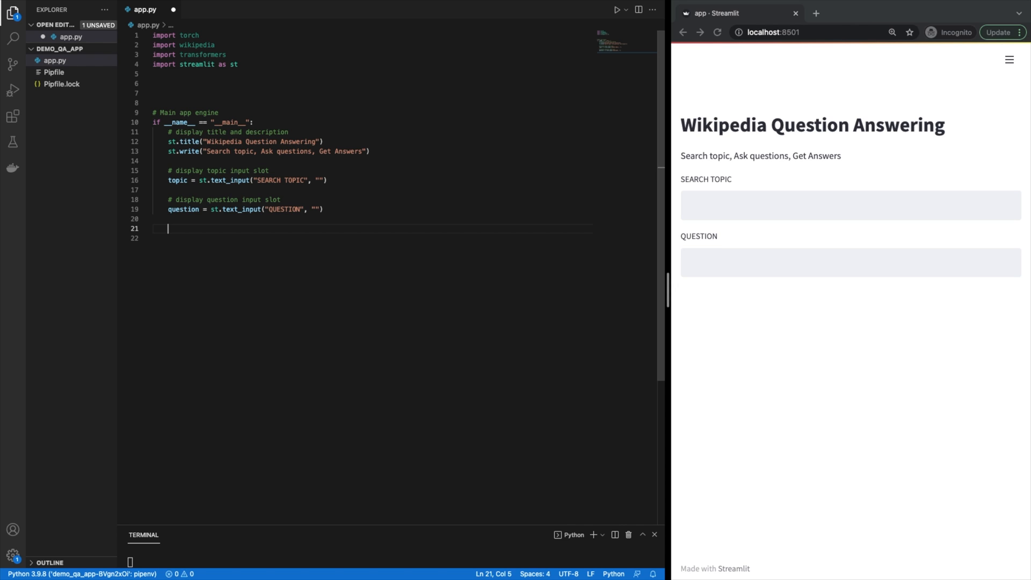
- Add an if topic: check and define load_wiki_summary(query: str) -> str
type("if topic:")
left_click(371, 237)
type("# load wikipedia summary ")
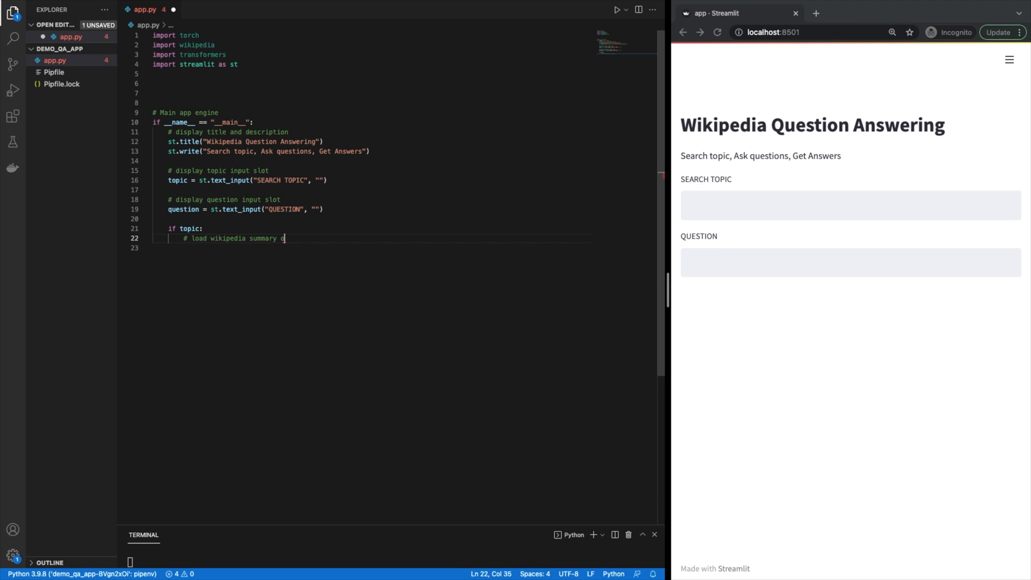
type("of topic")
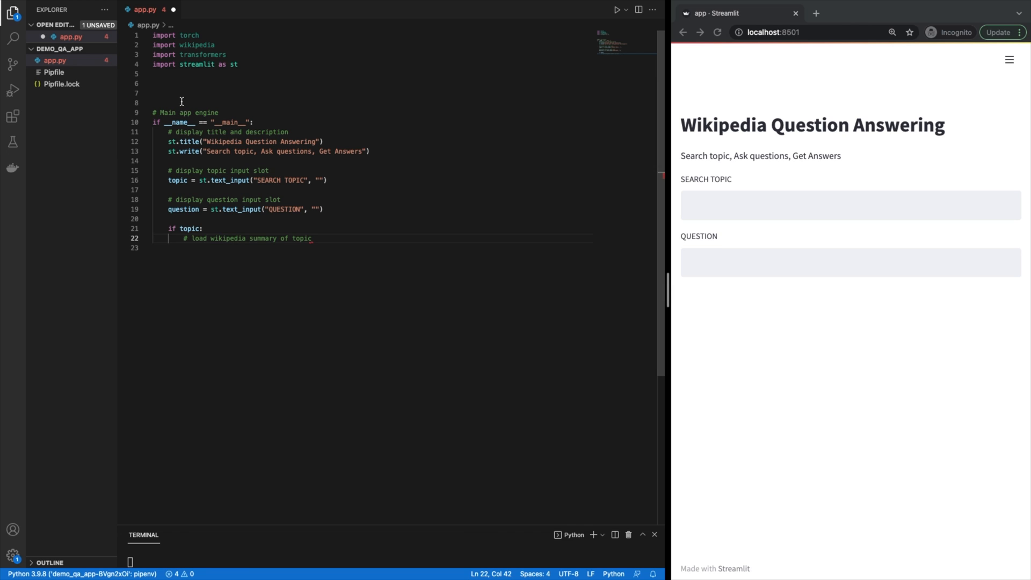
type("d")
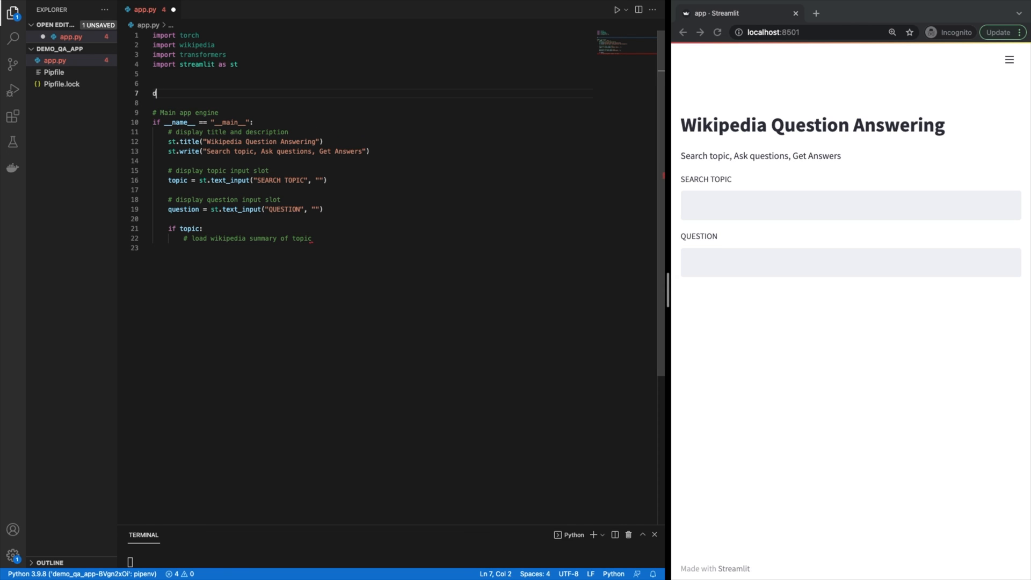
type("ef load_wiki")
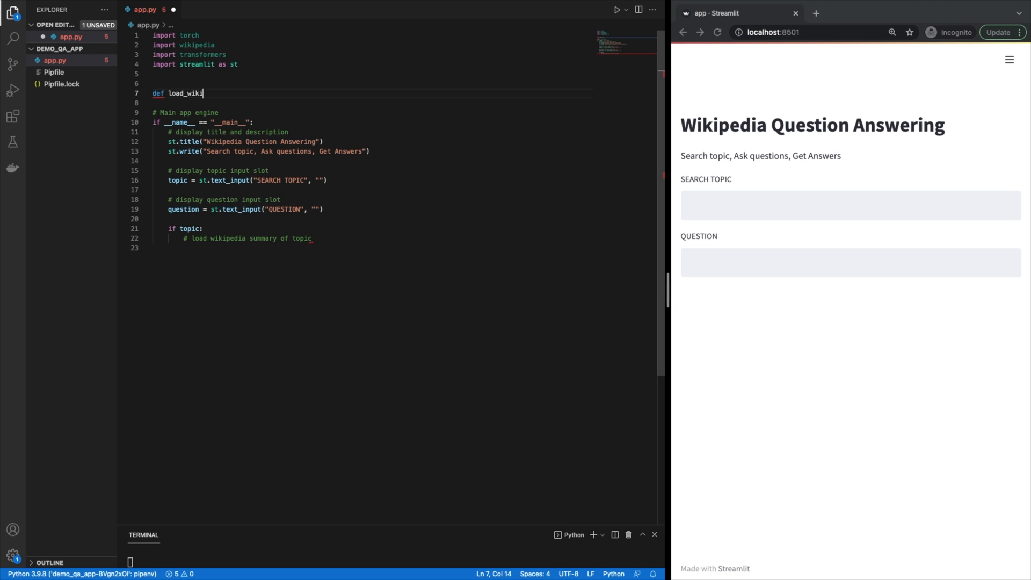
type("_summary")
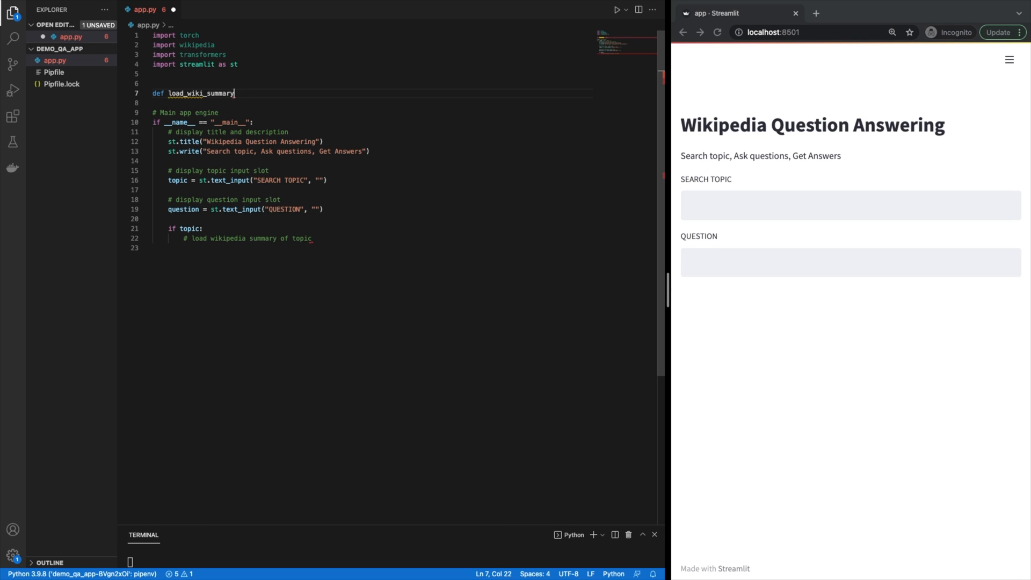
type("()")
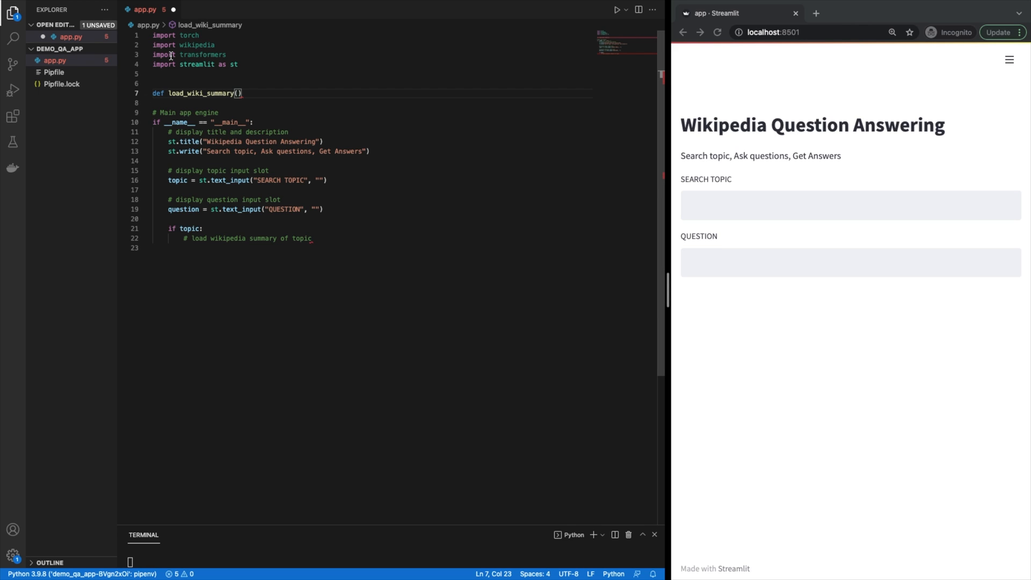
type("query")
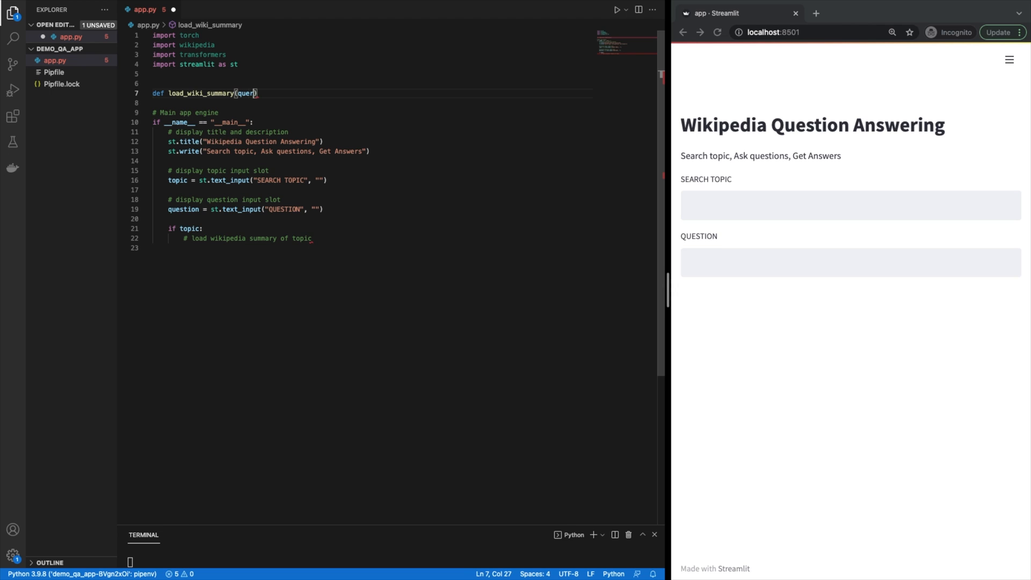
type(": str")
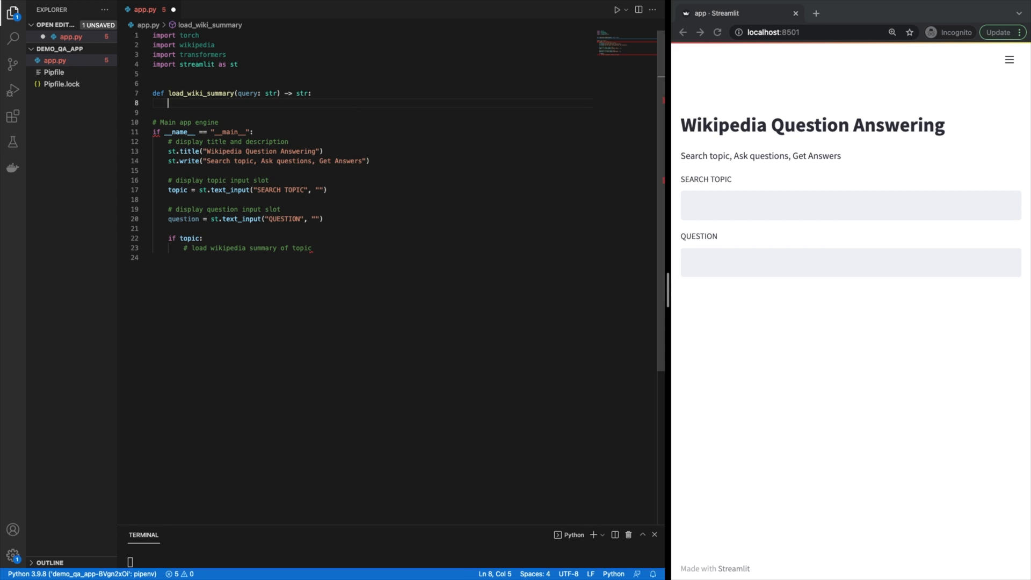
- Fill the function with wikipedia.search, a ten-sentence wikipedia.summary of the first result, and return summary
type("results = wikipedia.search(query")
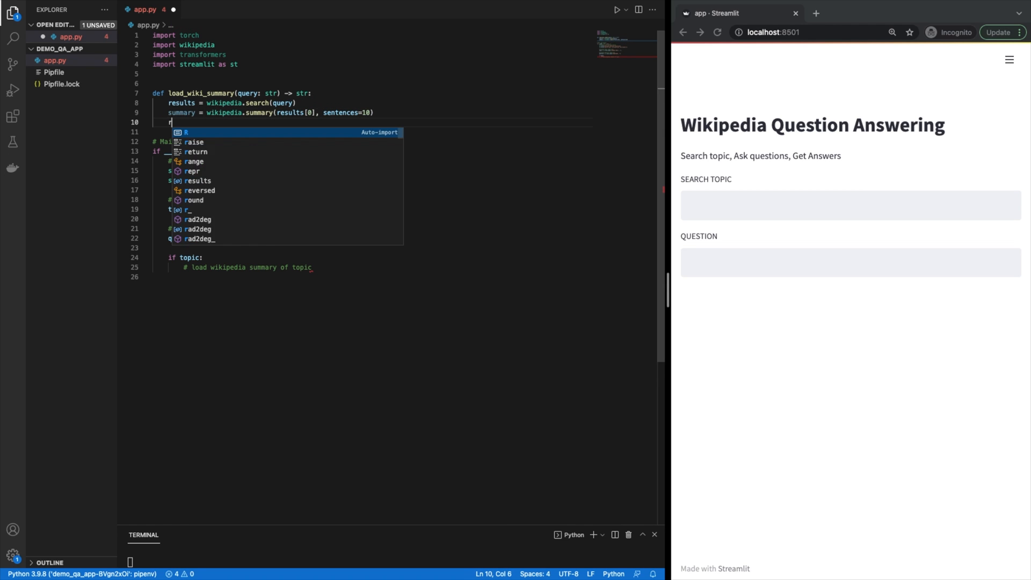
type("eturn summ")
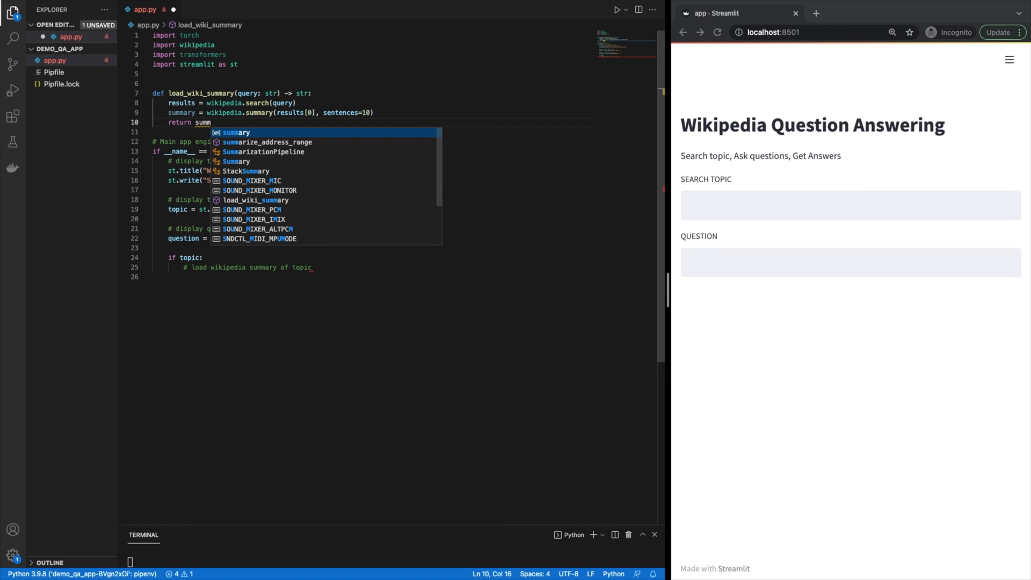
key("Tab")
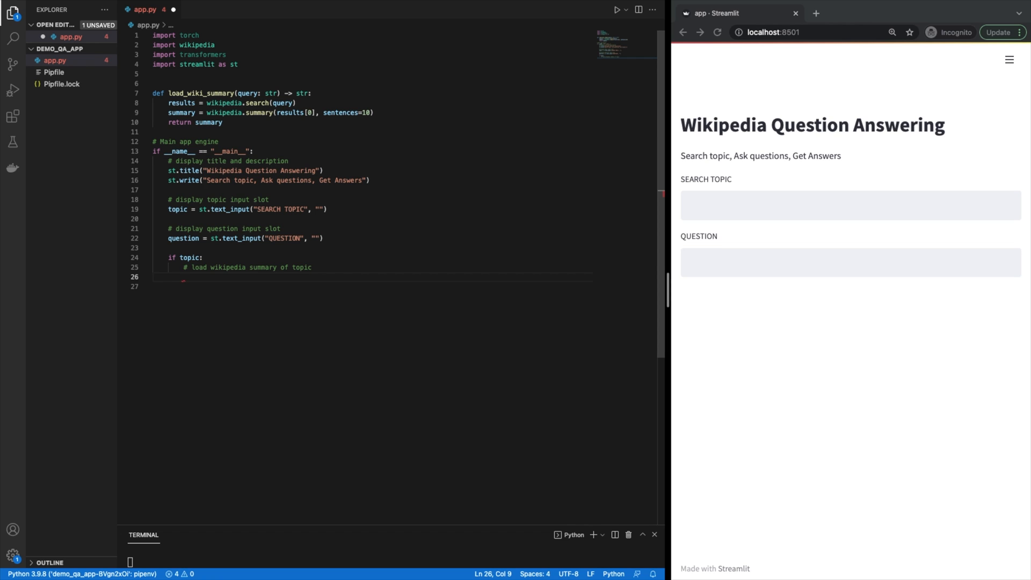
- Call summary = load_wiki_summary(topic) under if topic: and add article_paragraph = st.empty(), then save
type("summary = load_wiki_summary(")
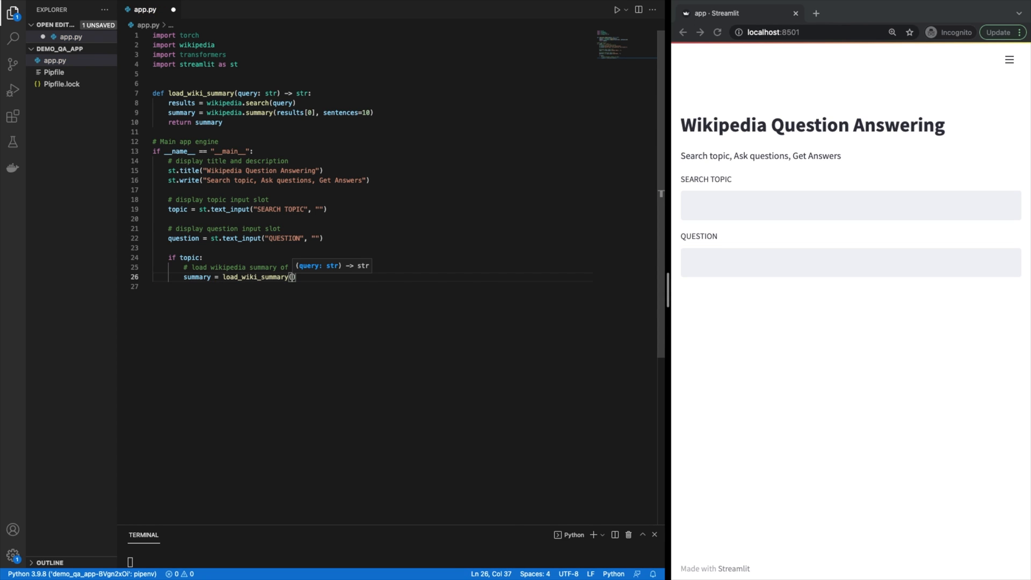
type("topic")
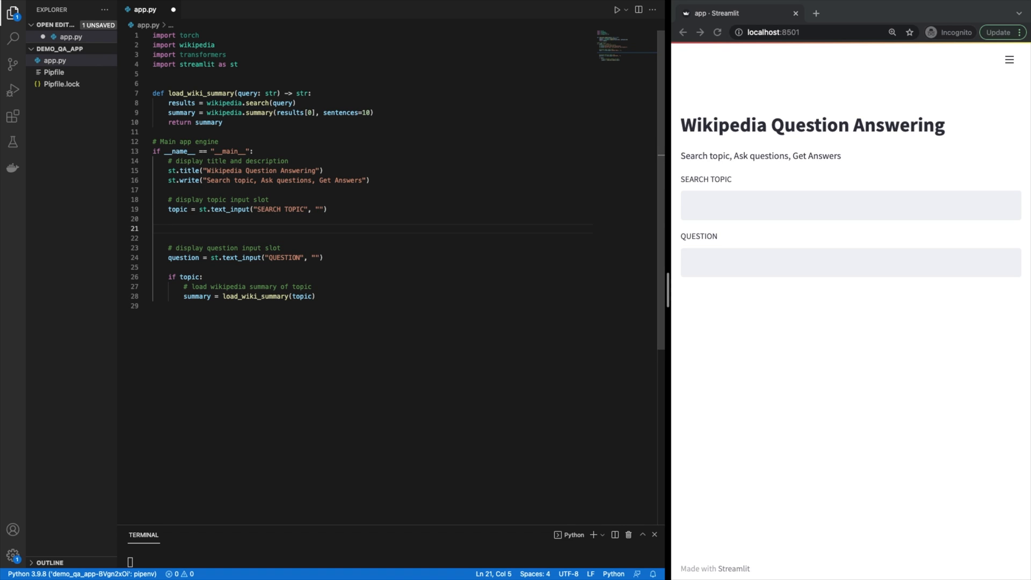
type("# display article par")
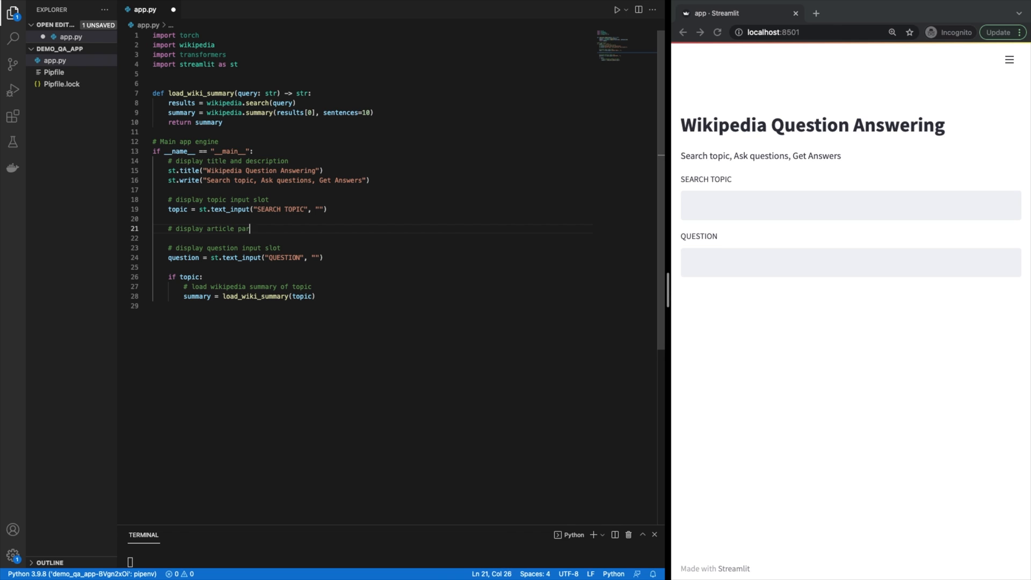
type("agraph")
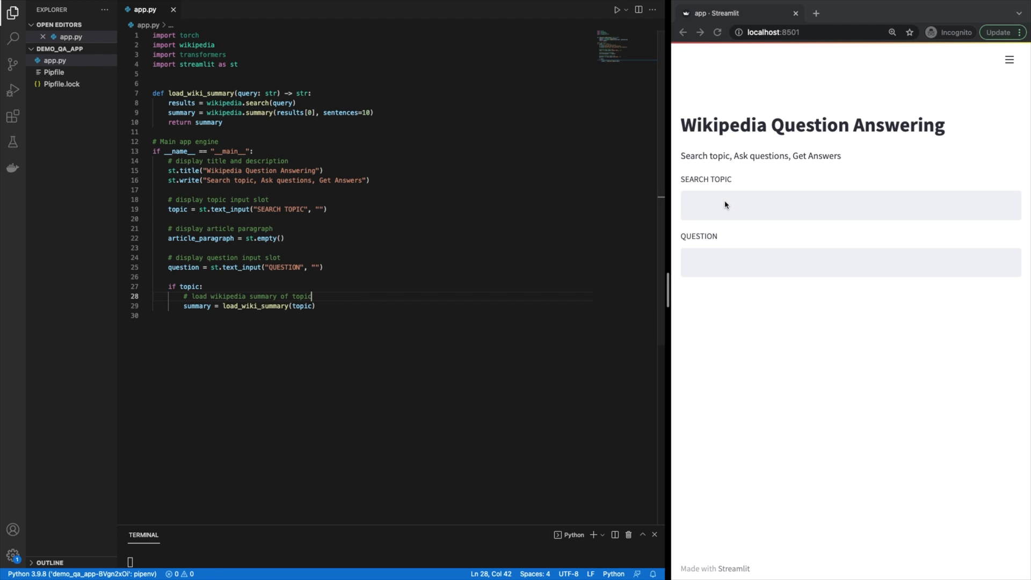
left_click(848, 204)
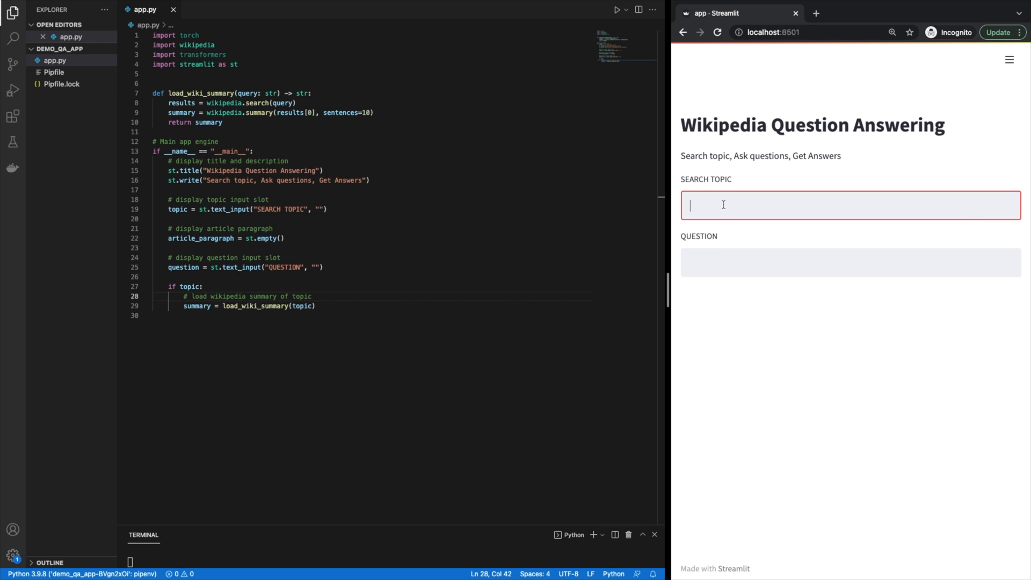
- Enter 'greyhound dogs' in the app and add article_paragraph.markdown(summary) with a '# display article summary' comment
type("greyhound dogs")
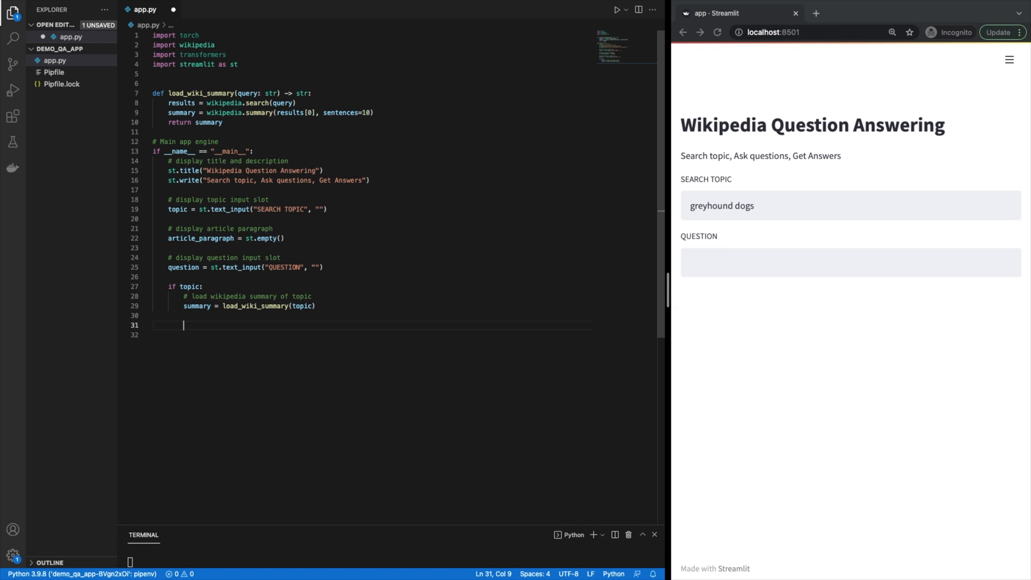
type("#")
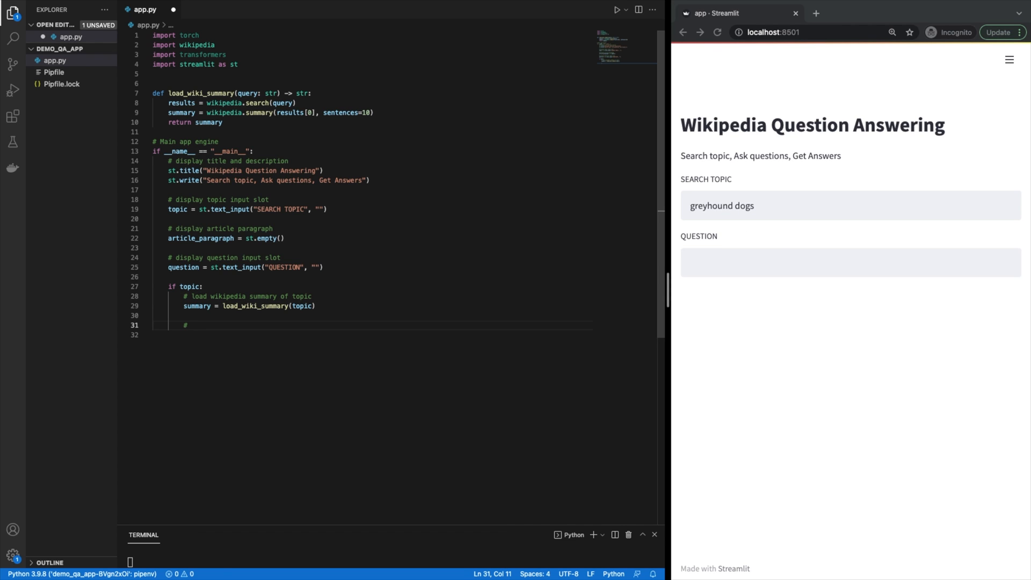
type("di")
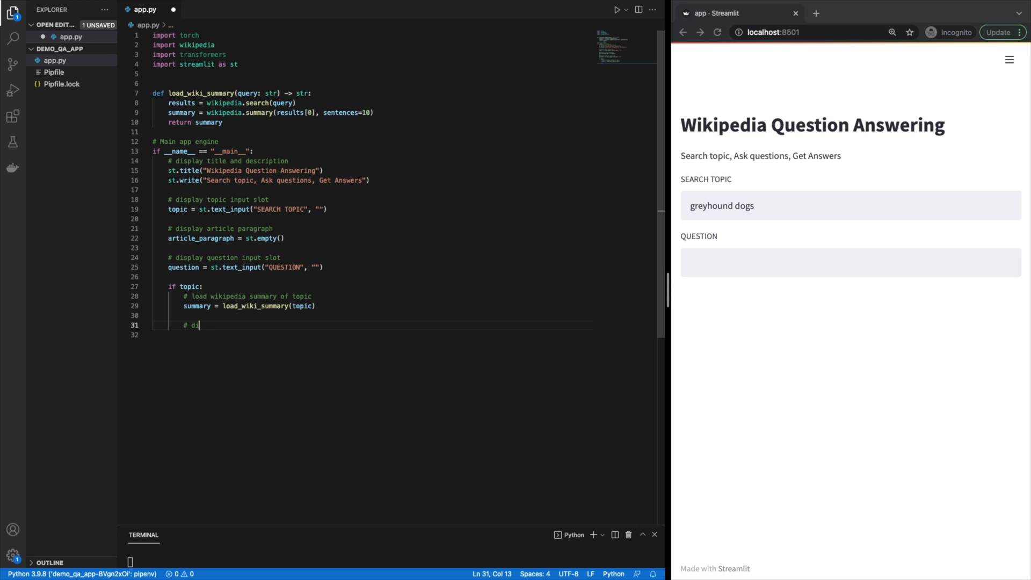
type("splay")
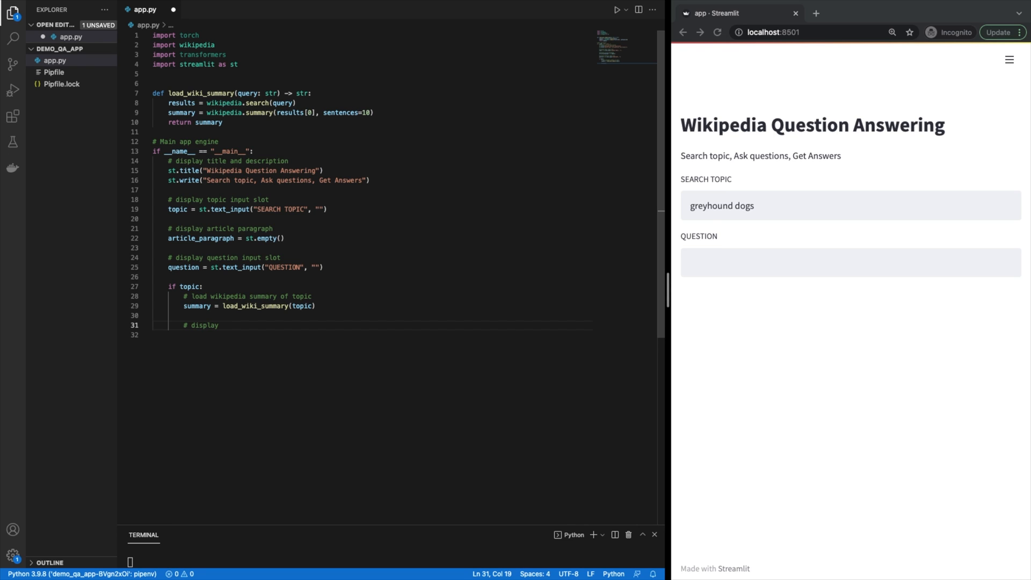
left_click(222, 325)
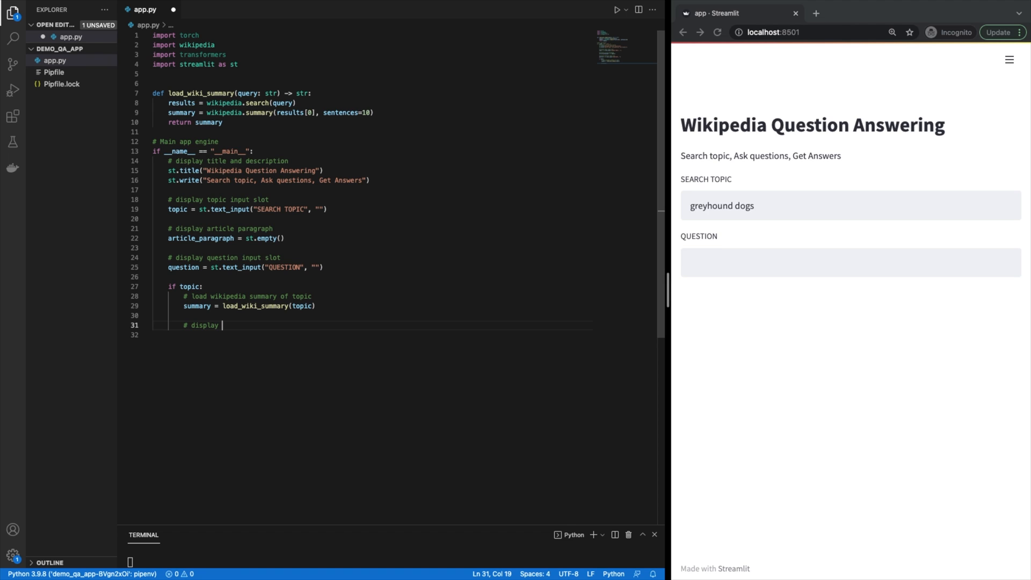
type("article summary in paragraph")
left_click(371, 333)
type("article_paragraph.markdown(summary)")
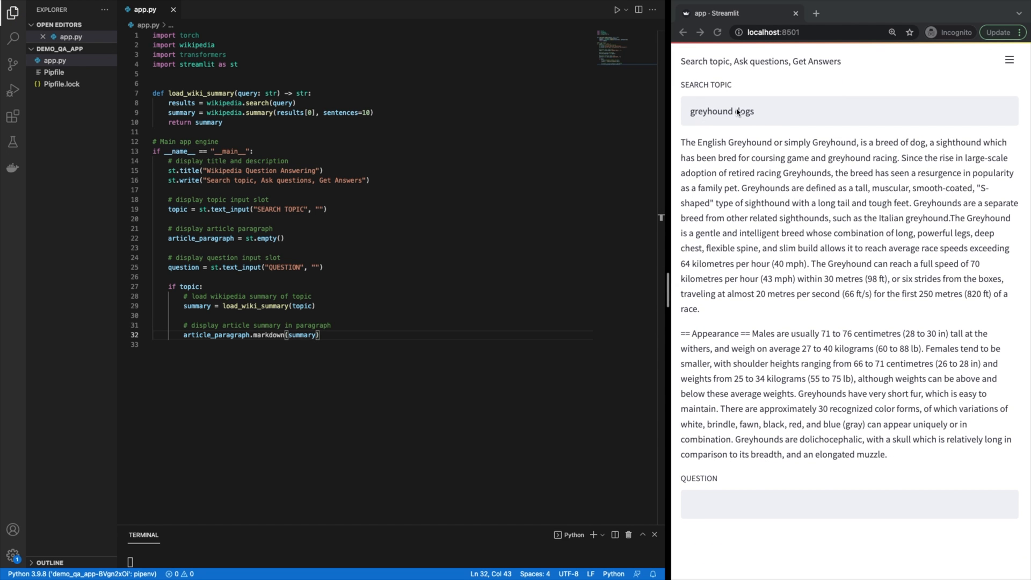
mouse_move(930, 254)
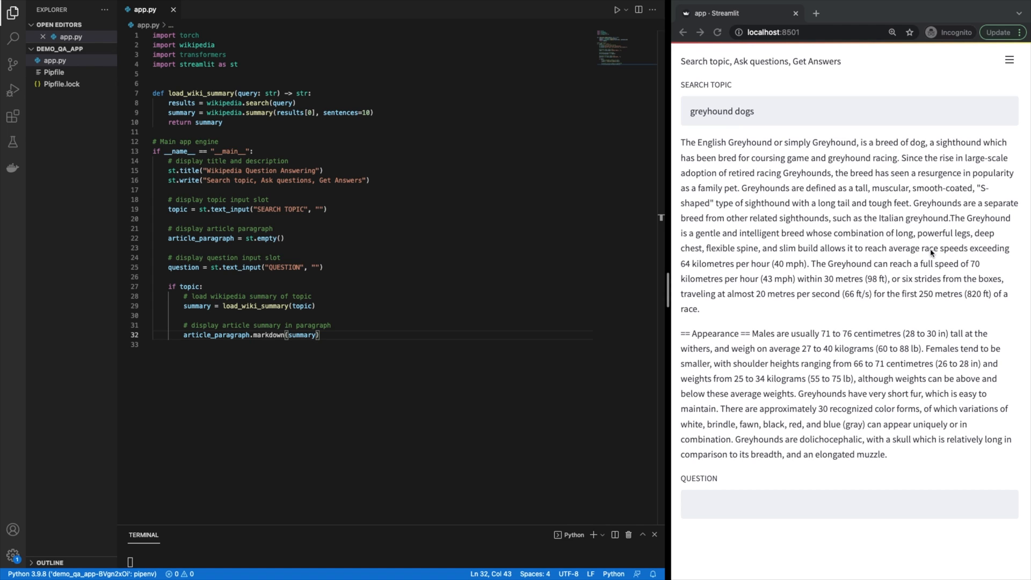
mouse_move(772, 181)
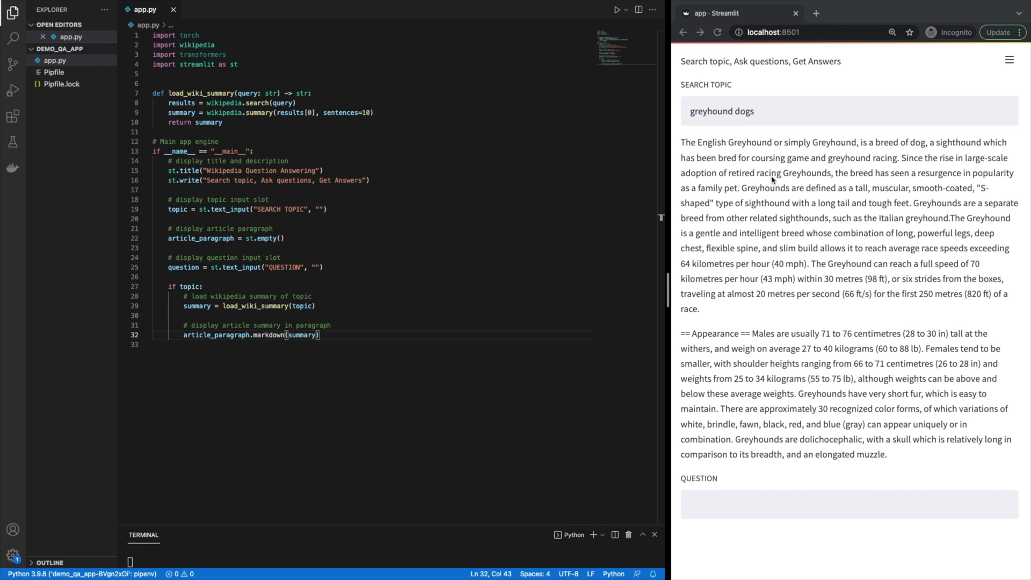
left_click(322, 335)
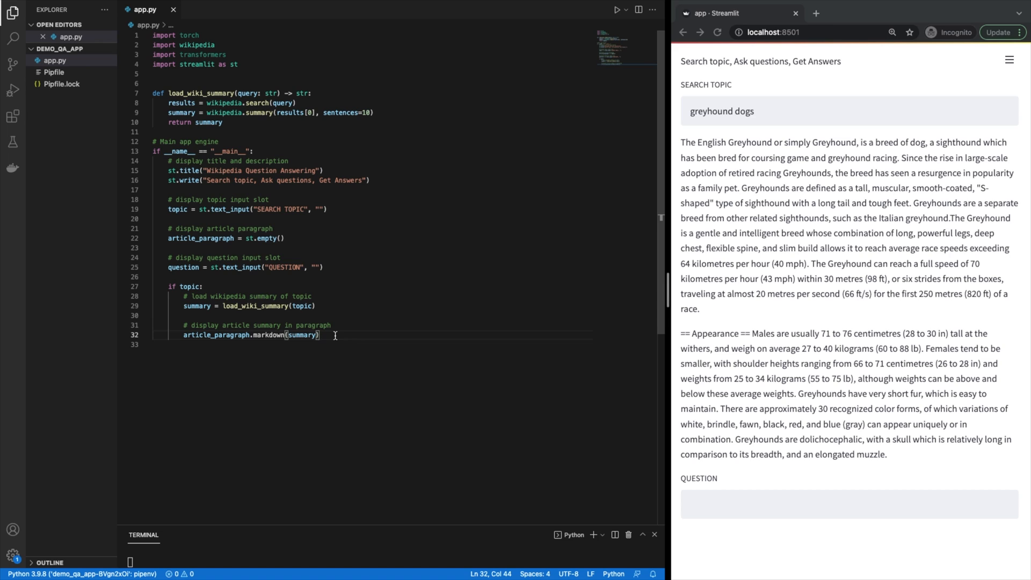
- Add a '# perform question answering' comment and an if question != "": check below the markdown call
type("# perform question answering")
type("if")
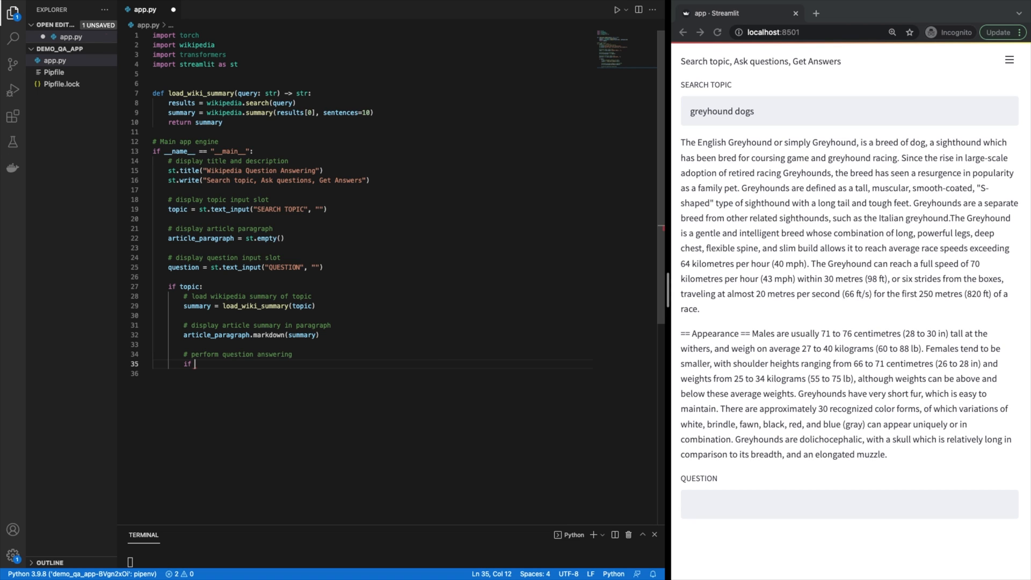
type("question != \"")
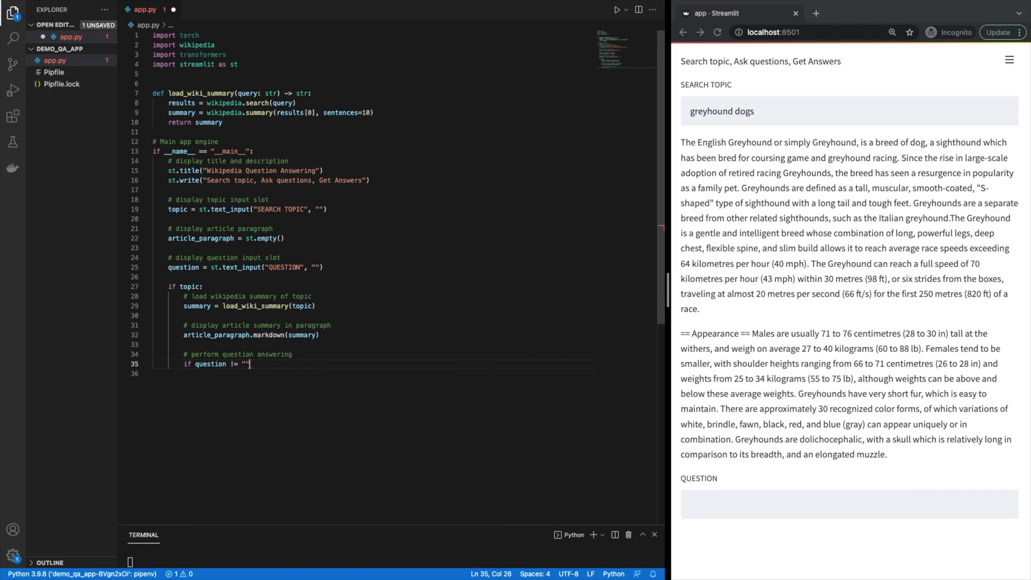
type(":")
key("Enter")
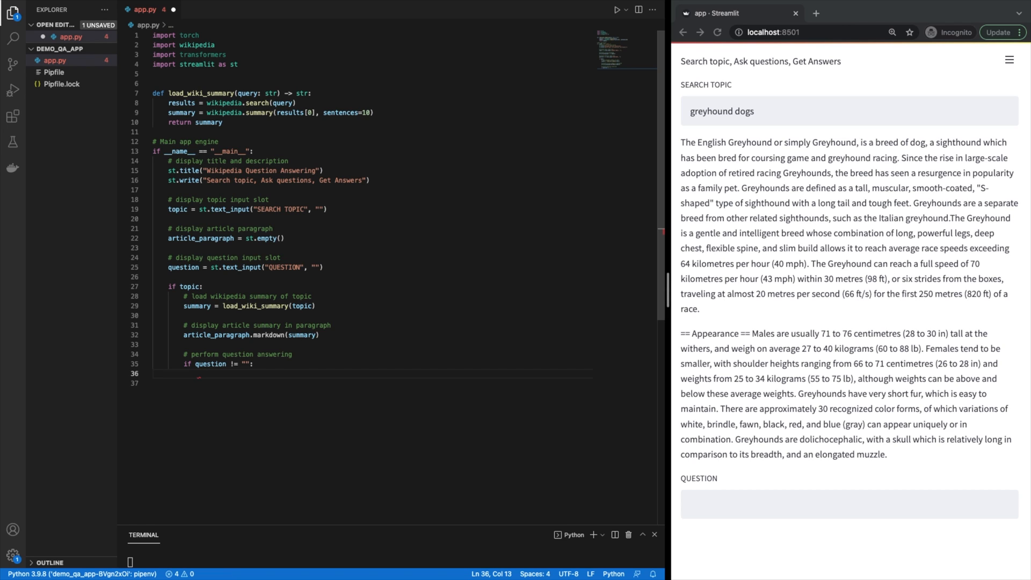
mouse_move(873, 335)
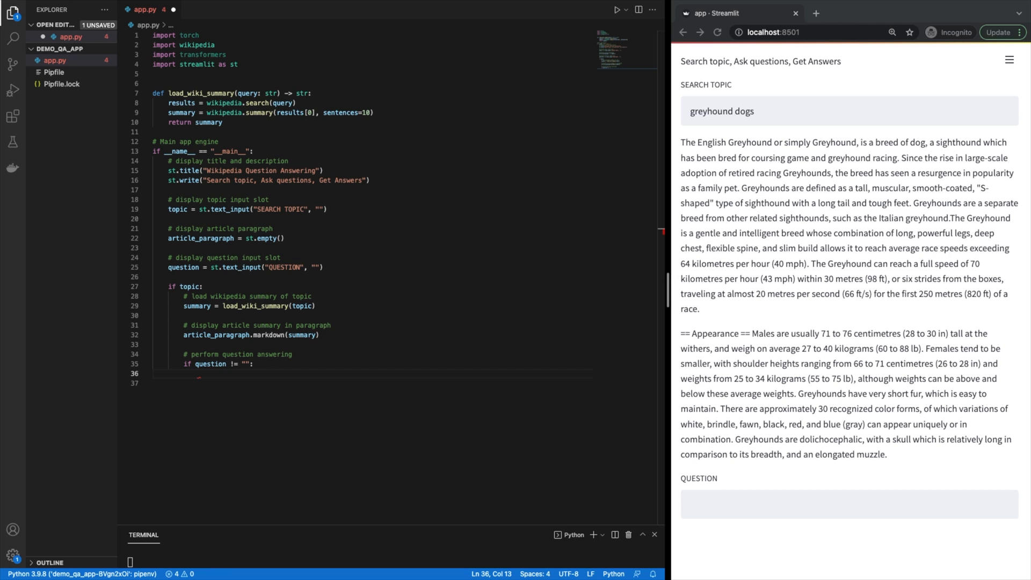
left_click(199, 374)
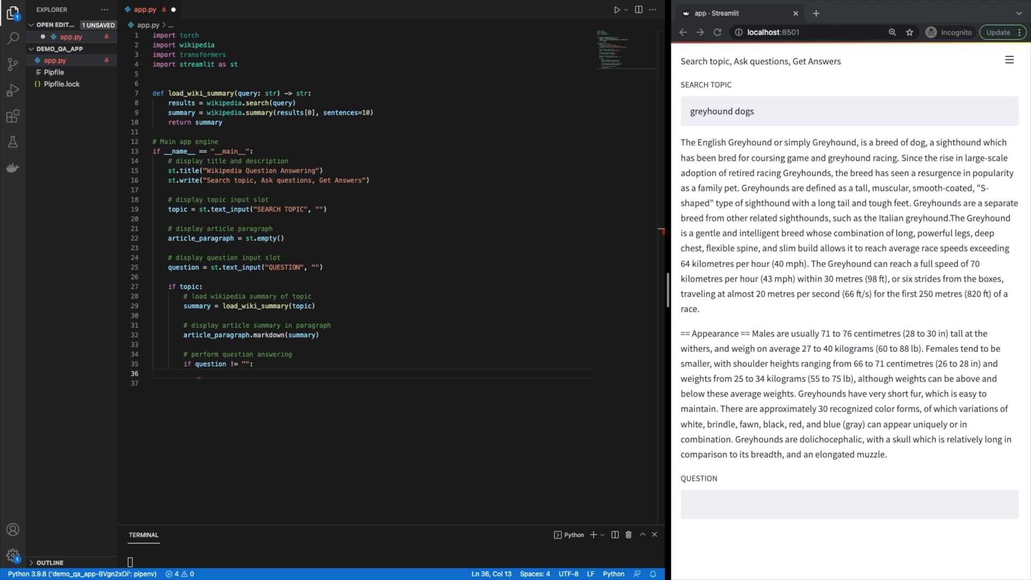
- Import pipeline and Pipeline from transformers and define load_qa_pipeline returning a Pipeline
type("from transformers import pipeline, Pipeline")
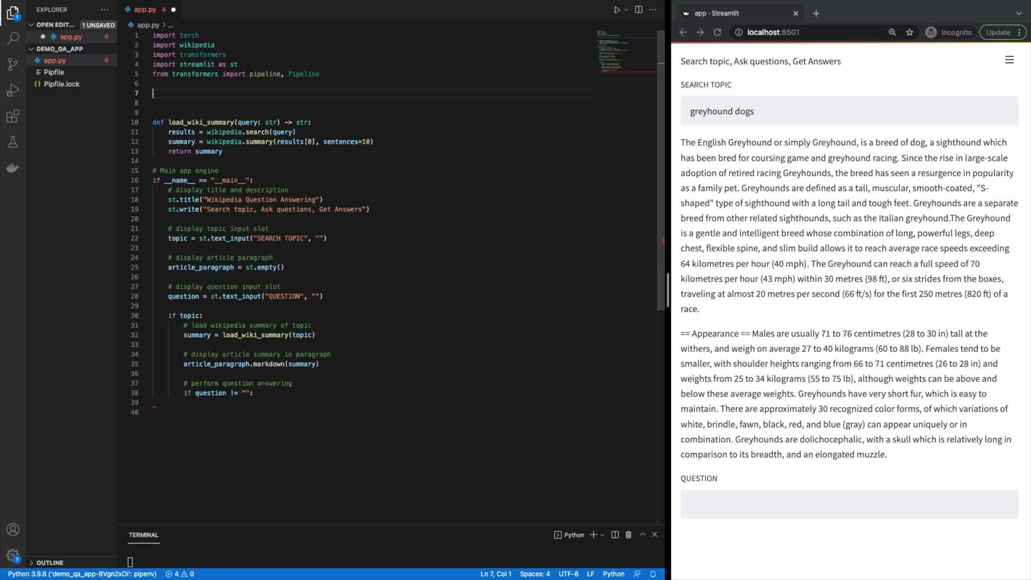
type("def load_qa_p")
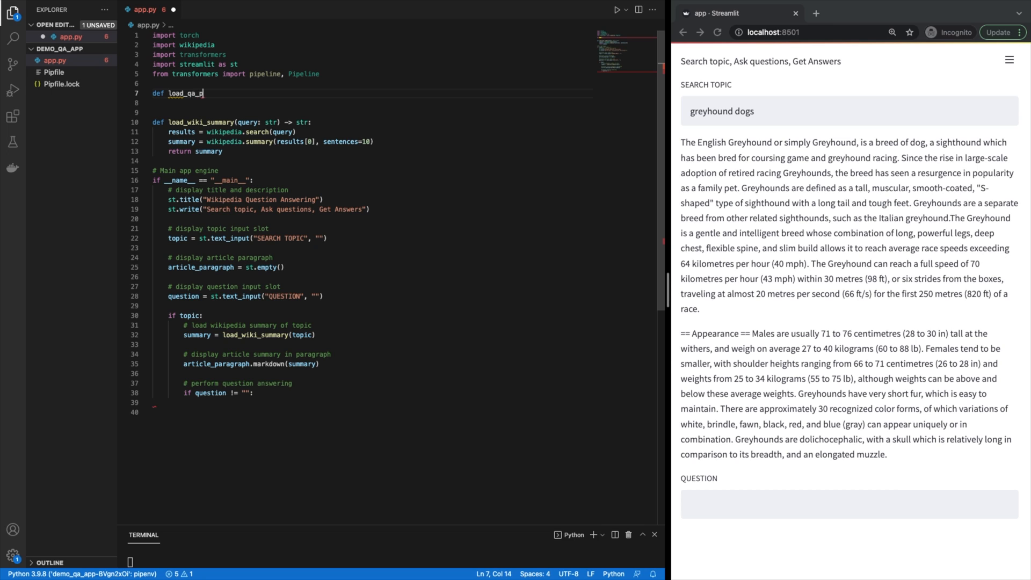
type("ipeline")
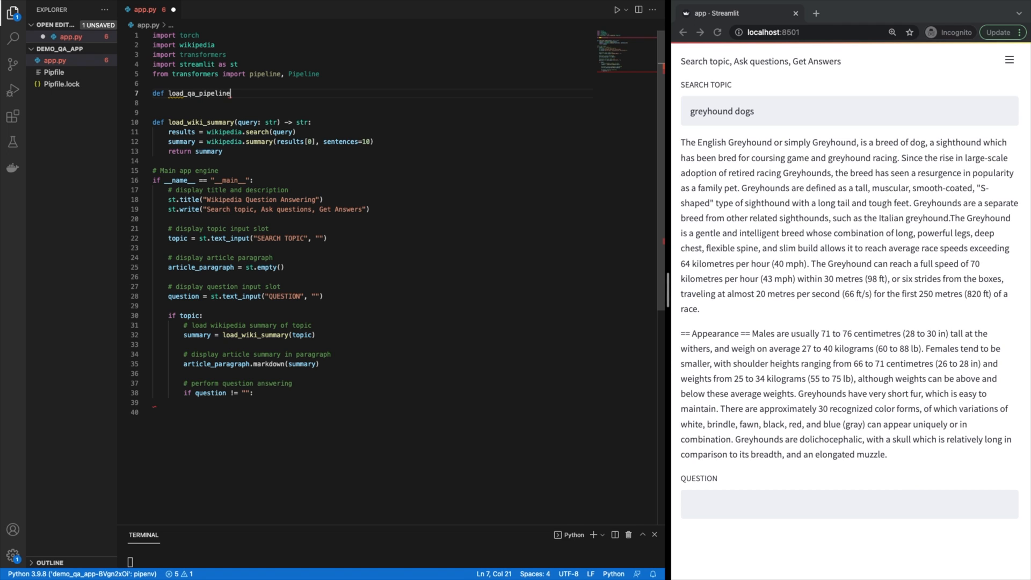
type("() ->")
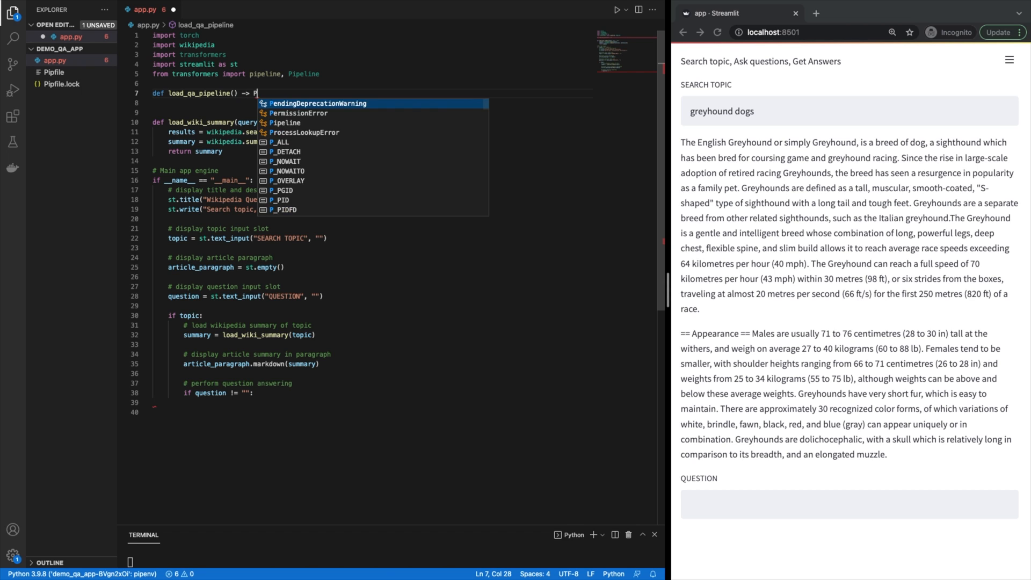
type("Pipeline")
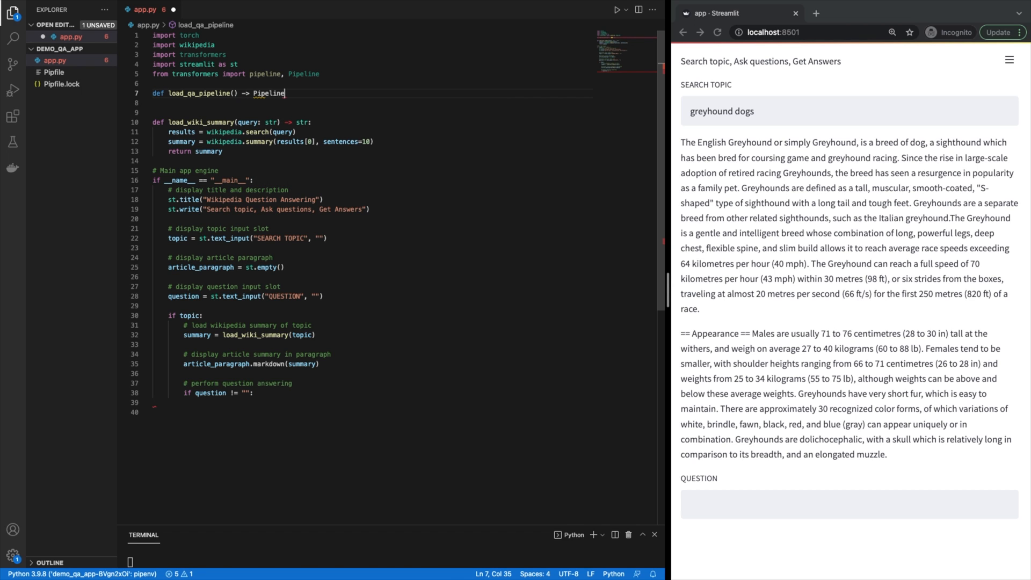
type("qa_pipeline =")
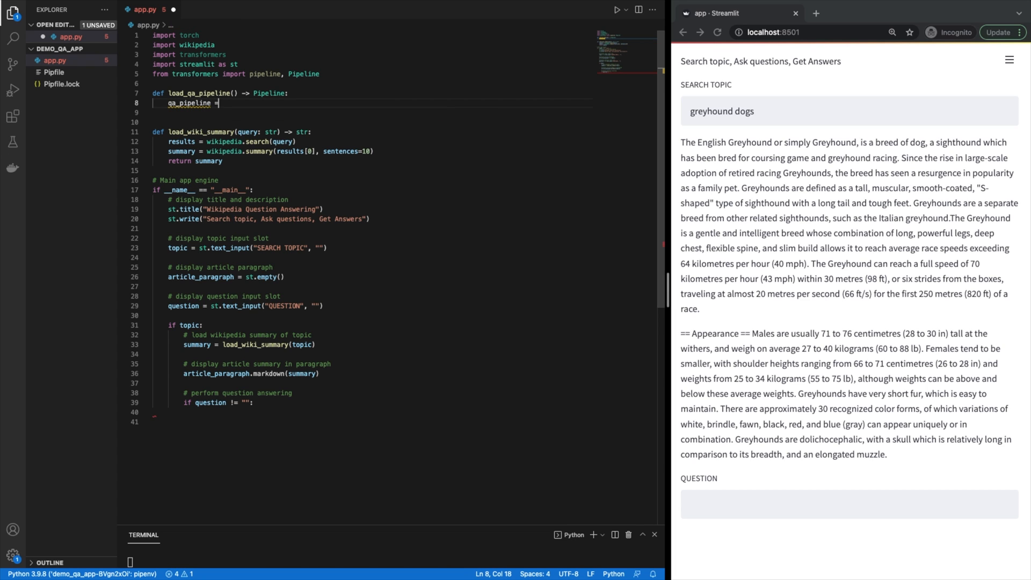
- Build a question-answering pipeline with distilbert-base-uncased-distilled-squad and call qa_pipeline = load_qa_pipeline() under the check
type("pip")
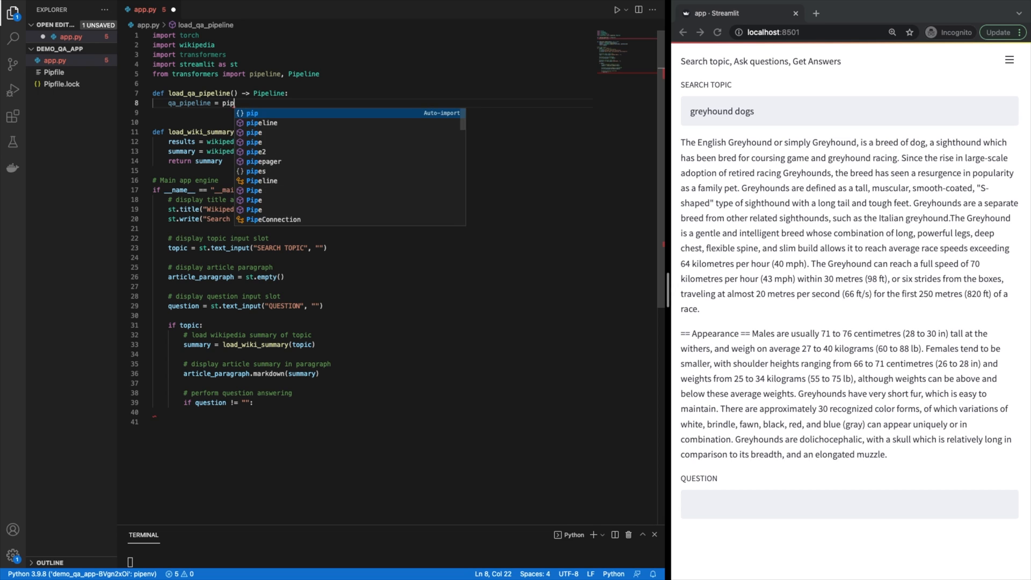
type("eline")
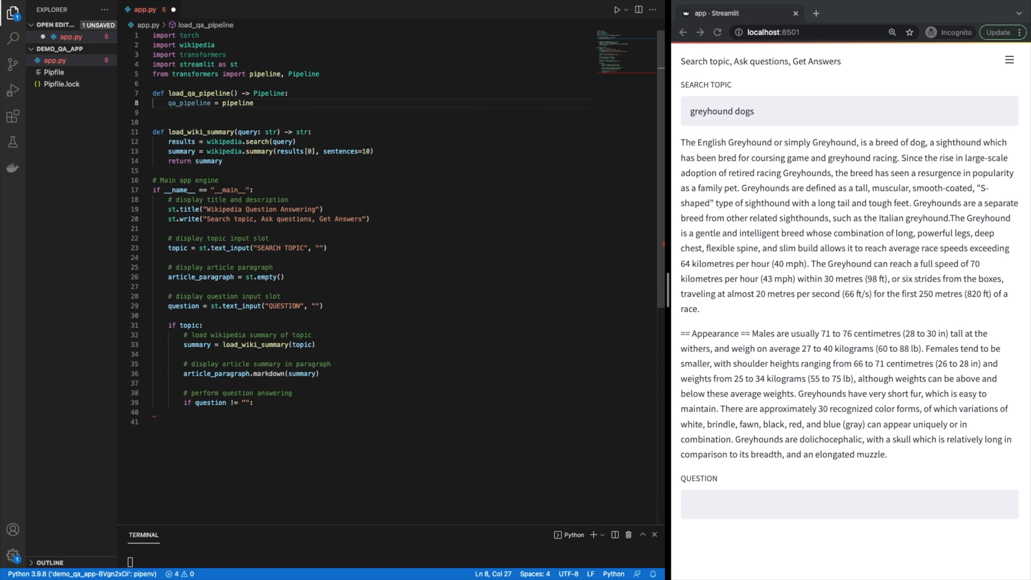
type("()")
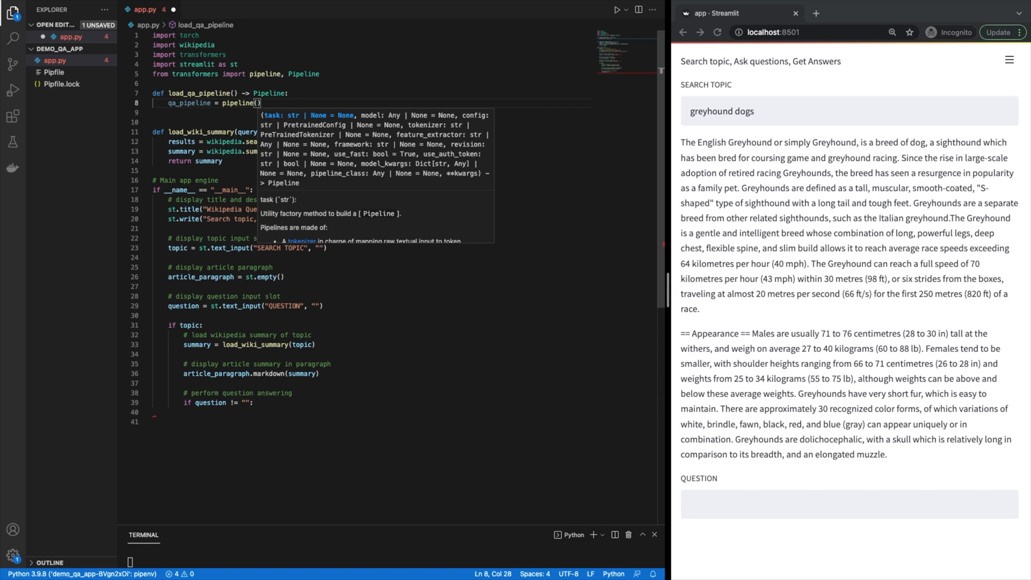
type("\"queation\"")
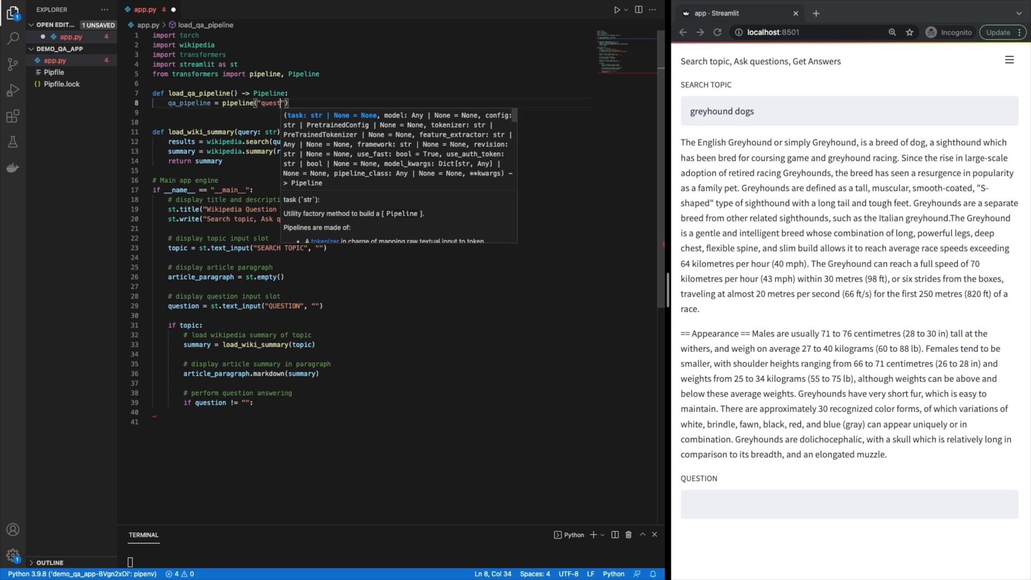
type("ion")
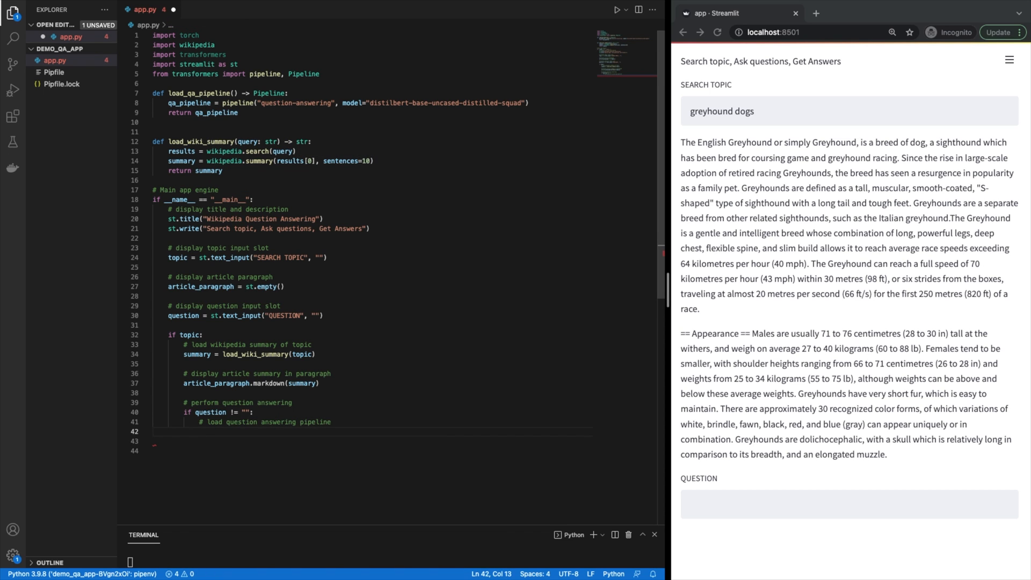
type("qa_pipeline = load_qa_pipeline()")
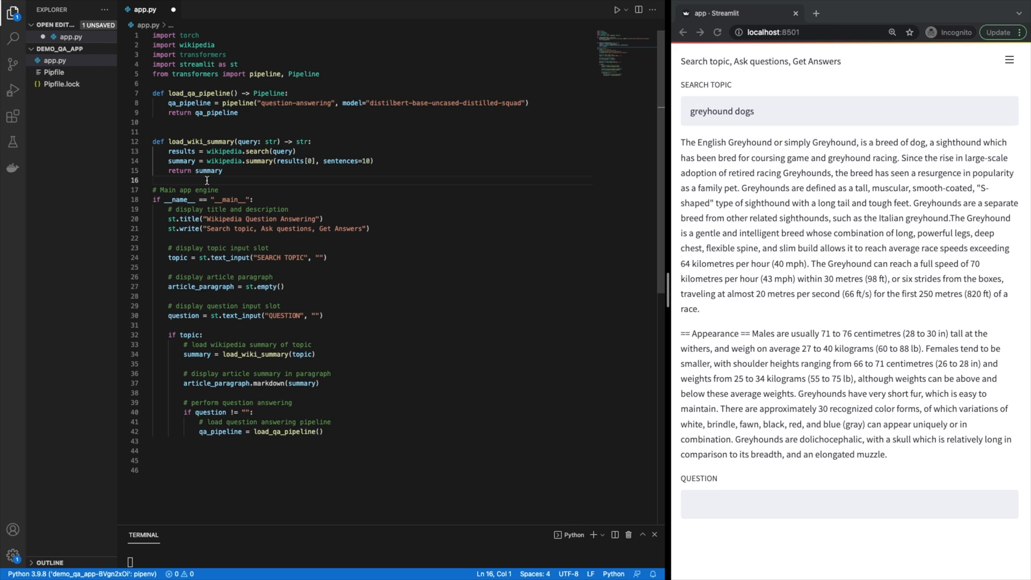
- Start a new answer_question function definition below load_wiki_summary
key("enter")
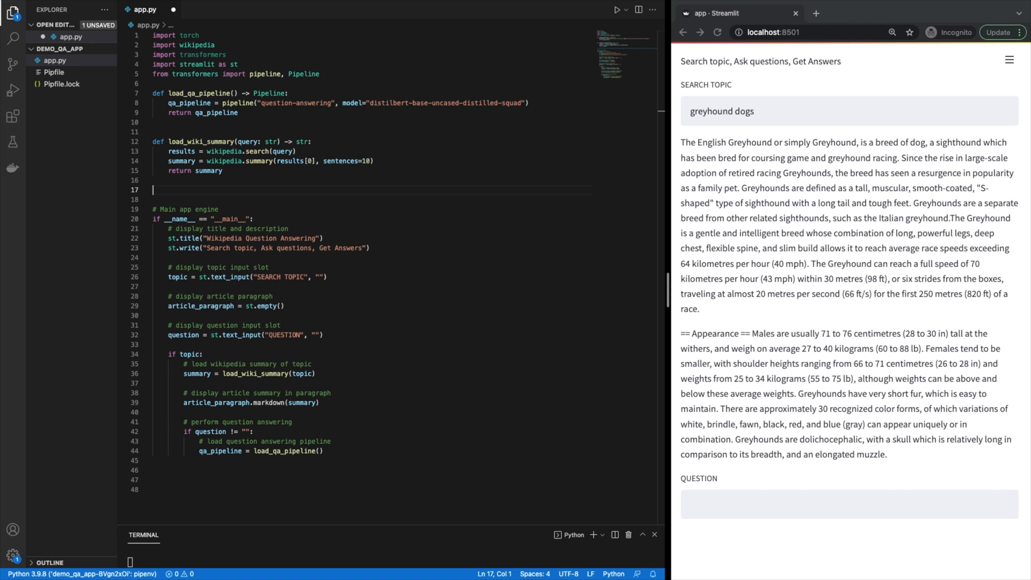
type("def answer_question")
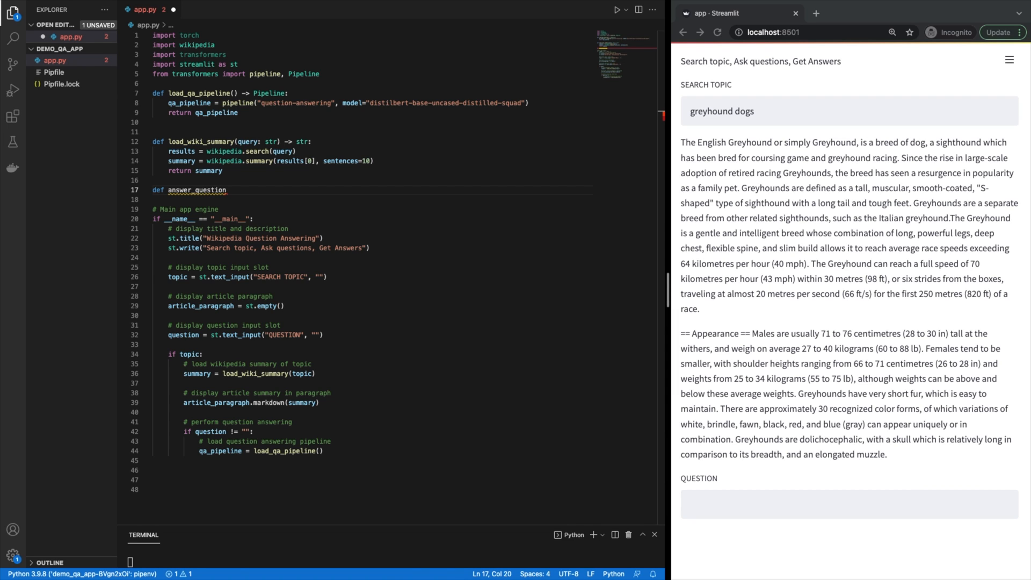
- Define answer_question(pipeline: Pipeline, question: str, paragraph: str) -> dict that packs question and context and returns pipeline(input)
type("()")
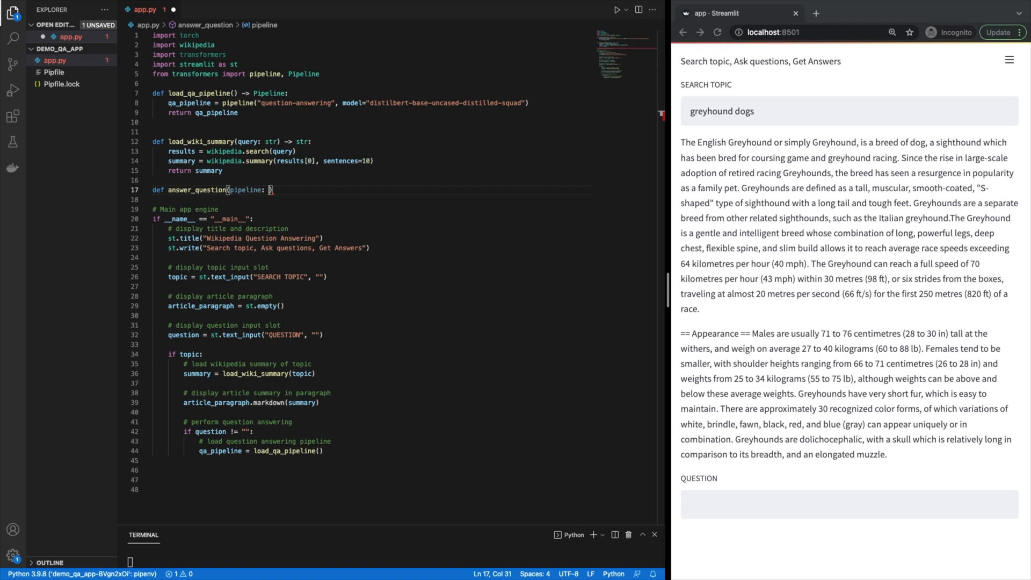
type("Pipeline,")
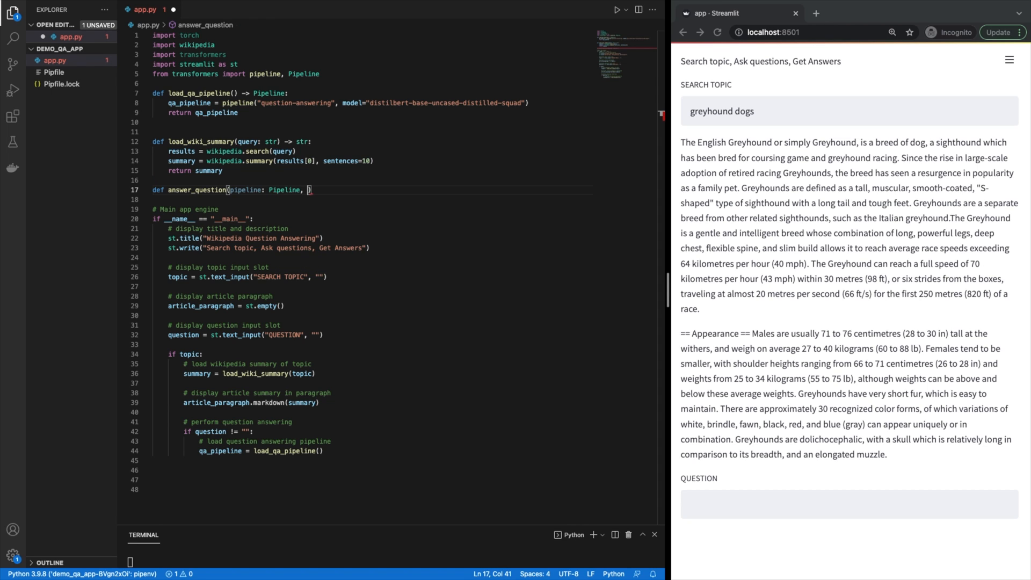
type("question")
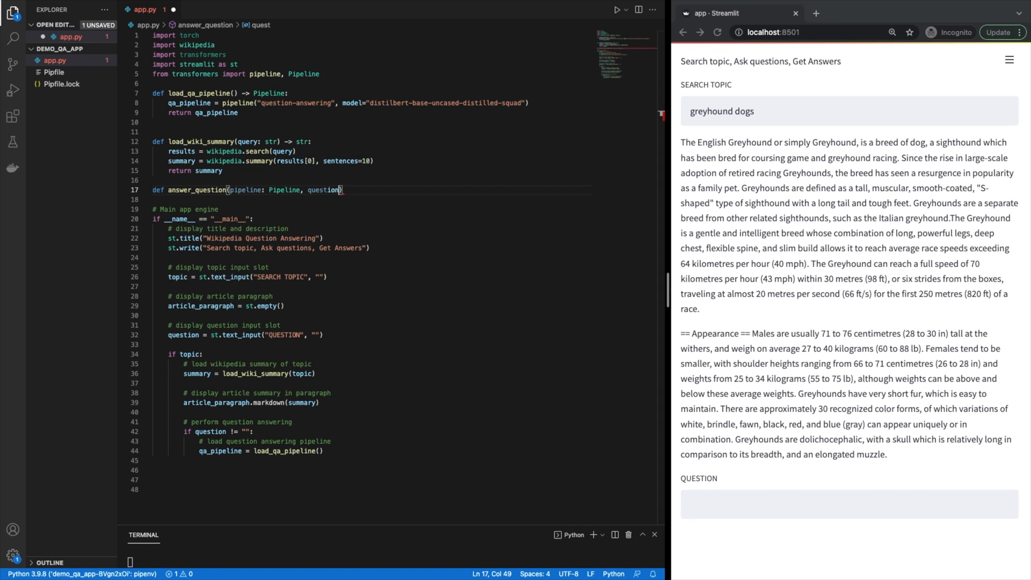
type(": str, paragraph: str")
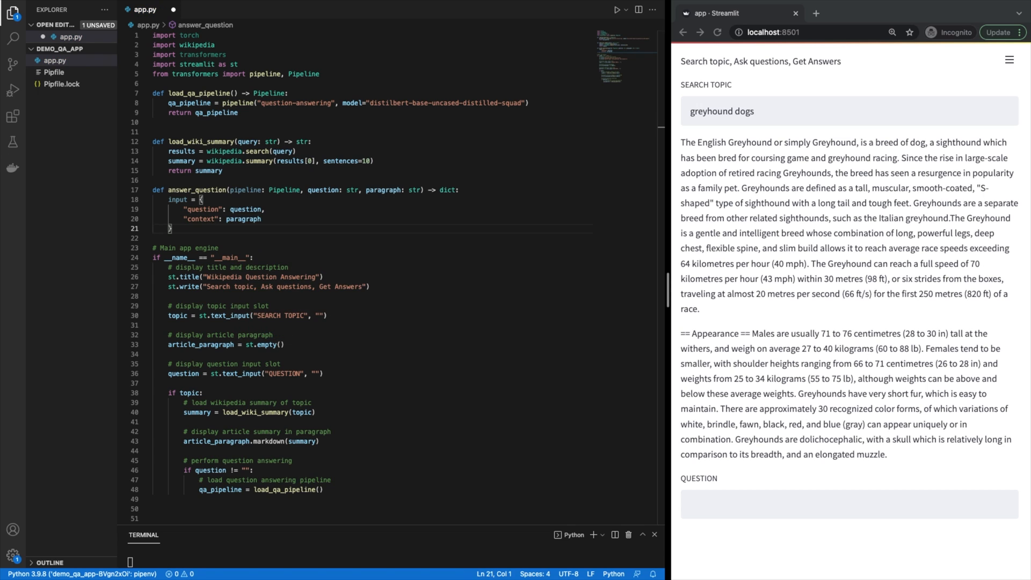
type("output")
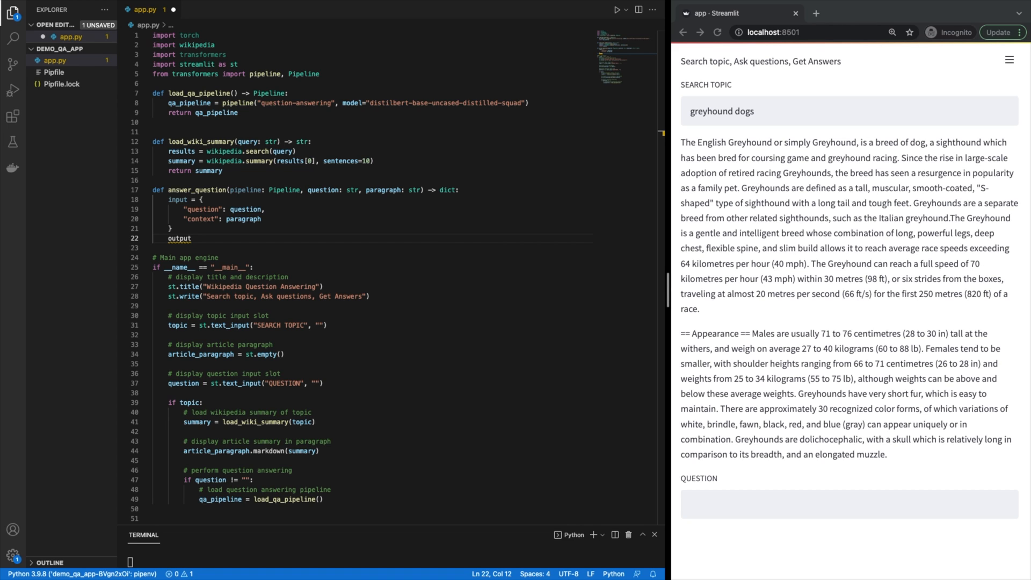
type("= pipeline(input")
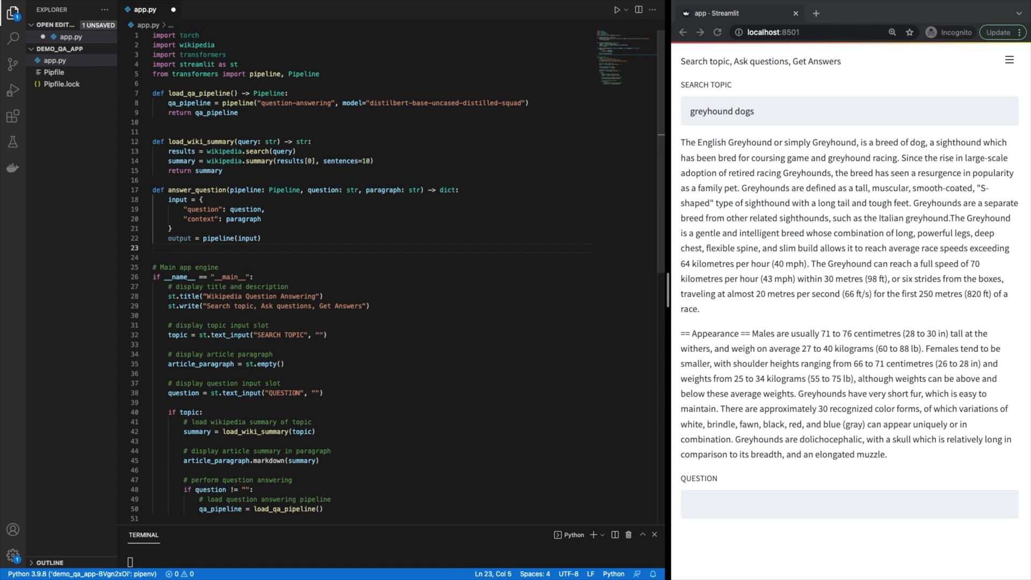
type("return o")
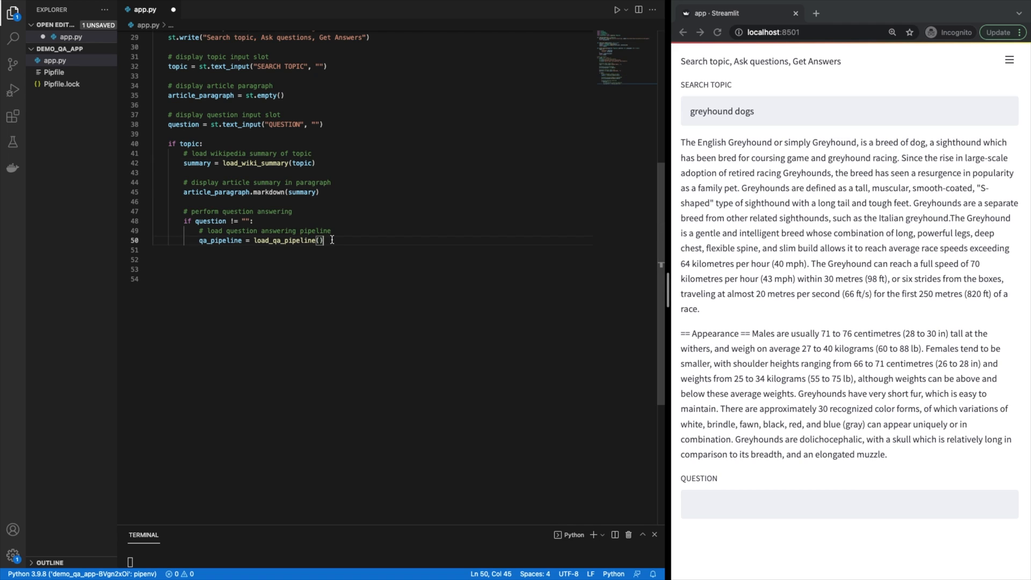
- Add result = answer_question(qa_pipeline, question, summary) with an 'answer question using article summary' comment
key("enter")
type("# answer query question")
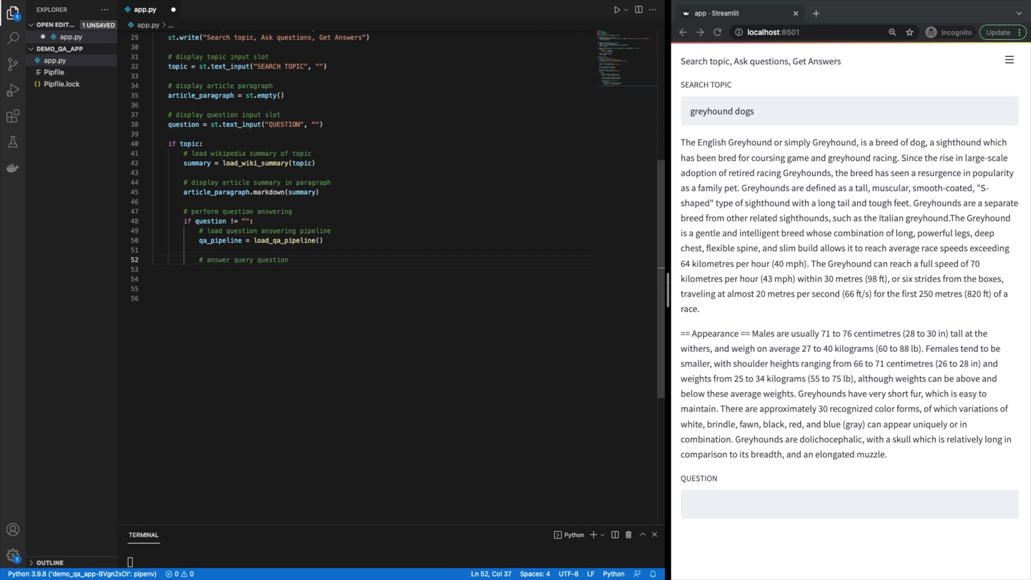
type("using article summary")
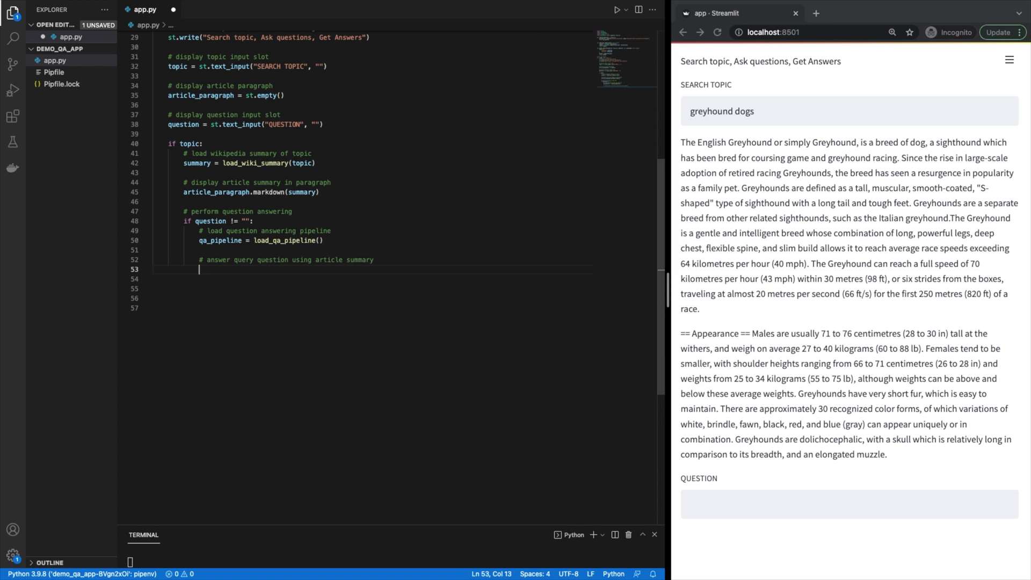
type("result =")
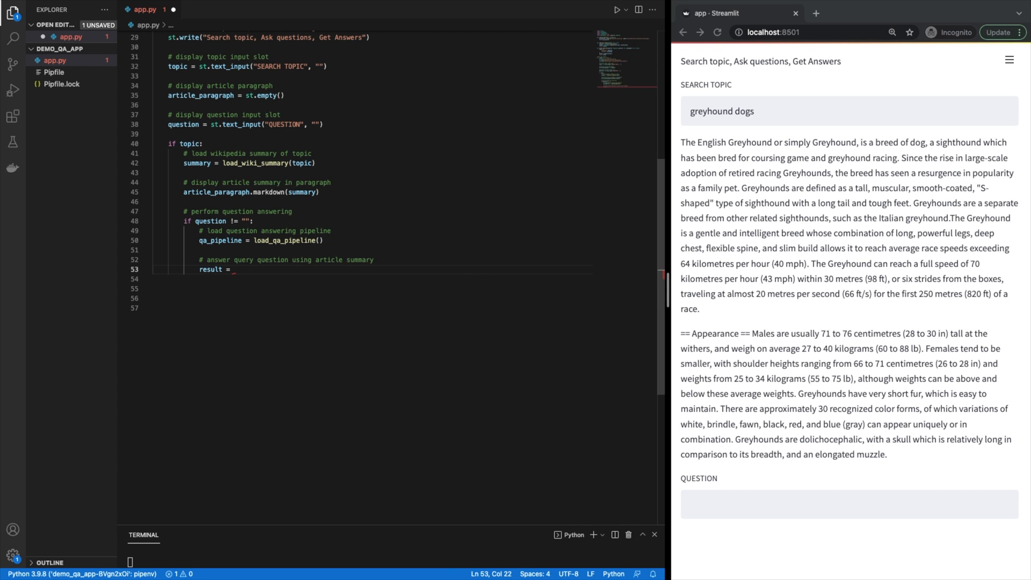
type("answer_question(")
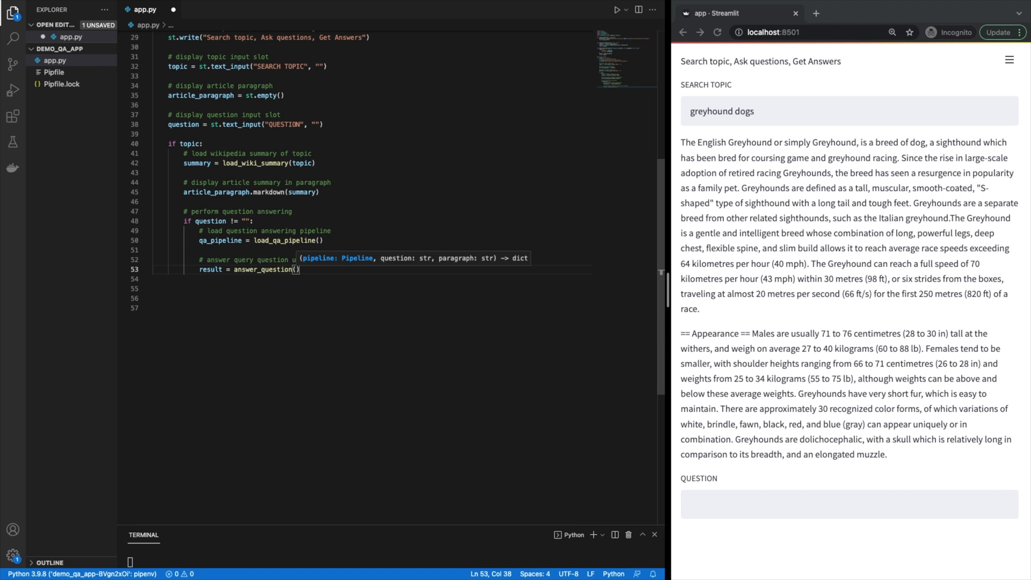
type("qa_pipeline, question, s")
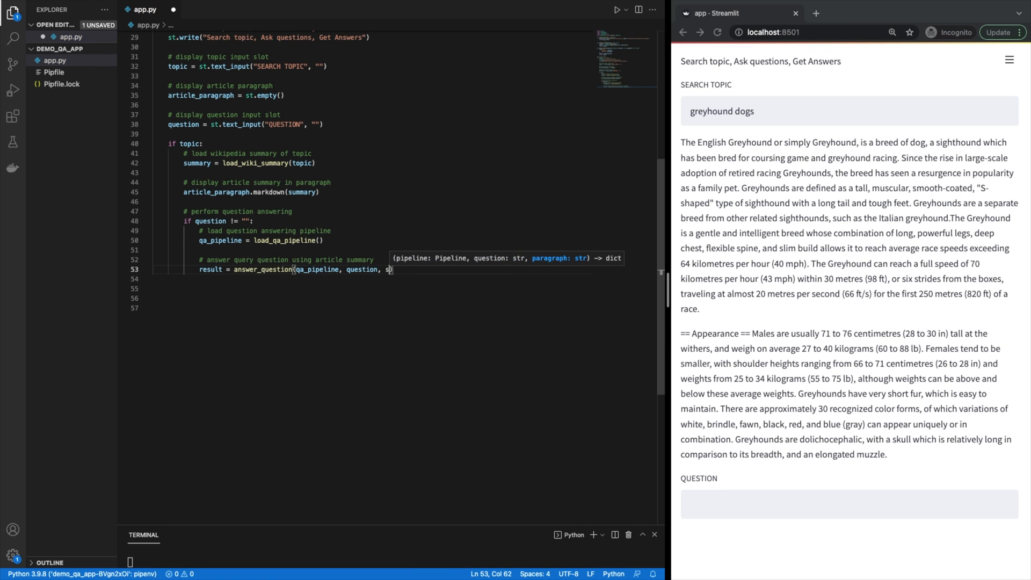
type("ummary)")
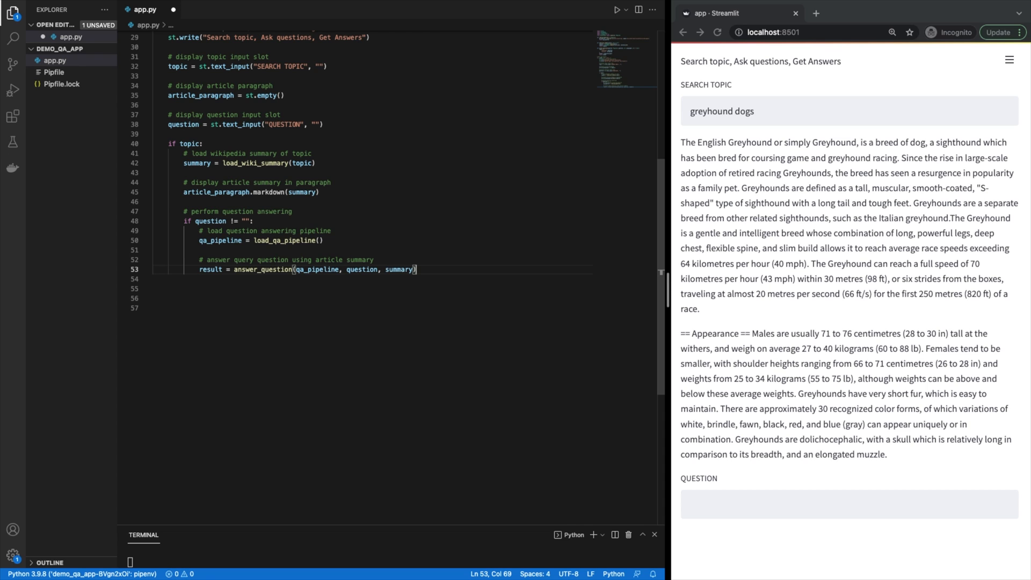
- Extract answer = result["answer"], show it with st.write(answer) and save app.py
key("enter")
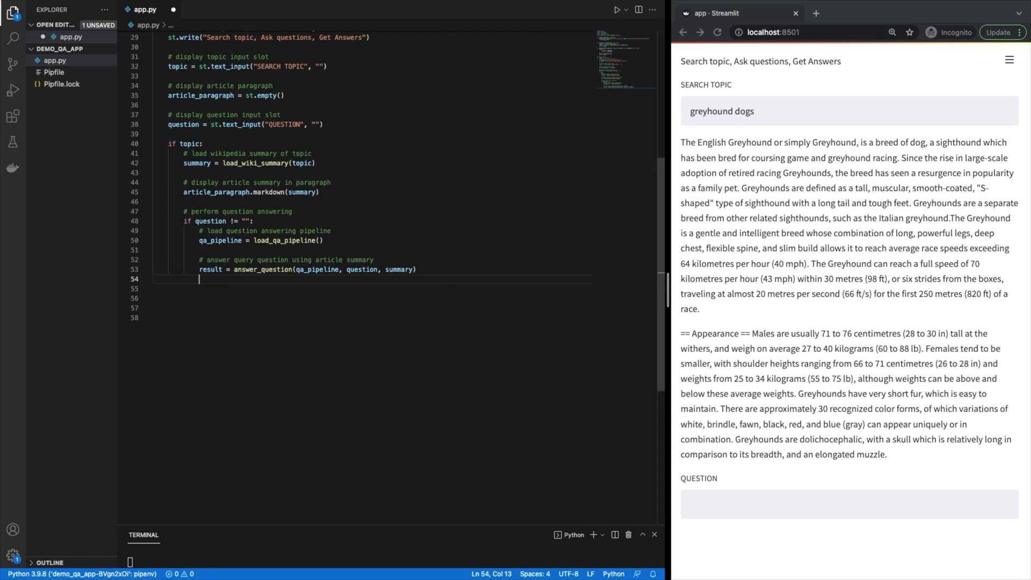
type("answer = result[\"answer")
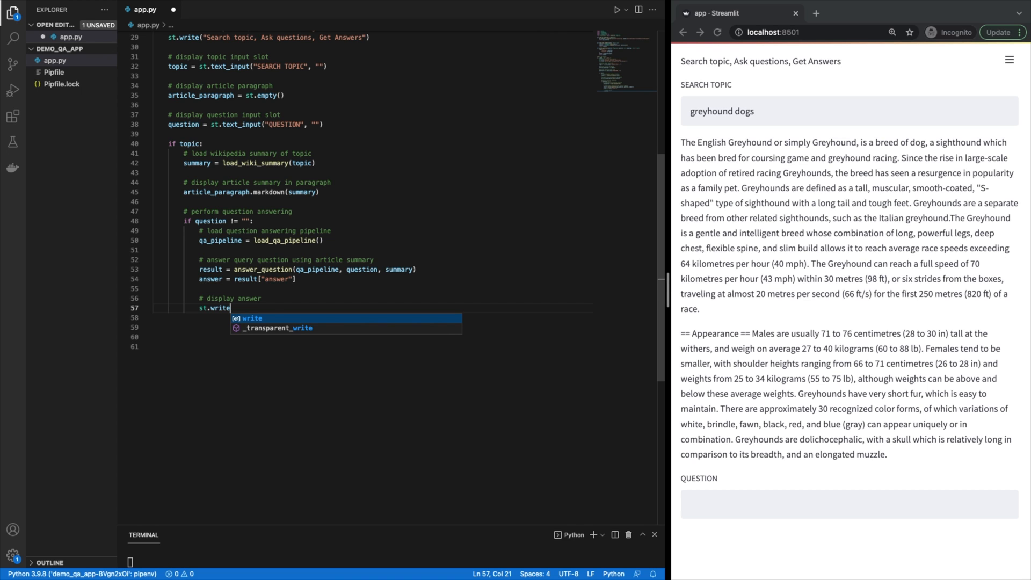
type("(answer")
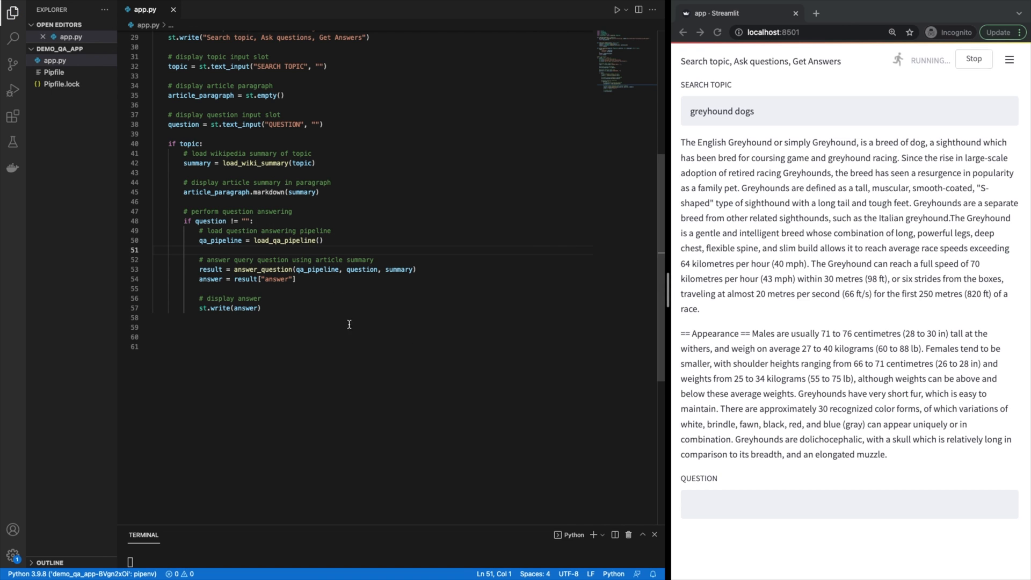
- Ask the local app 'what speed do greyhounds run at' and get '64 kilometres per hour (40 mph)'
scroll("down", 3)
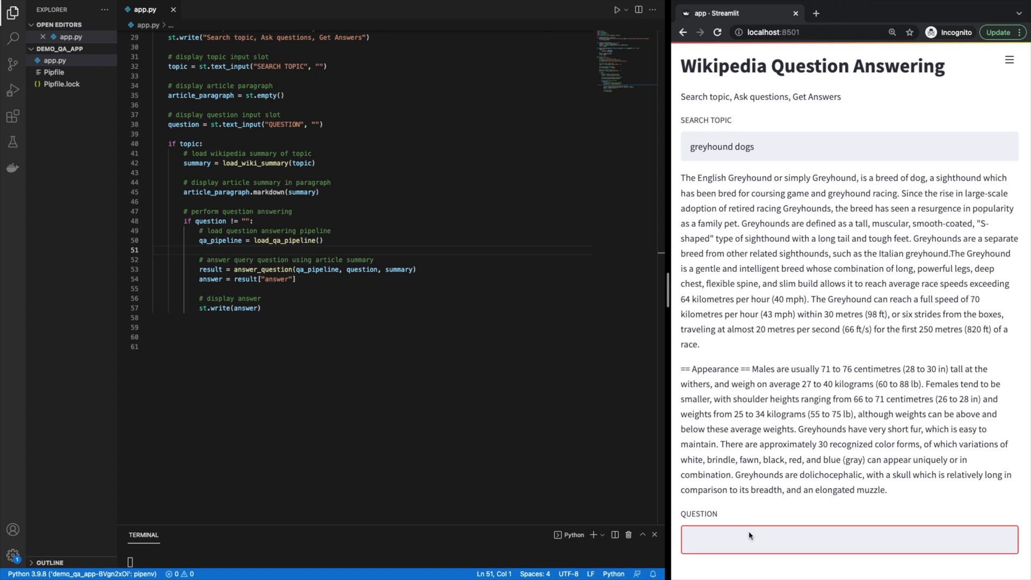
type("what speed do greyhounds run at")
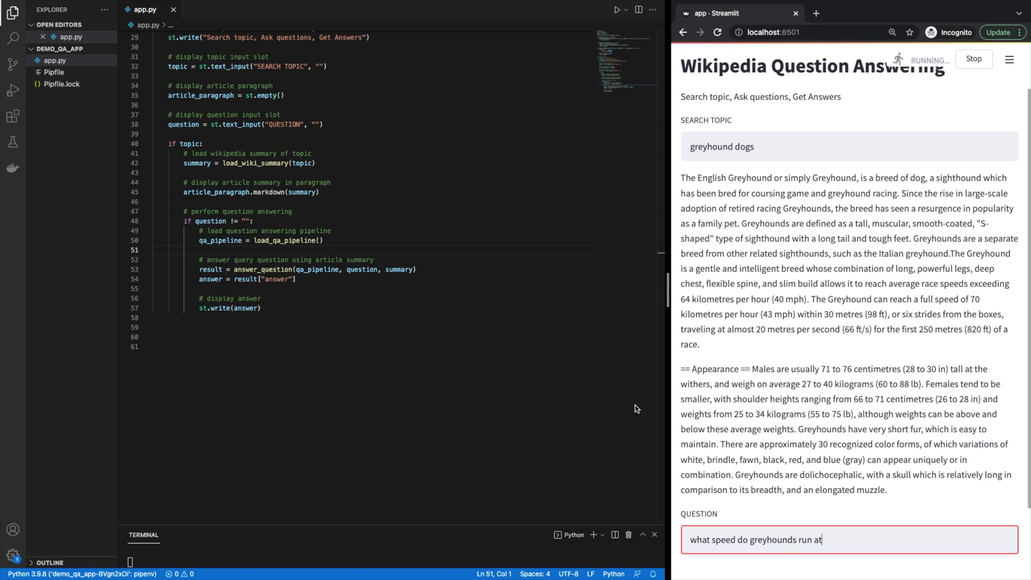
scroll("down", 3)
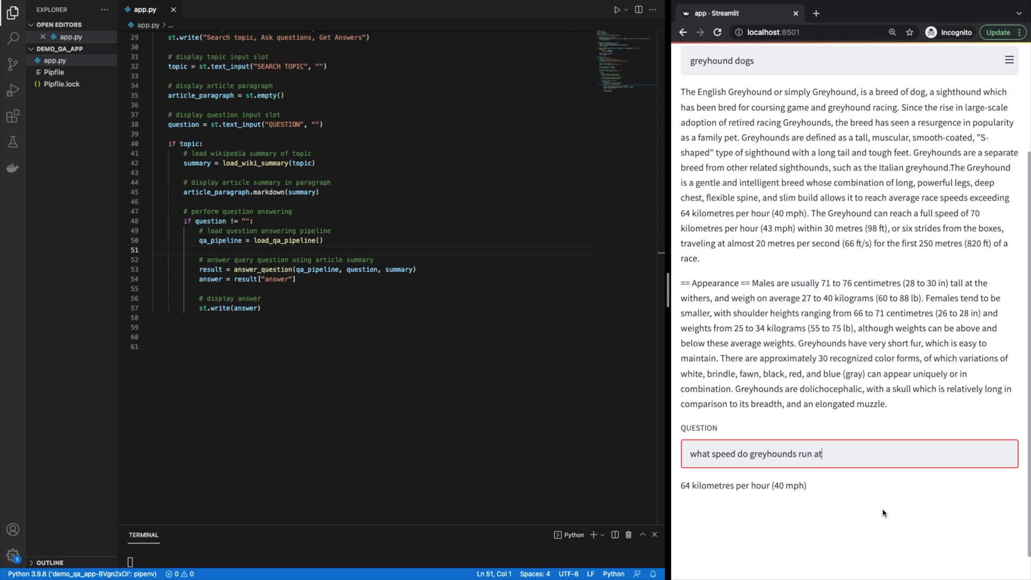
mouse_move(342, 332)
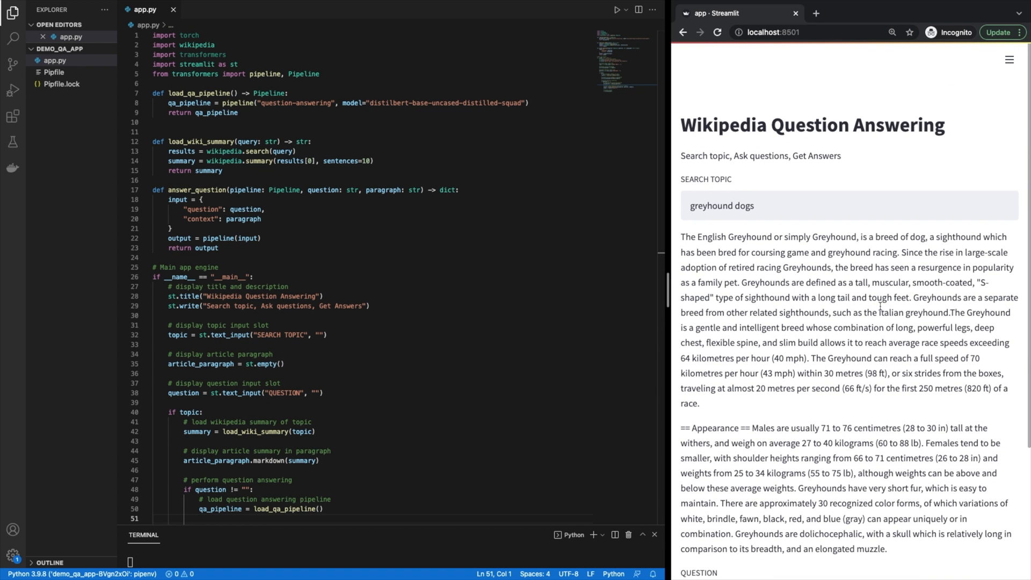
scroll("down", 3)
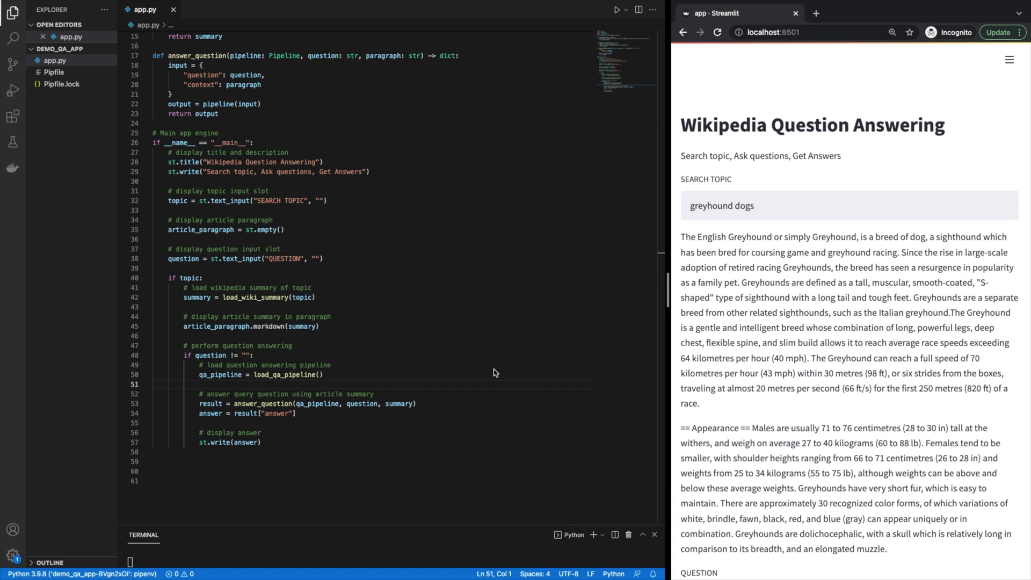
mouse_move(799, 384)
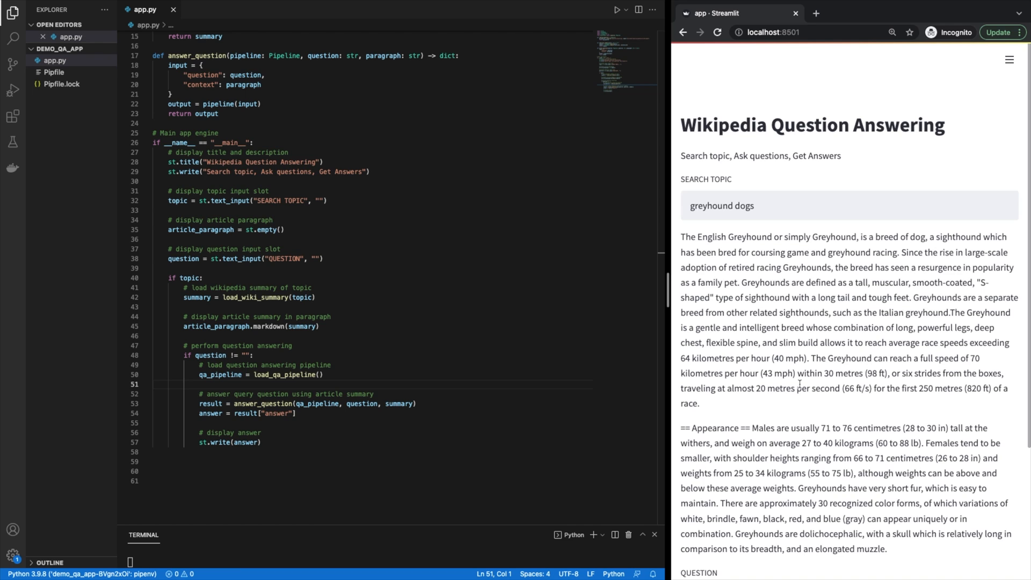
type("what speed do greyhounds run at")
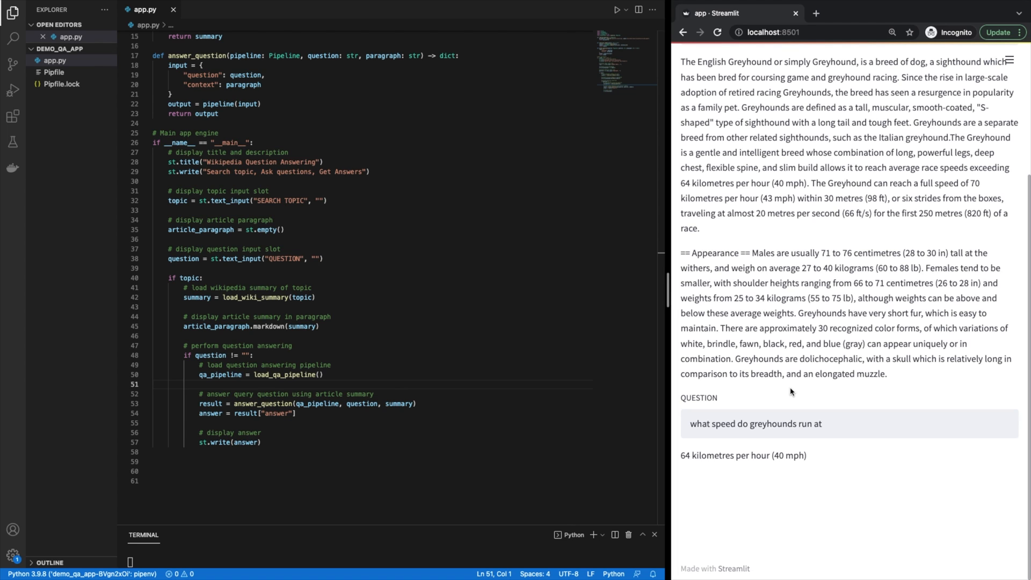
mouse_move(787, 393)
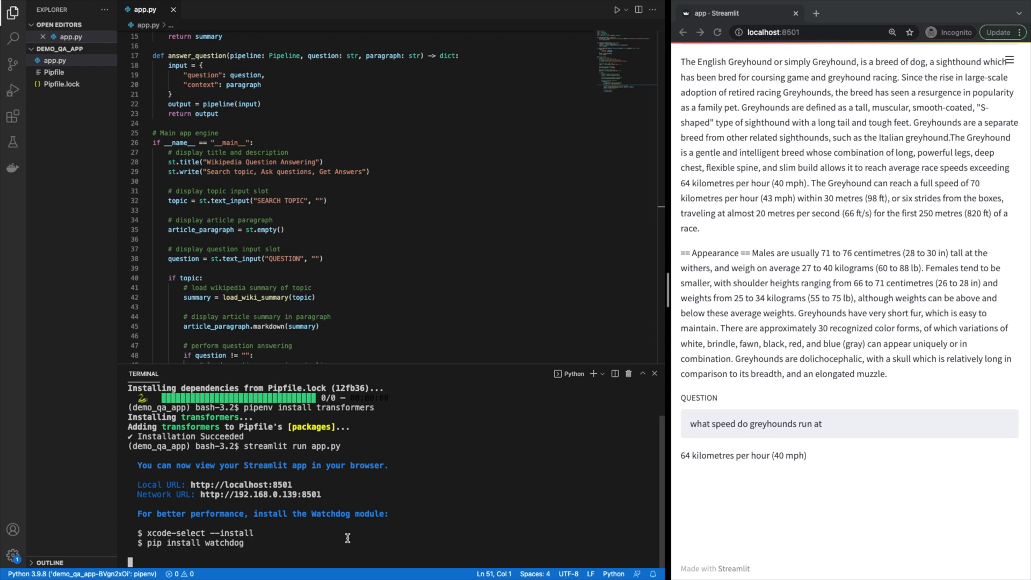
mouse_move(350, 539)
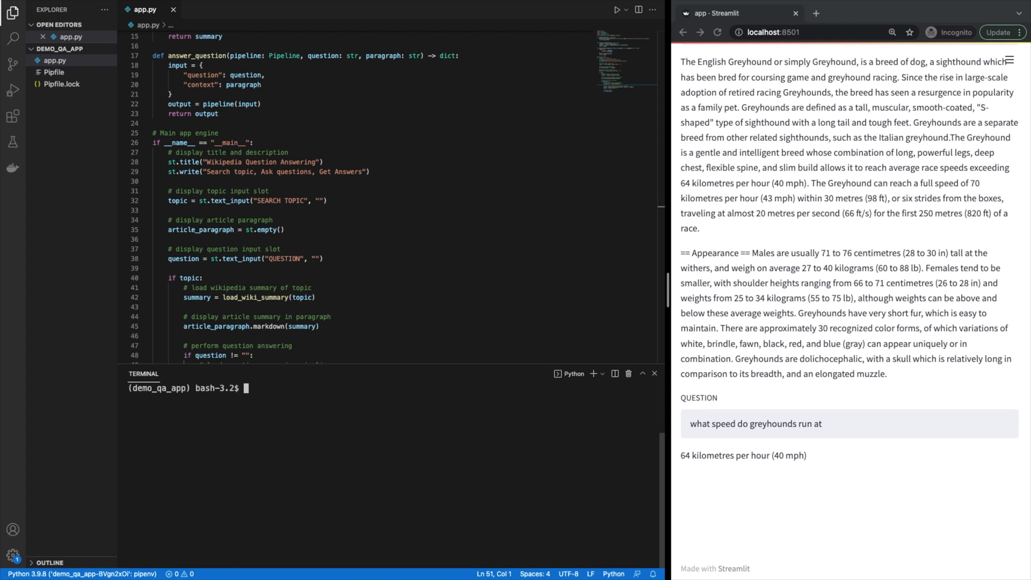
- Run 'pipreqs .' in the terminal and confirm requirements.txt appears in the Explorer
type("pipr")
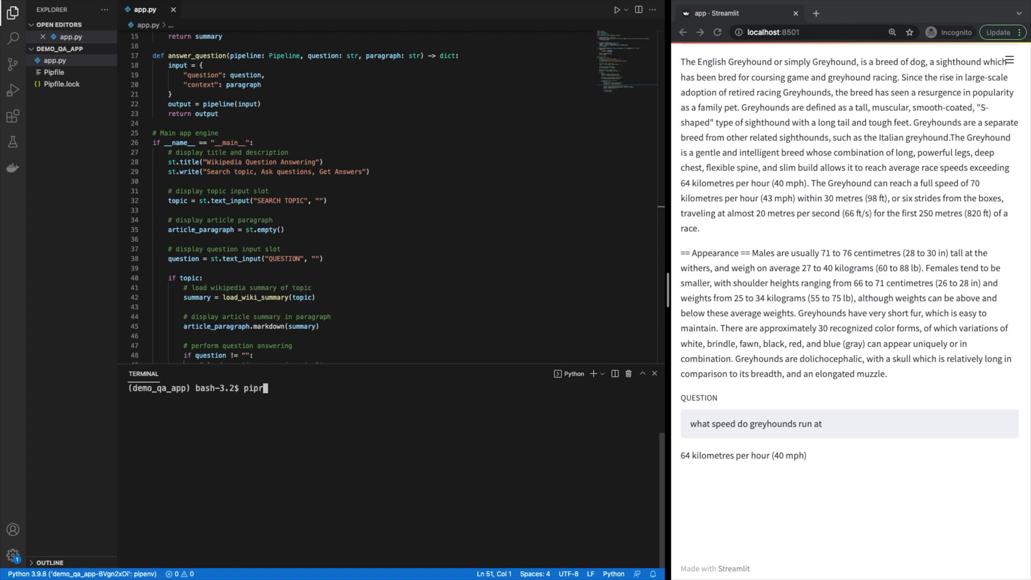
type("eqs")
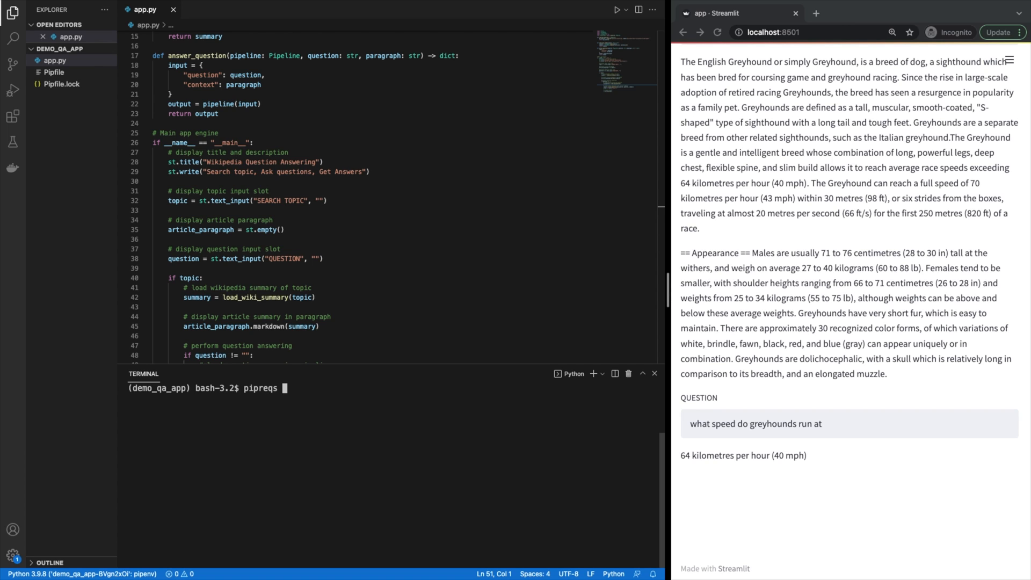
type(".")
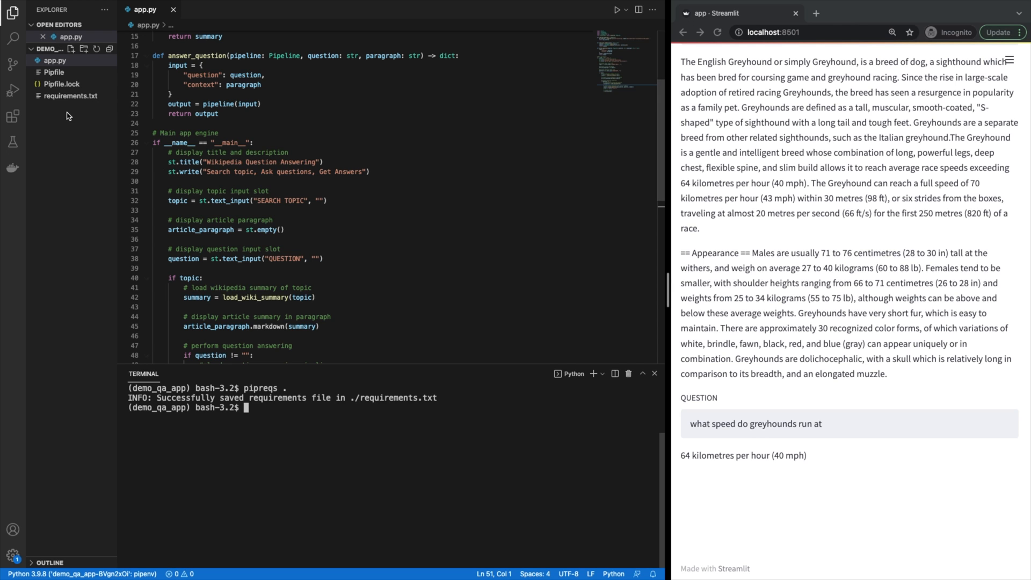
left_click(71, 107)
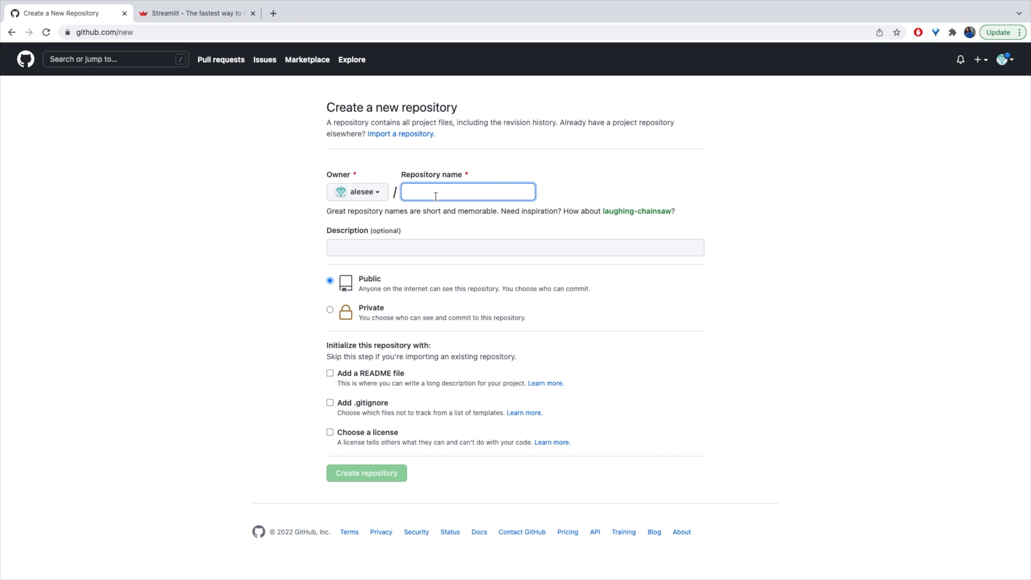
- Create a new public GitHub repository named demo_qa_app
type("d")
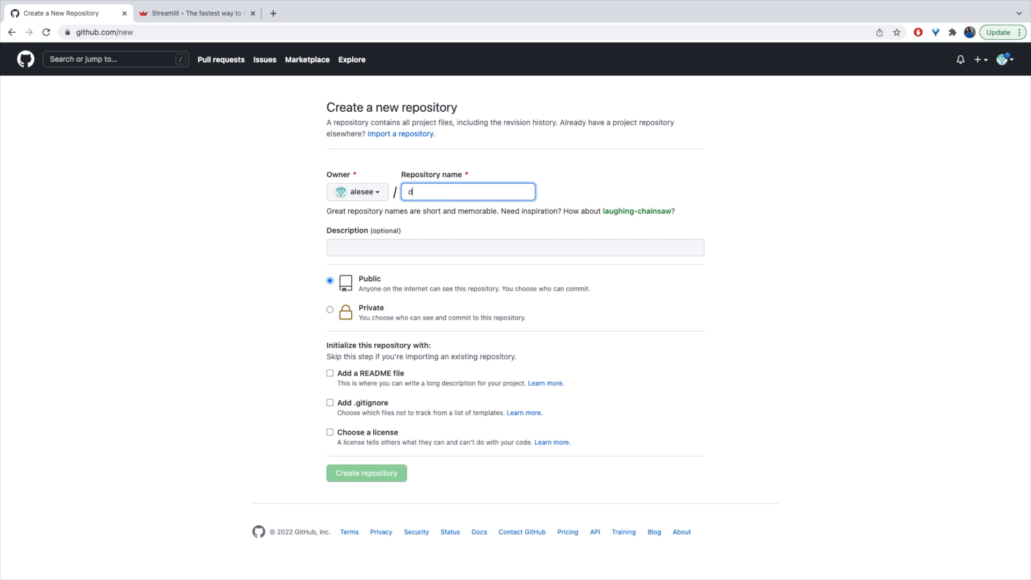
type("emo_qa_app")
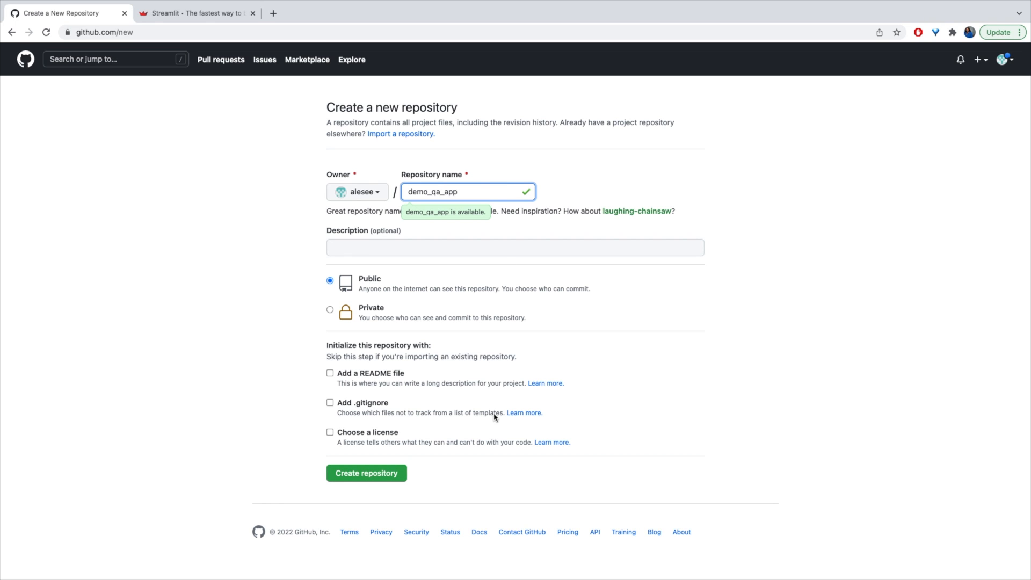
mouse_move(412, 279)
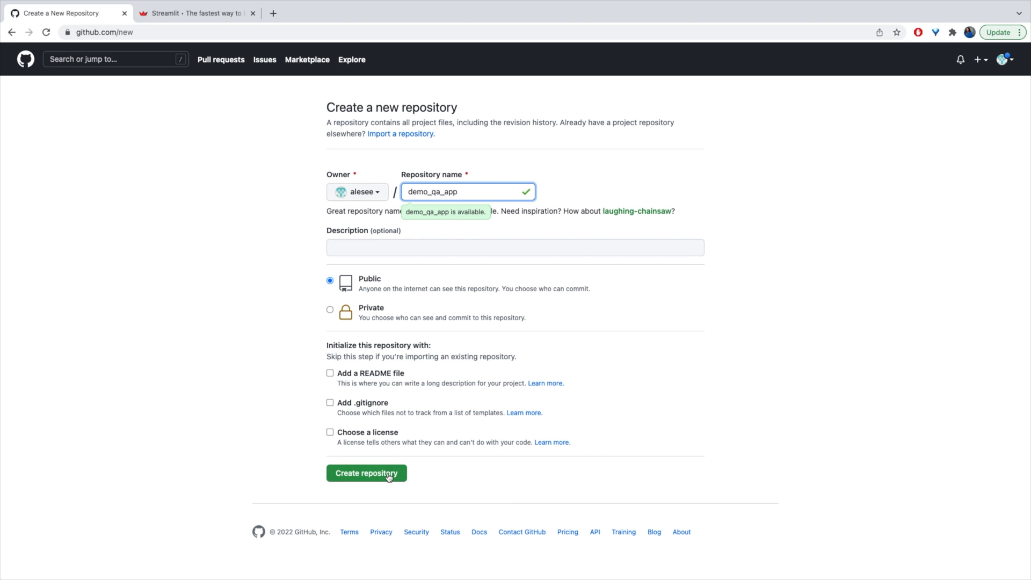
left_click(366, 472)
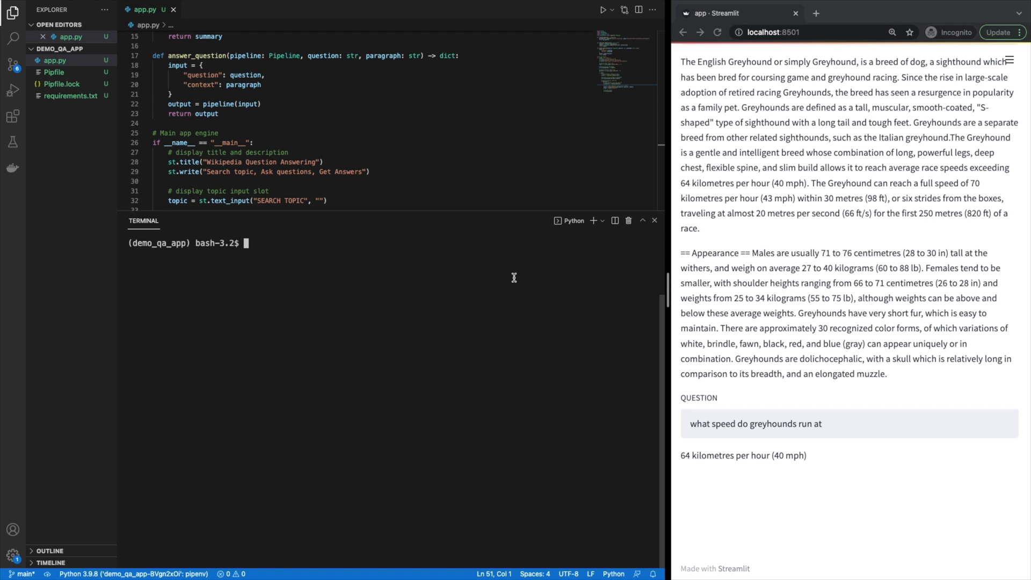
- Run git init, stage app.py and requirements.txt, and commit them as 'add demo files'
type("git init")
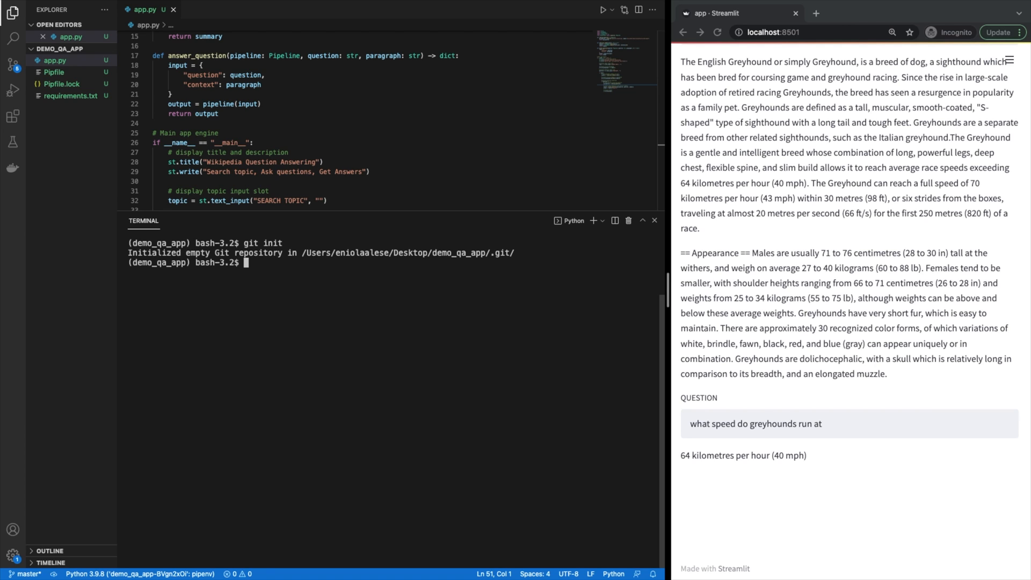
type("git add")
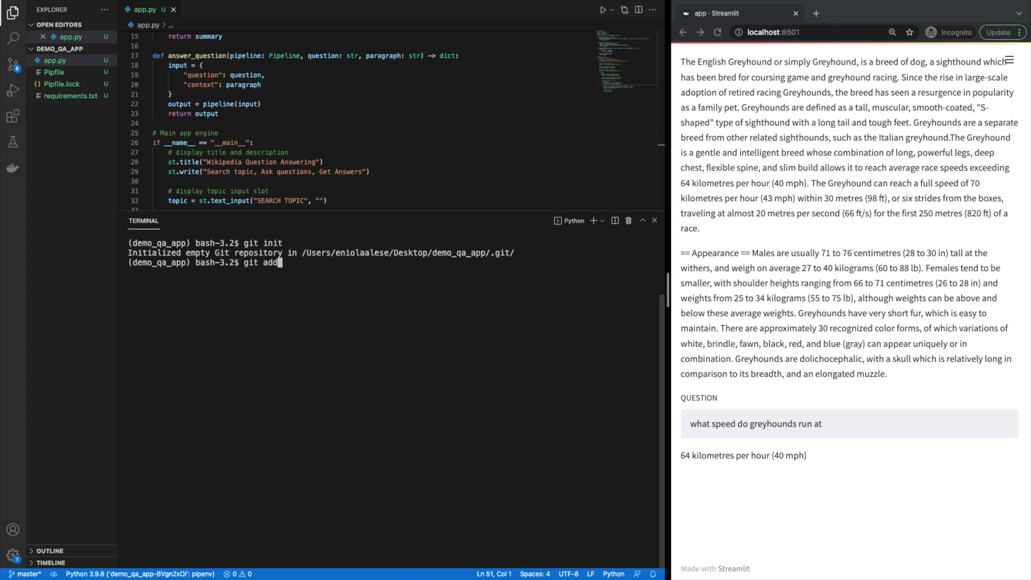
type("app.py")
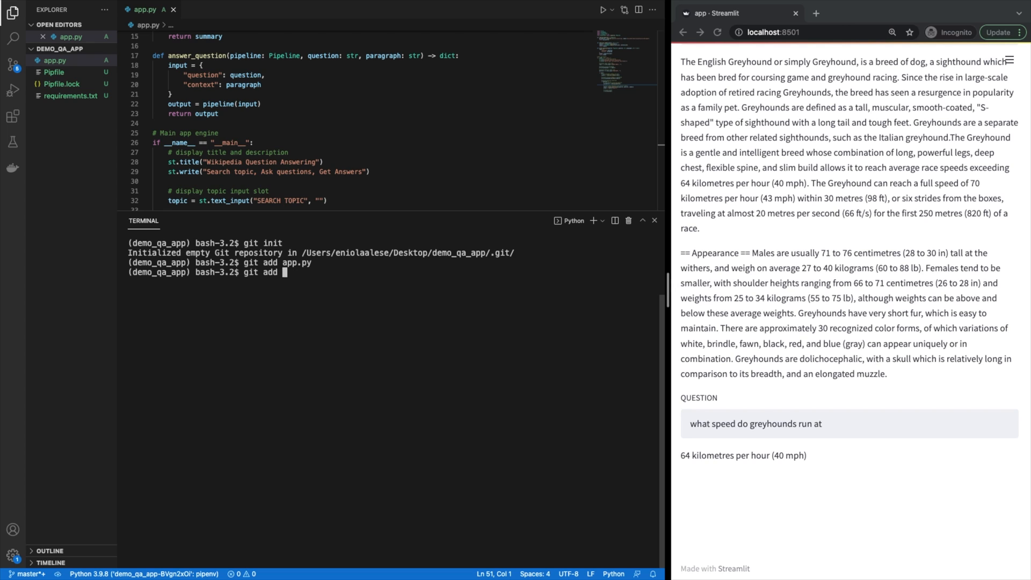
type("requirements.txt")
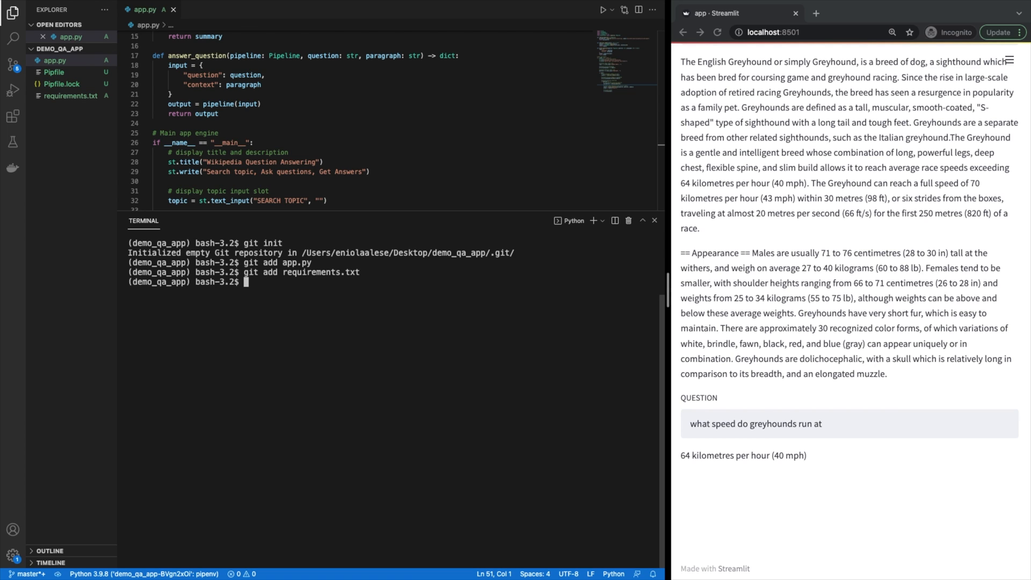
type("git co")
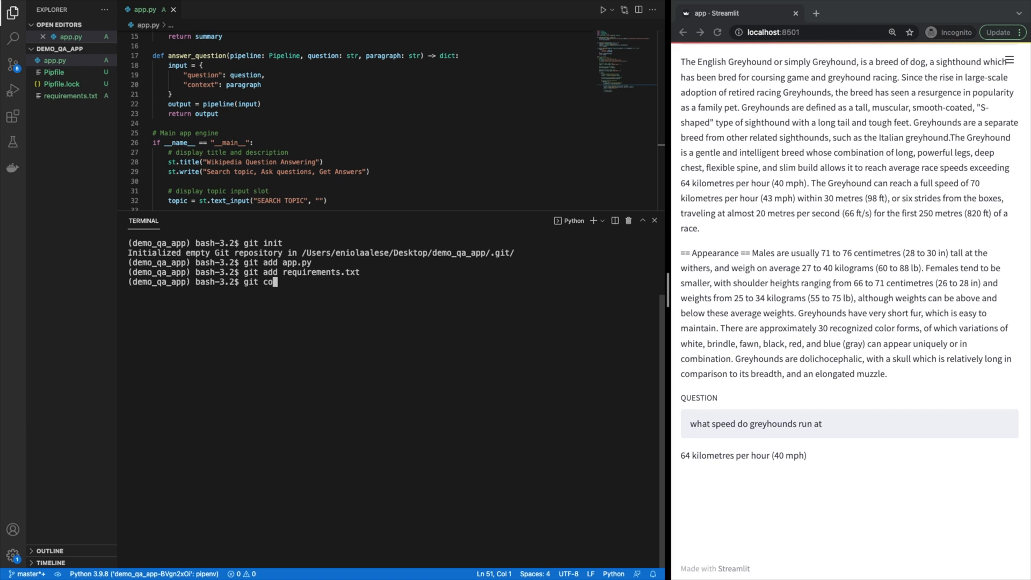
type("mmit -")
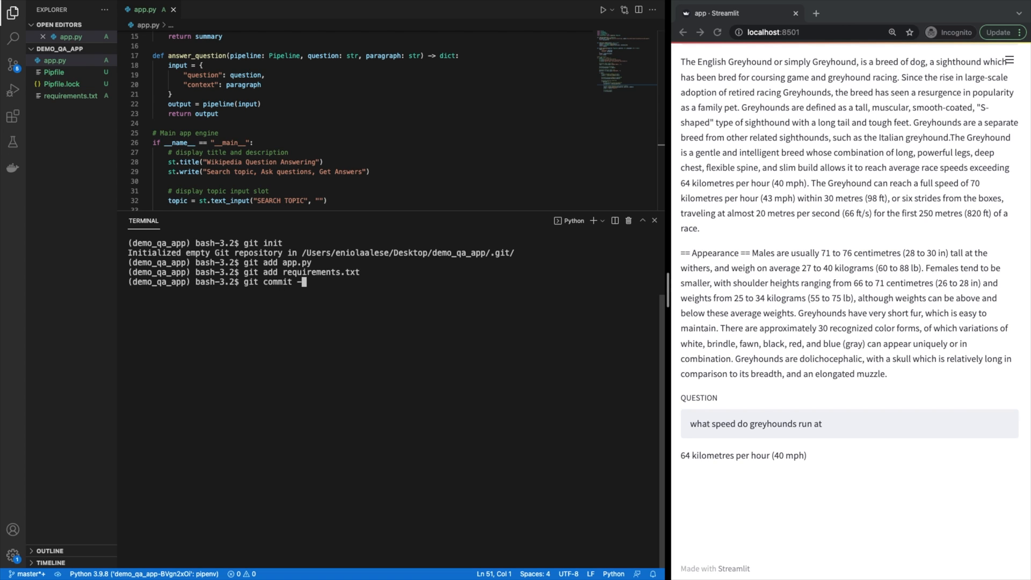
type("-m \"add demo files")
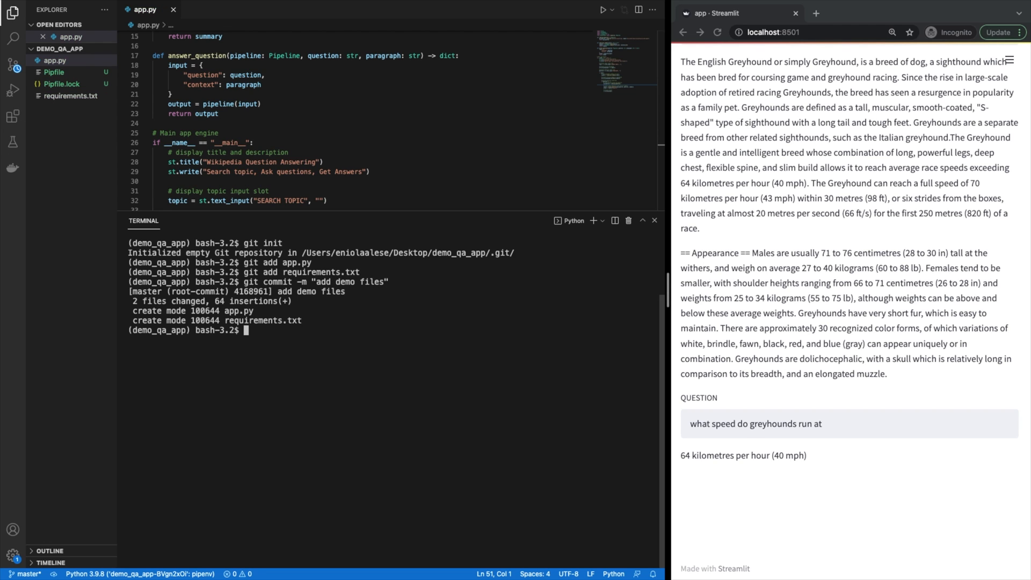
- Add the GitHub demo_qa_app repository as origin and run git push origin master
type("git")
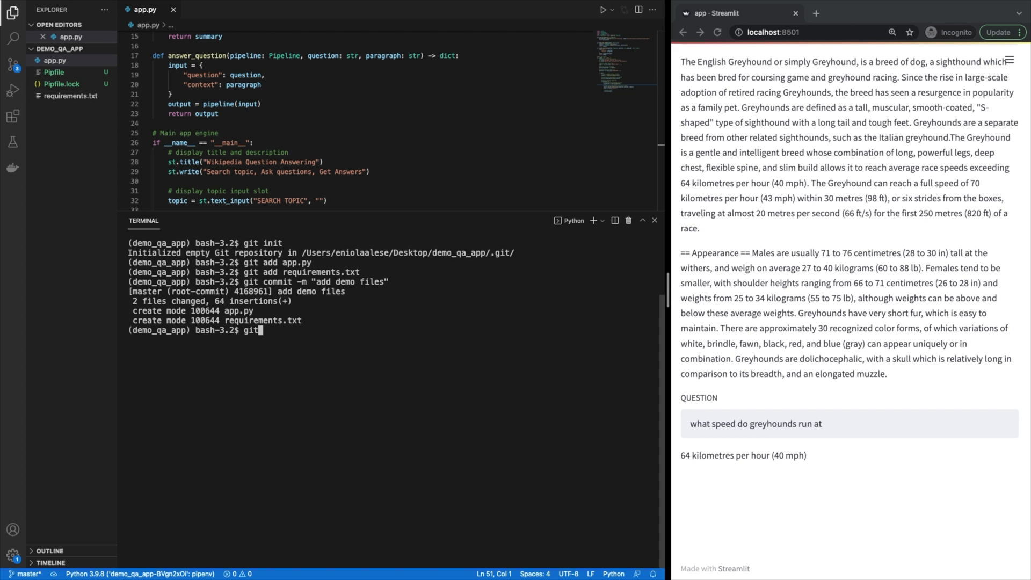
type("remo")
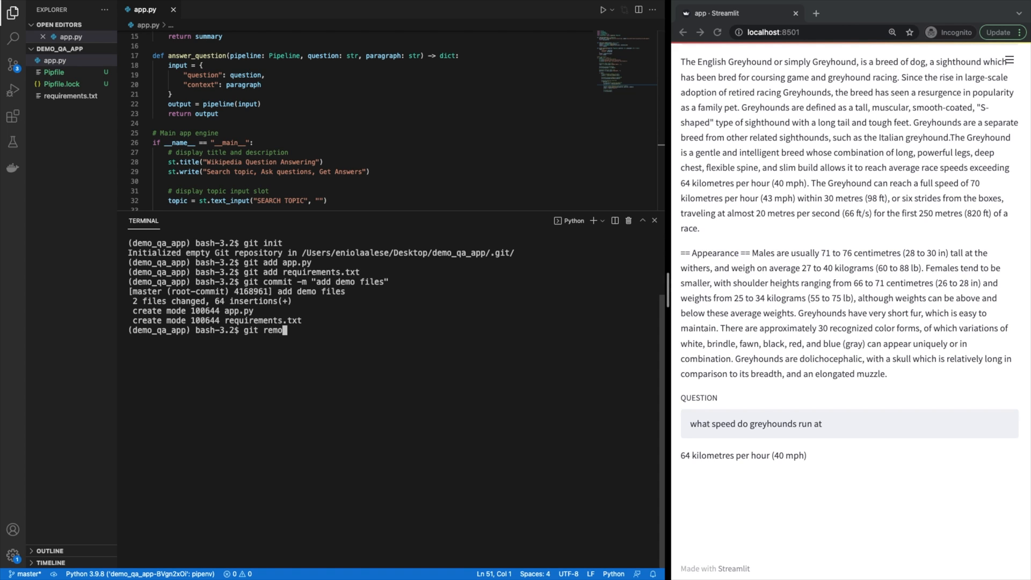
type("te add origi")
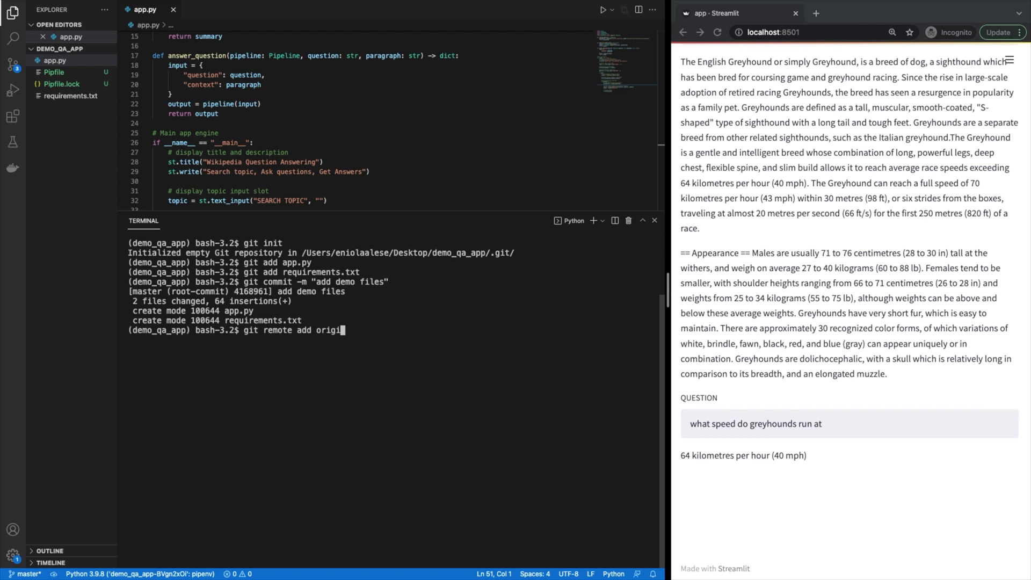
type("n")
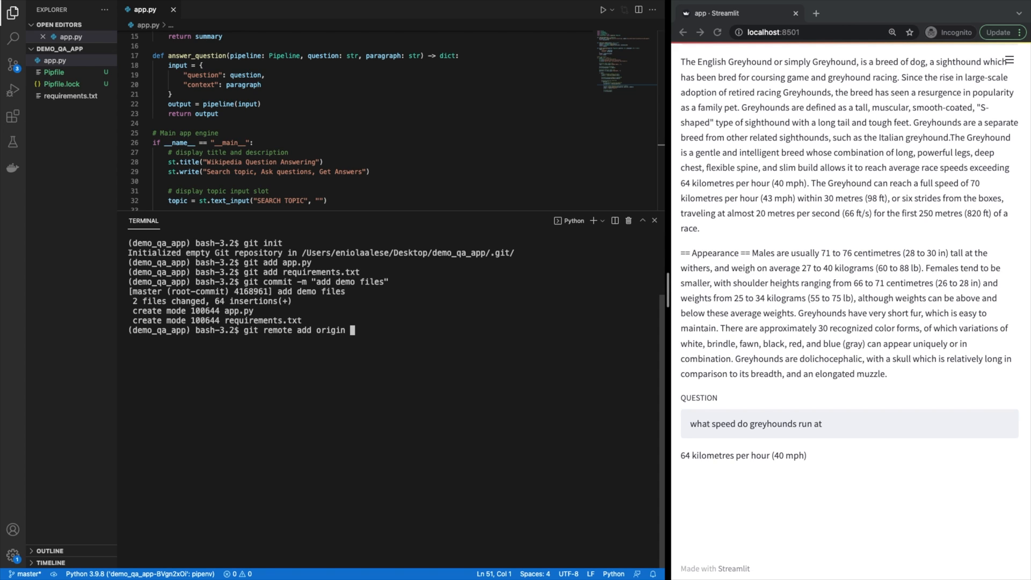
mouse_move(477, 283)
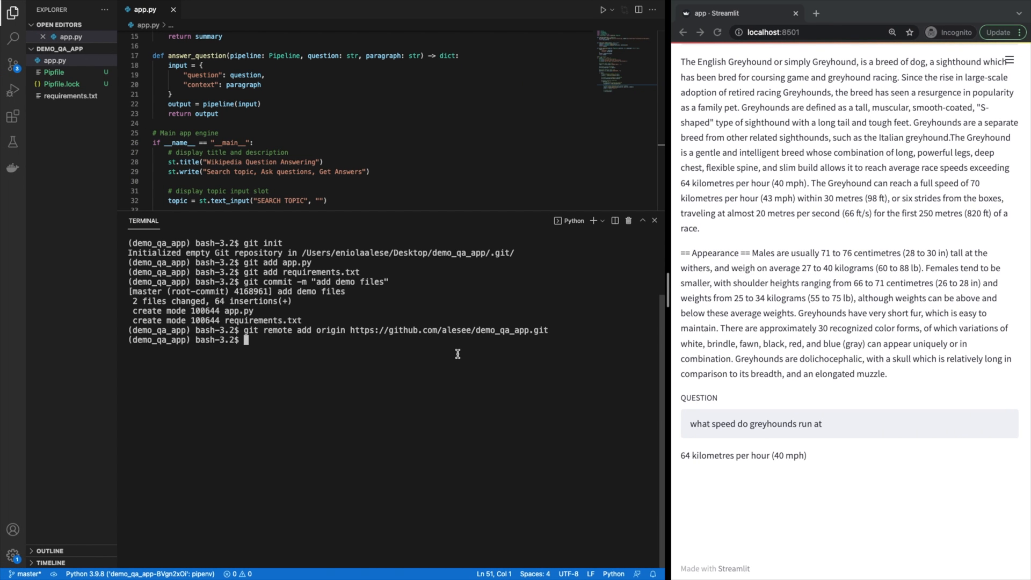
type("g")
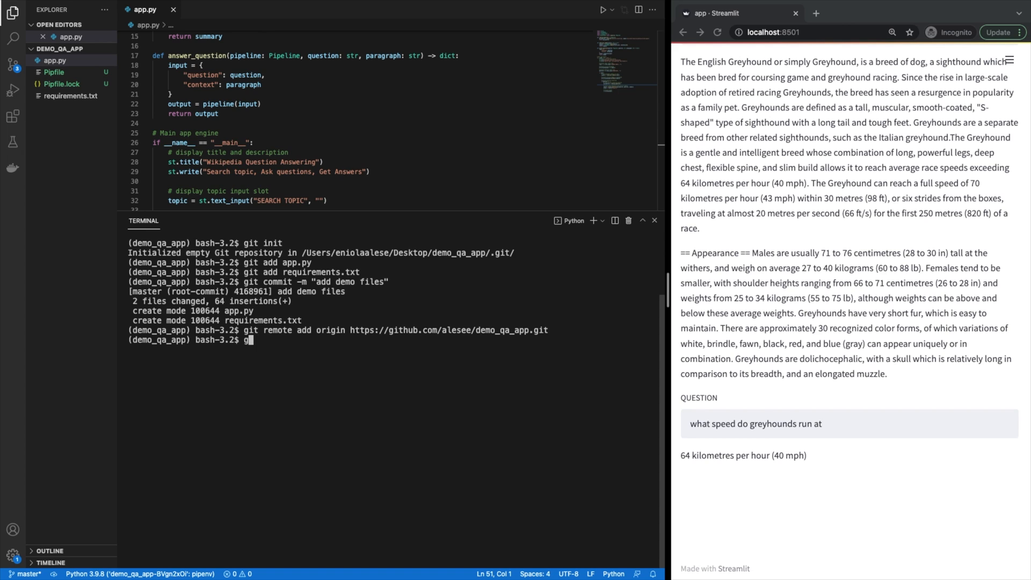
type("it push ori")
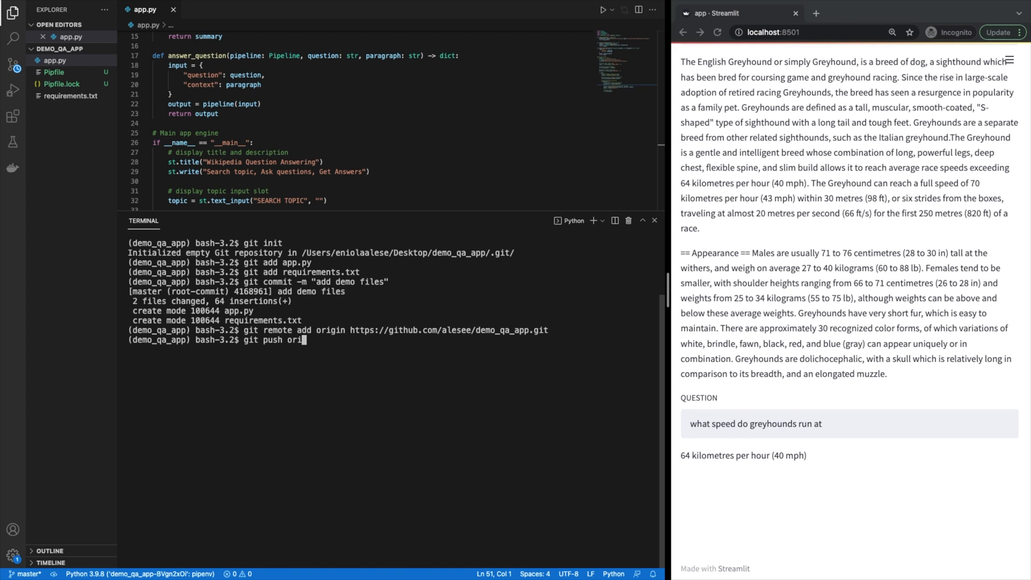
type("gin master")
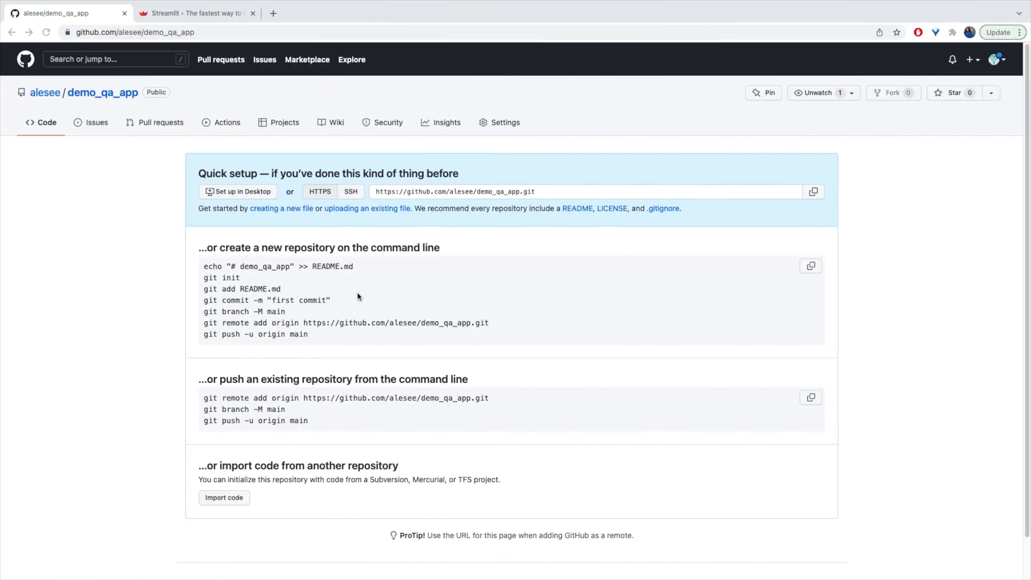
- Confirm app.py and requirements.txt appear in the demo_qa_app repo, then go to streamlit.io
left_click(45, 31)
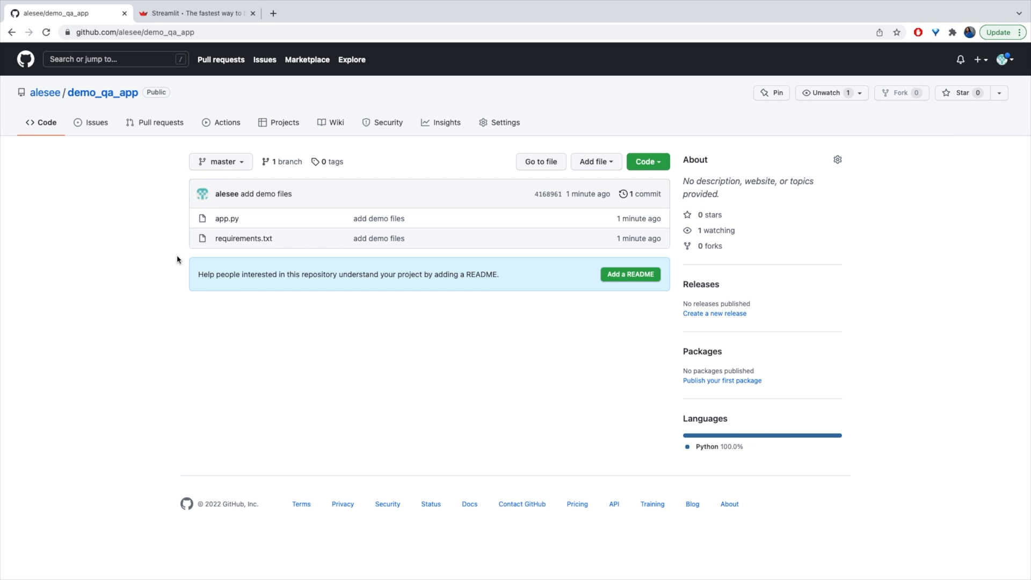
mouse_move(165, 179)
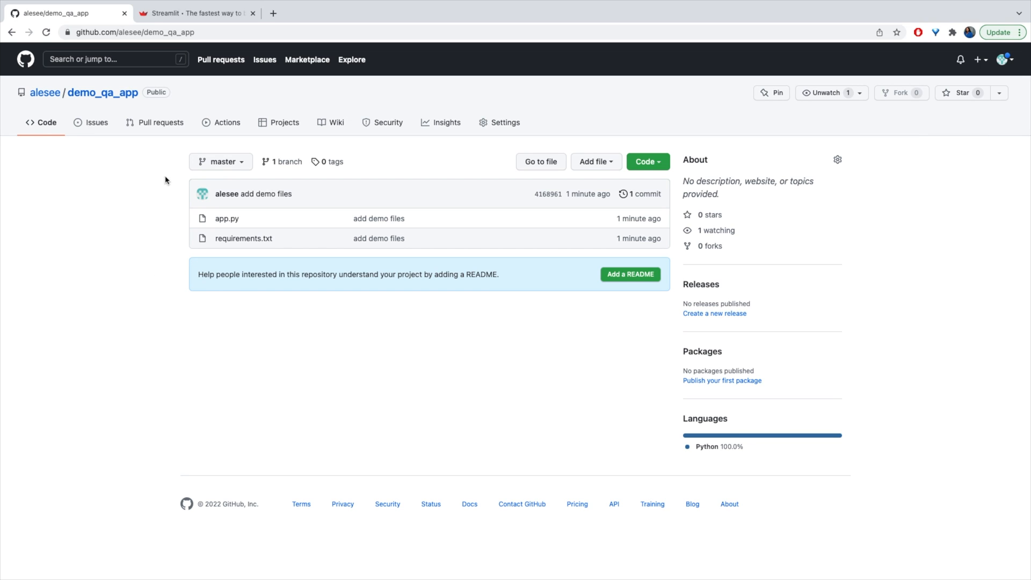
mouse_move(224, 377)
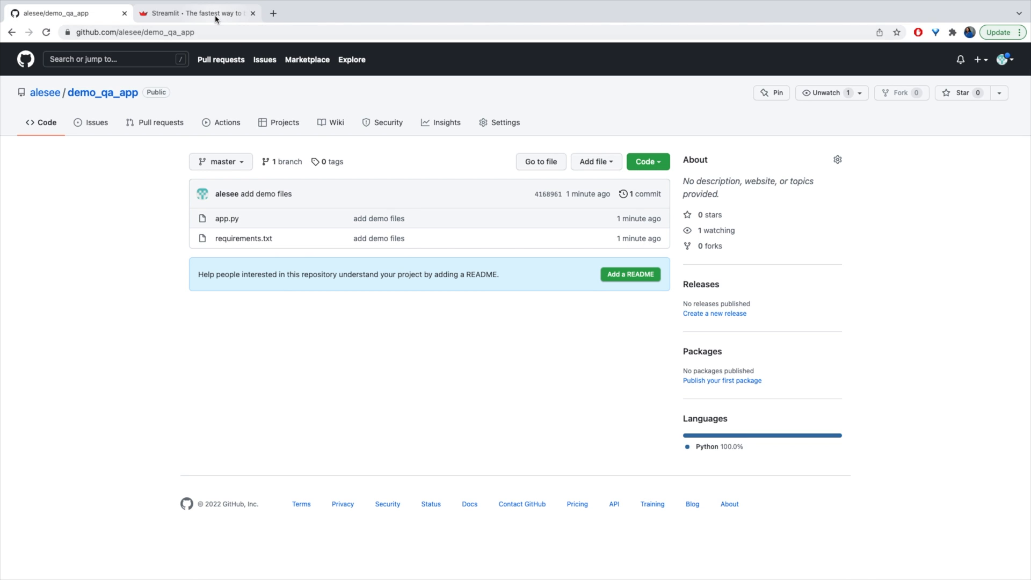
left_click(198, 13)
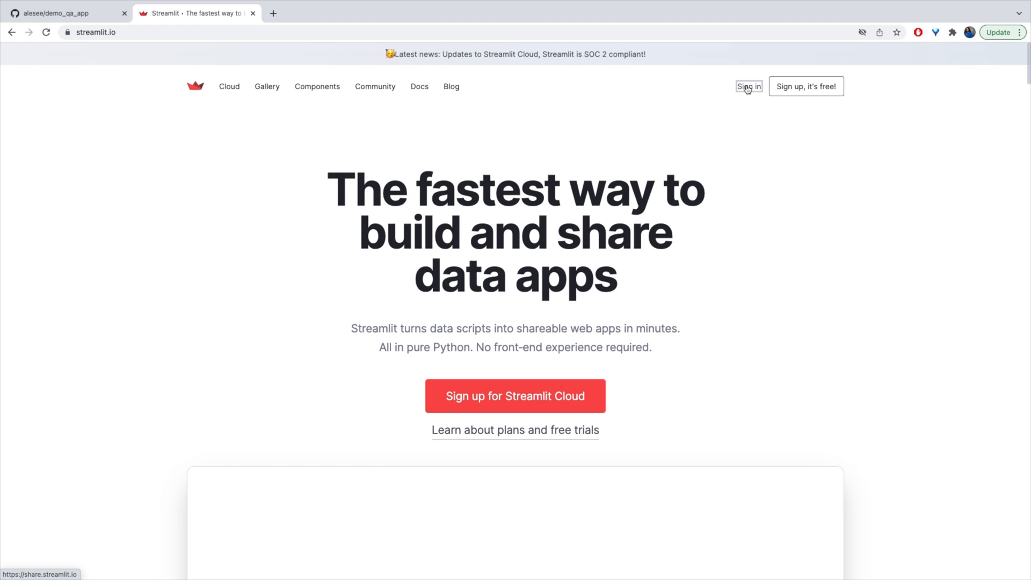
- Sign in to Streamlit Cloud and start a new app from the alesee/demo_qa_app repository
left_click(748, 86)
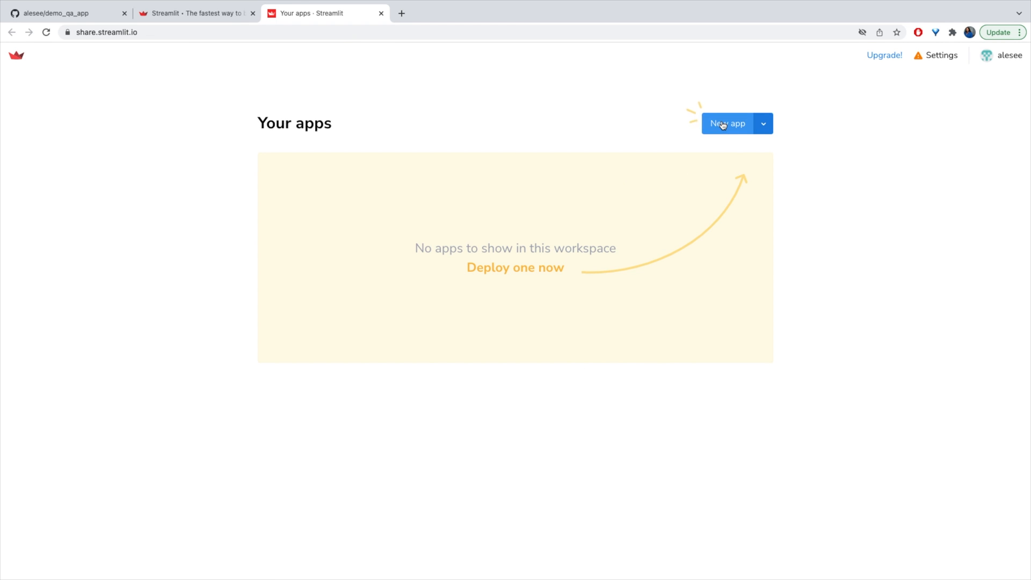
left_click(727, 124)
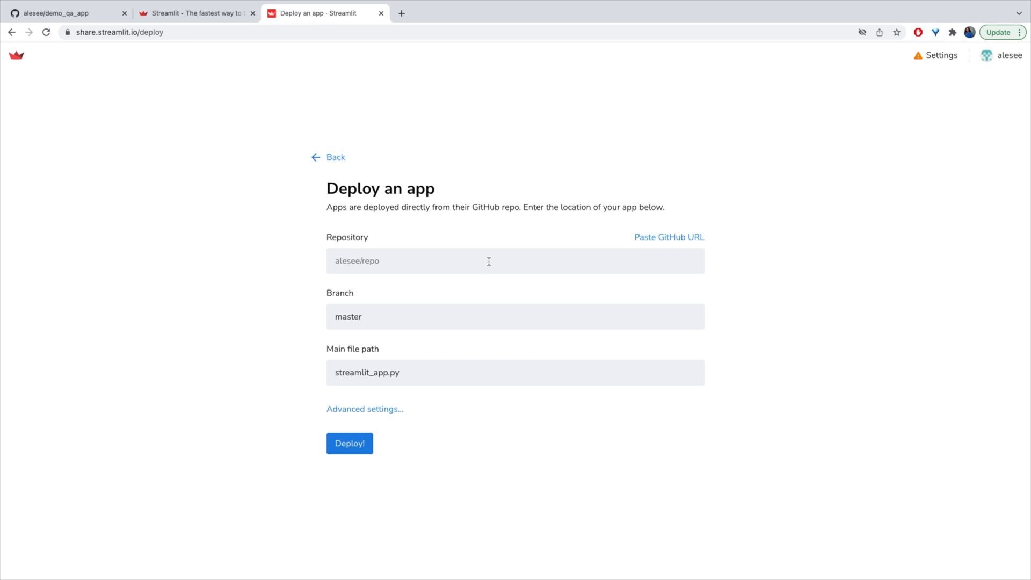
mouse_move(619, 161)
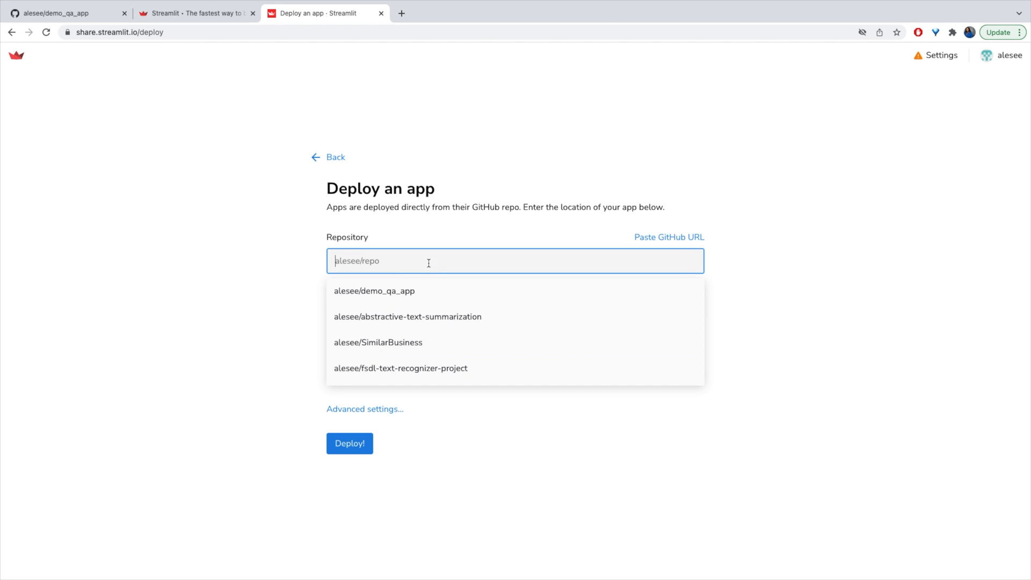
left_click(374, 291)
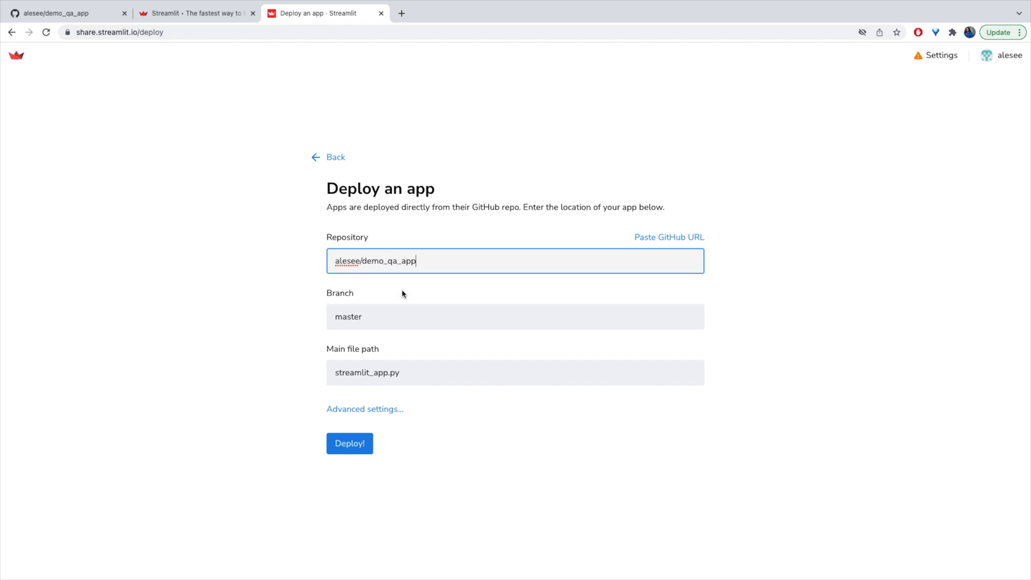
mouse_move(369, 372)
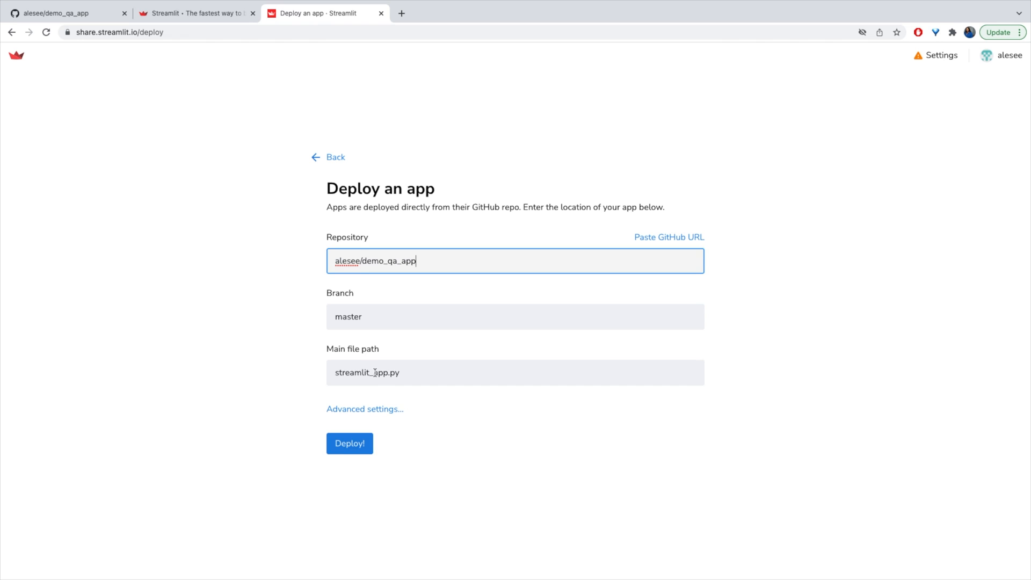
- Set the main file path to app.py and deploy the app
type("app.py")
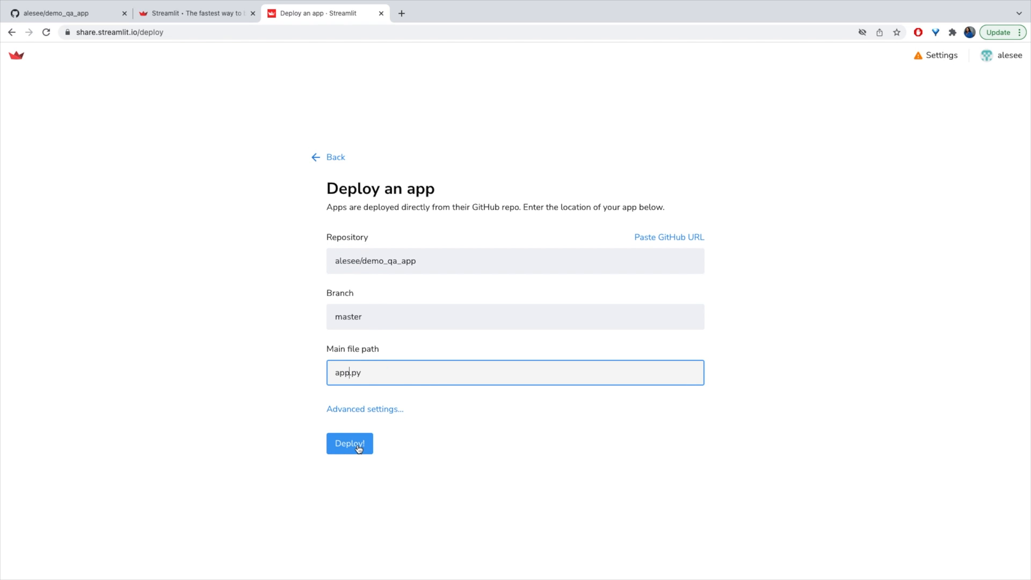
left_click(349, 443)
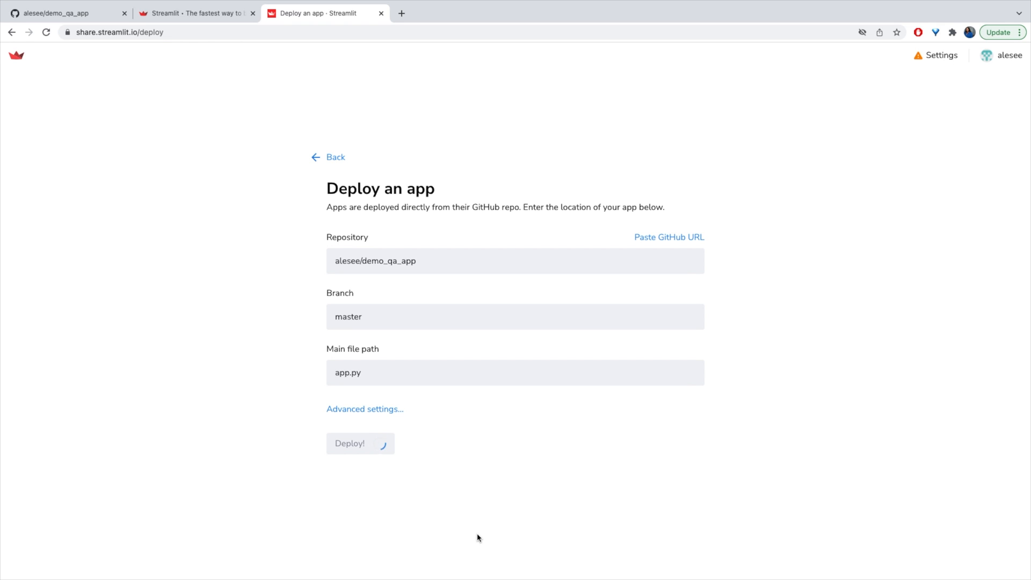
left_click(349, 443)
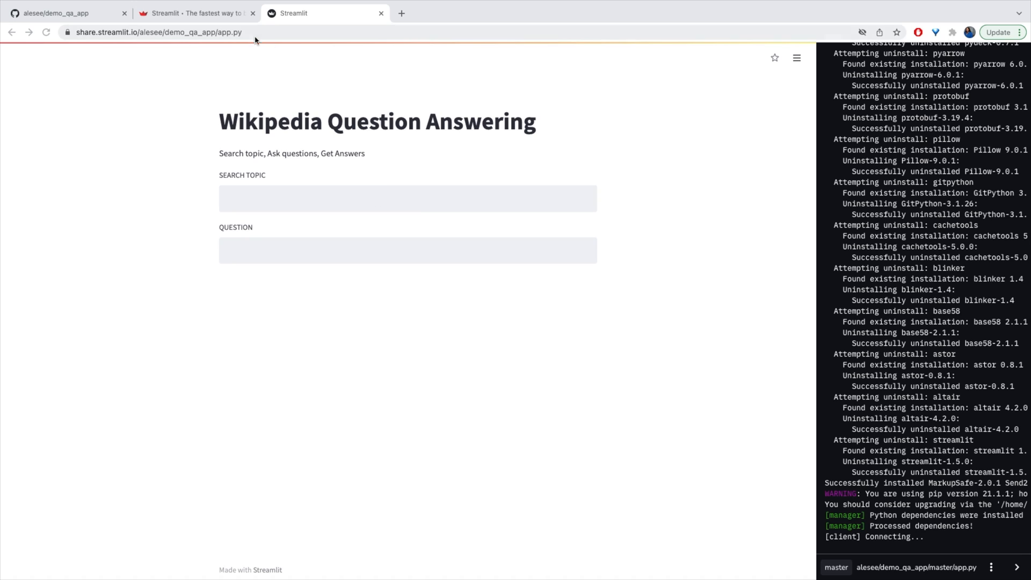
- Select the deployed app's share.streamlit.io address once the build finishes
left_click(158, 31)
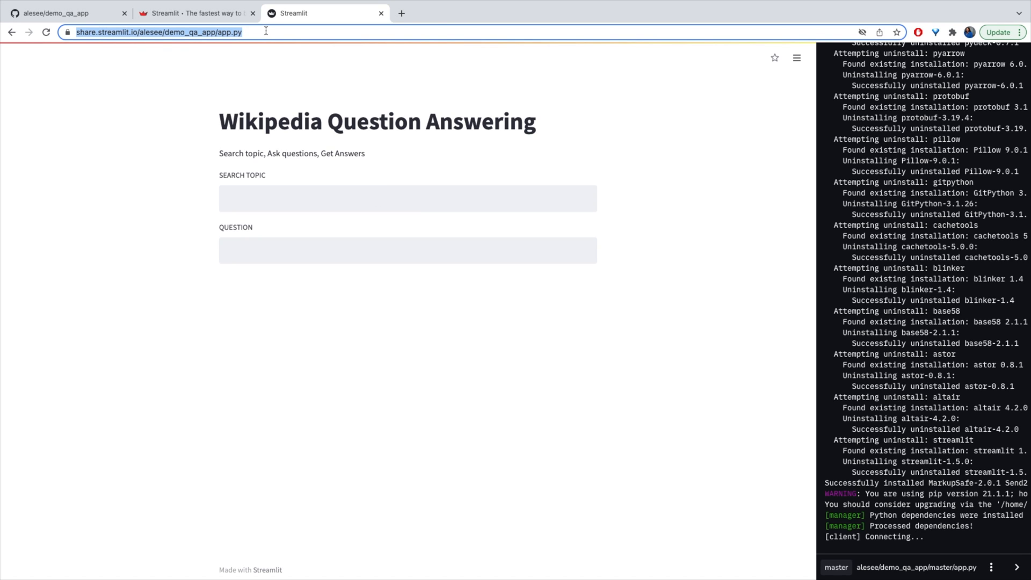
mouse_move(789, 192)
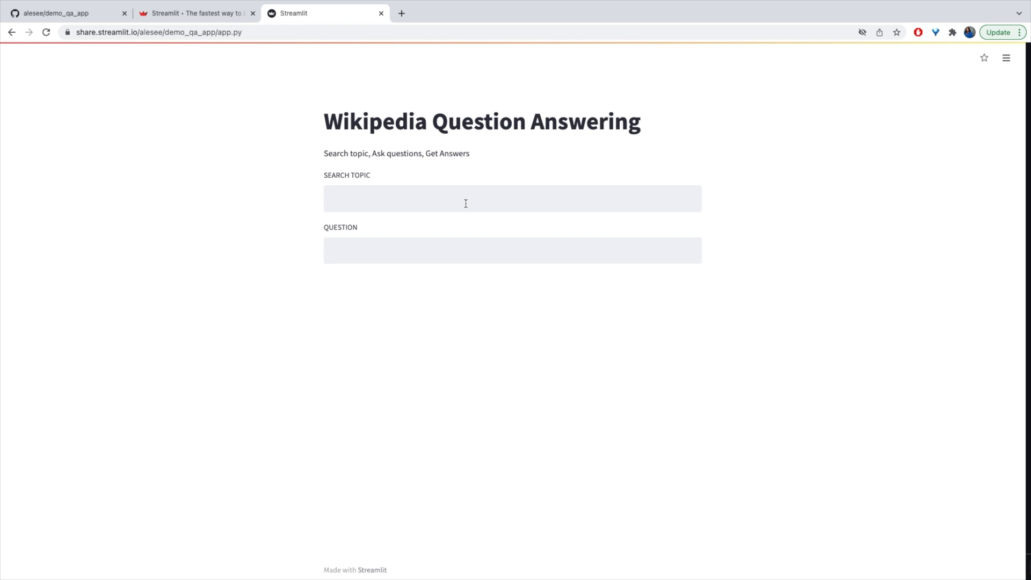
- Search the topic 'greyhound dog' in the hosted app to load its Wikipedia summary
type("grey")
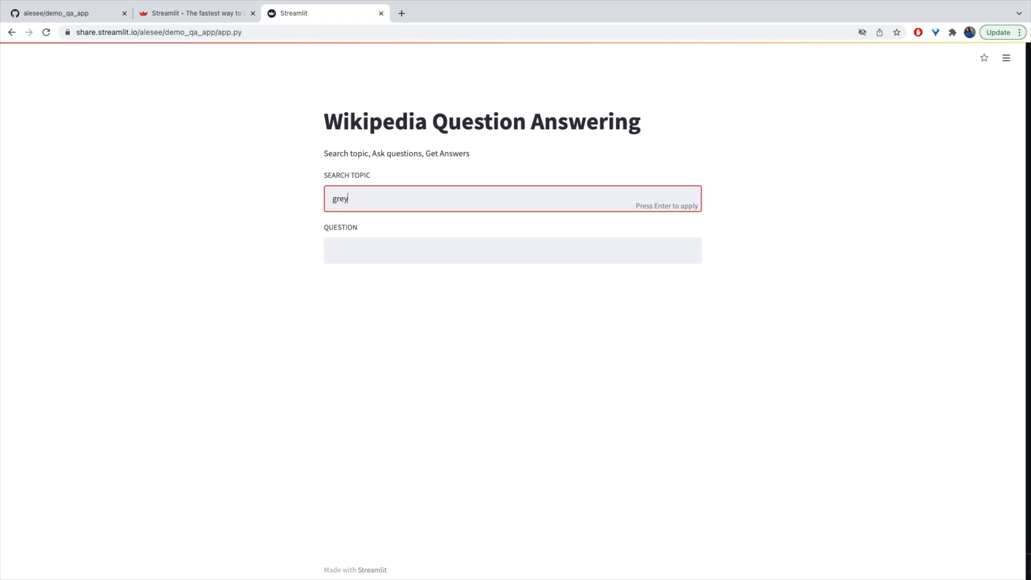
type("hound")
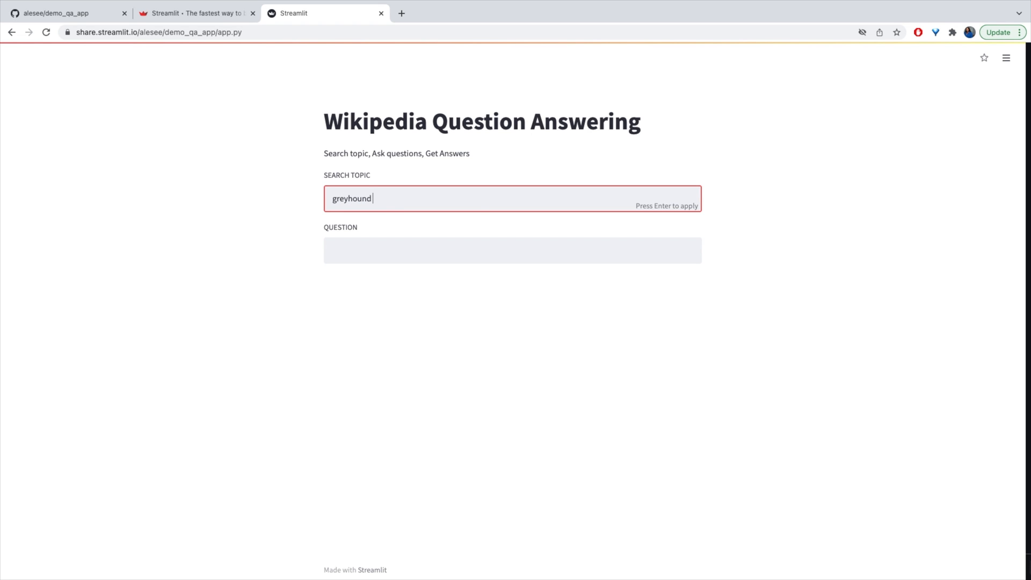
type("dog")
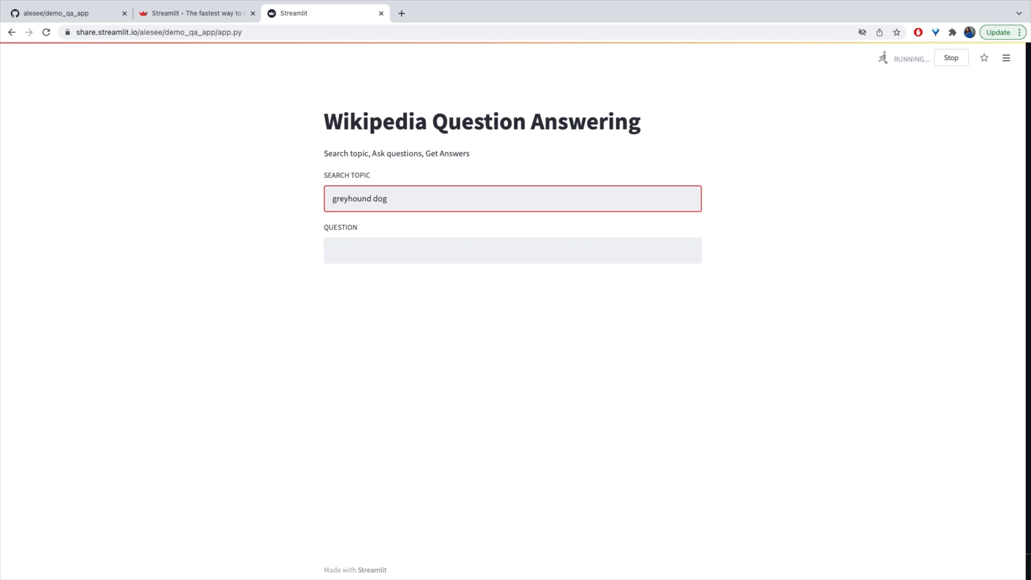
- Ask the question about the height of a male greyhound
type("what is t")
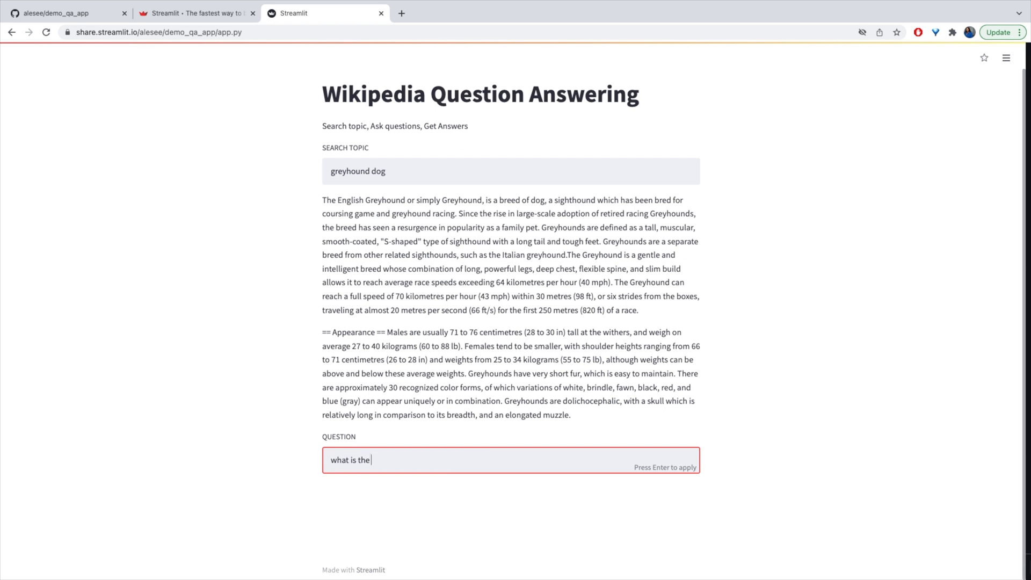
type("height of a male")
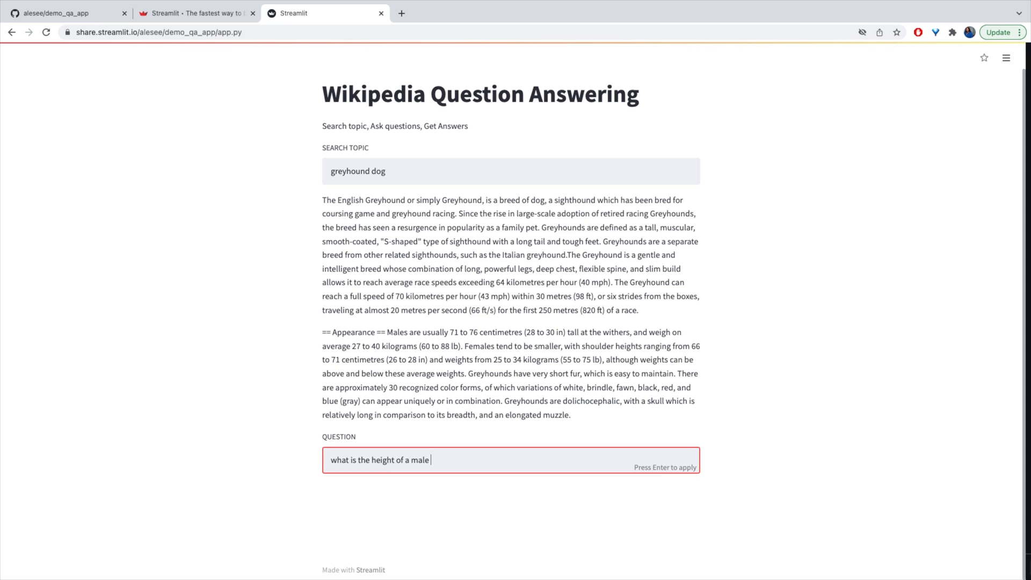
type("greyhound")
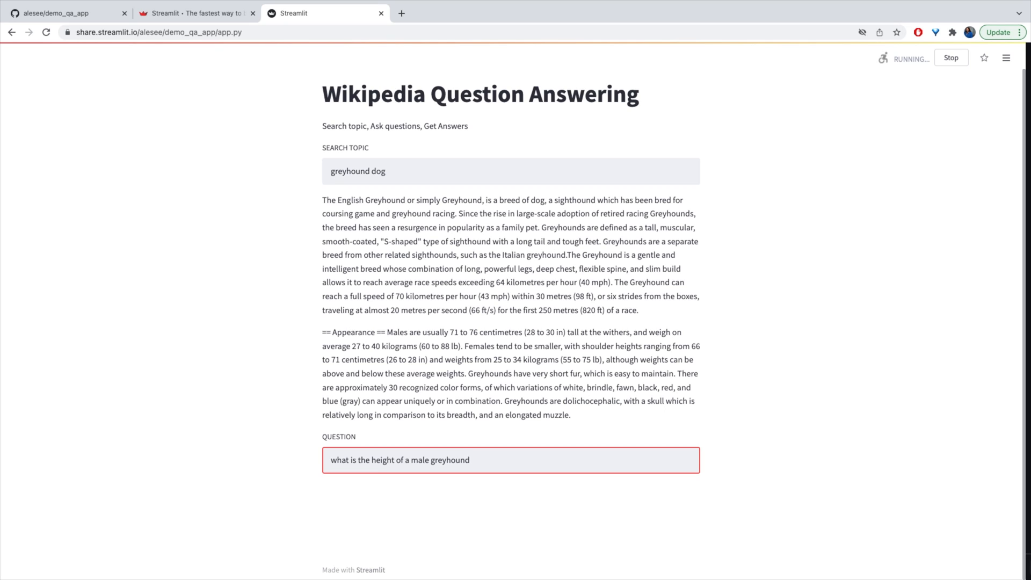
mouse_move(250, 519)
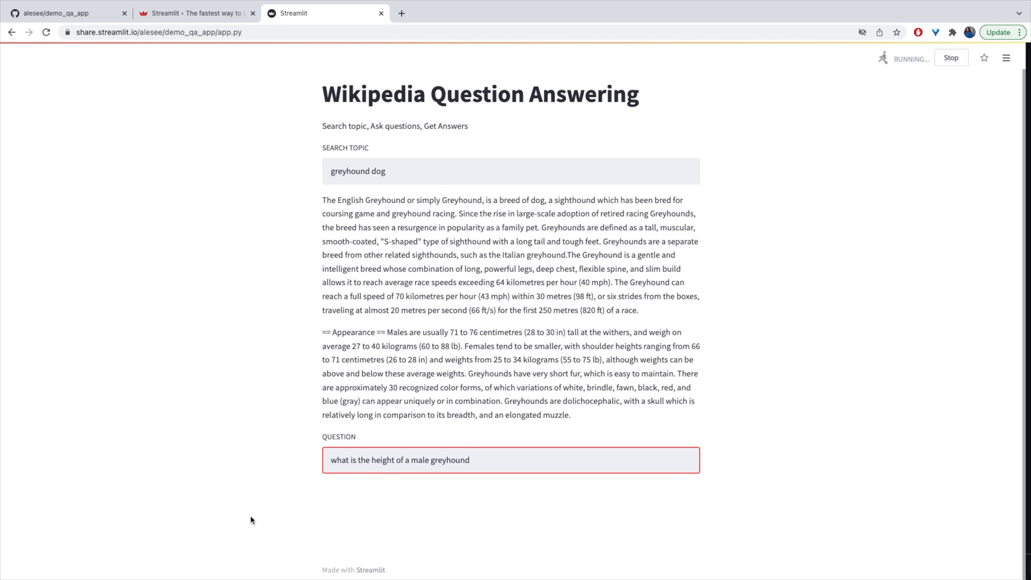
mouse_move(408, 353)
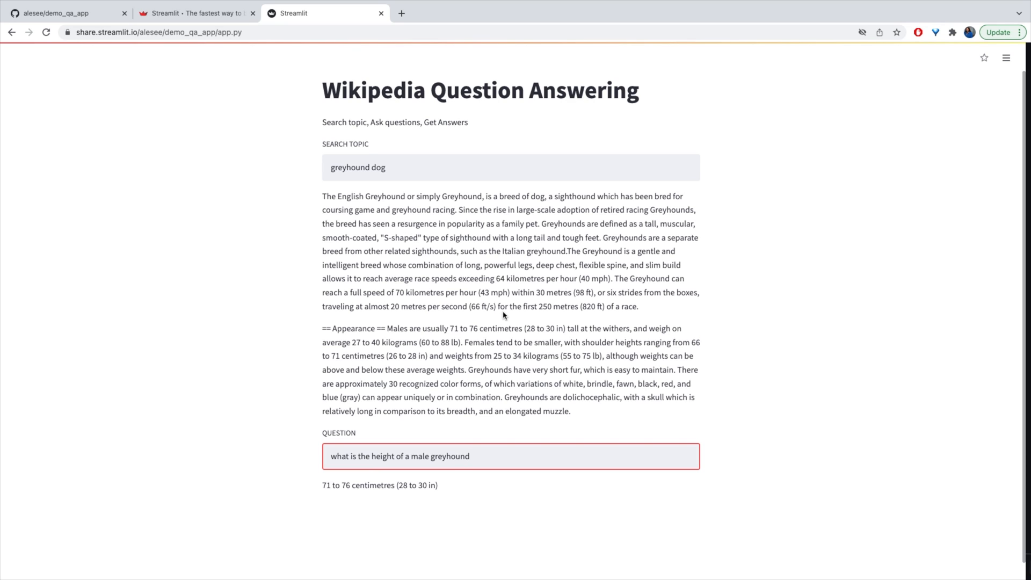
mouse_move(402, 501)
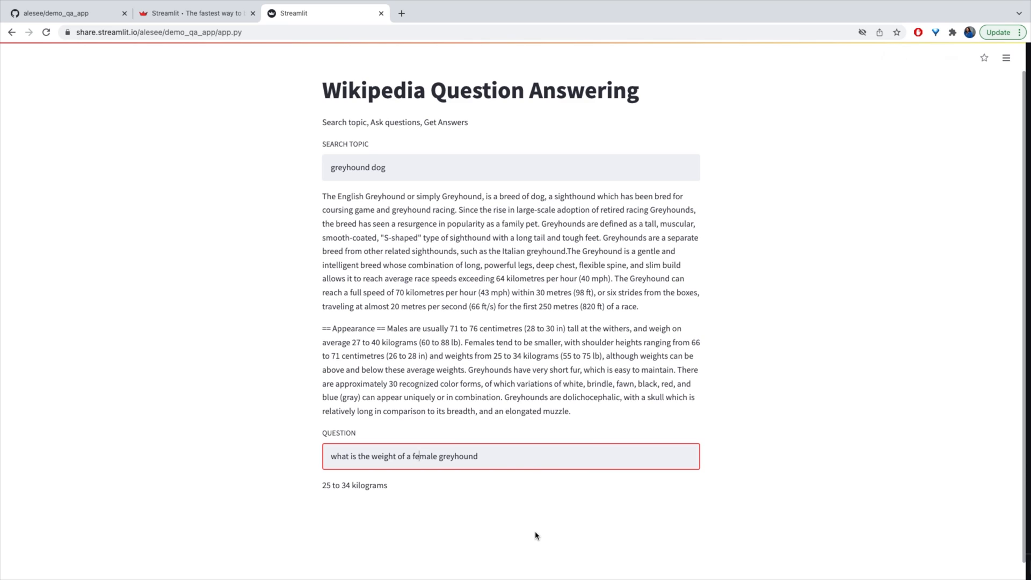
mouse_move(469, 531)
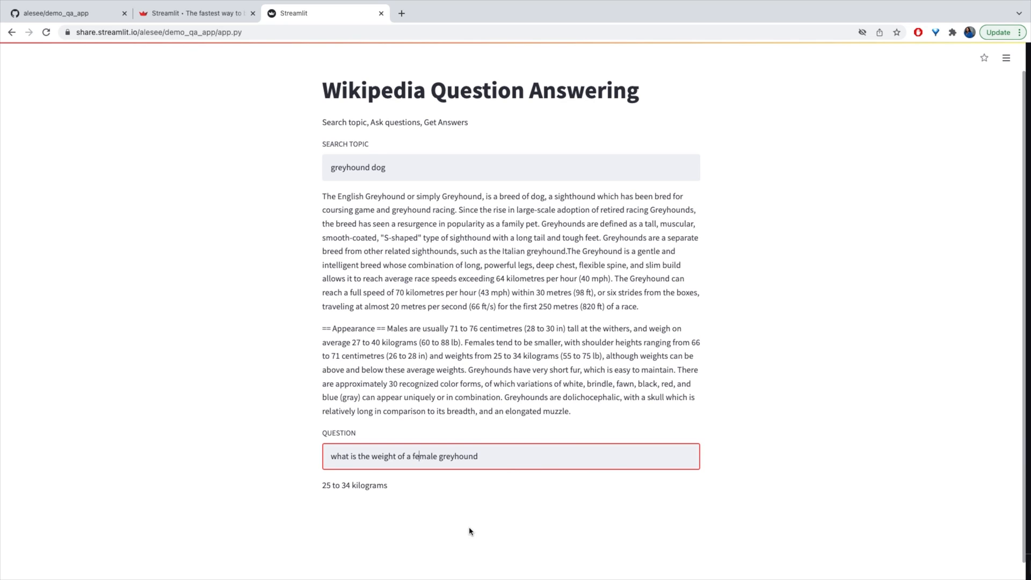
mouse_move(487, 397)
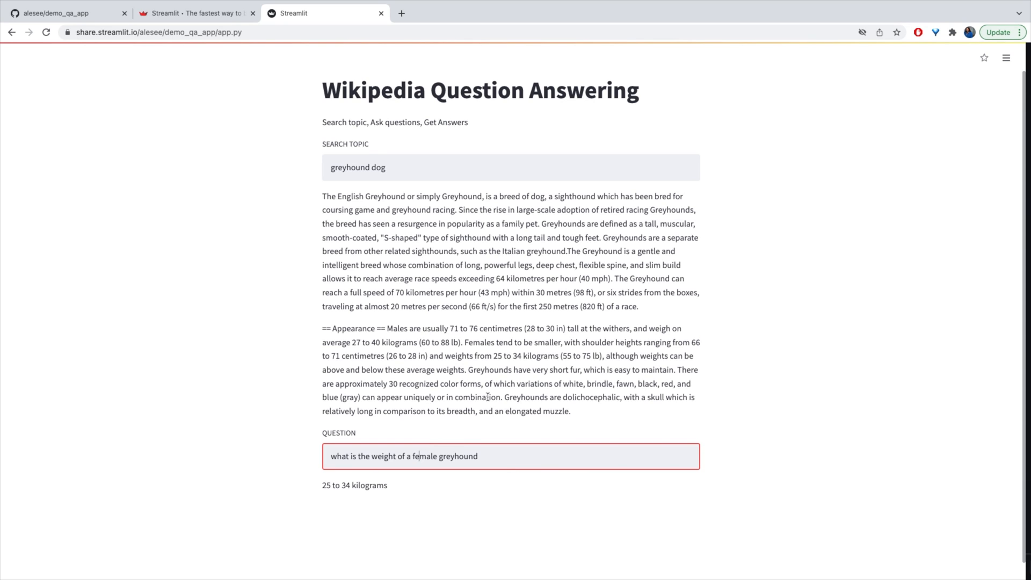